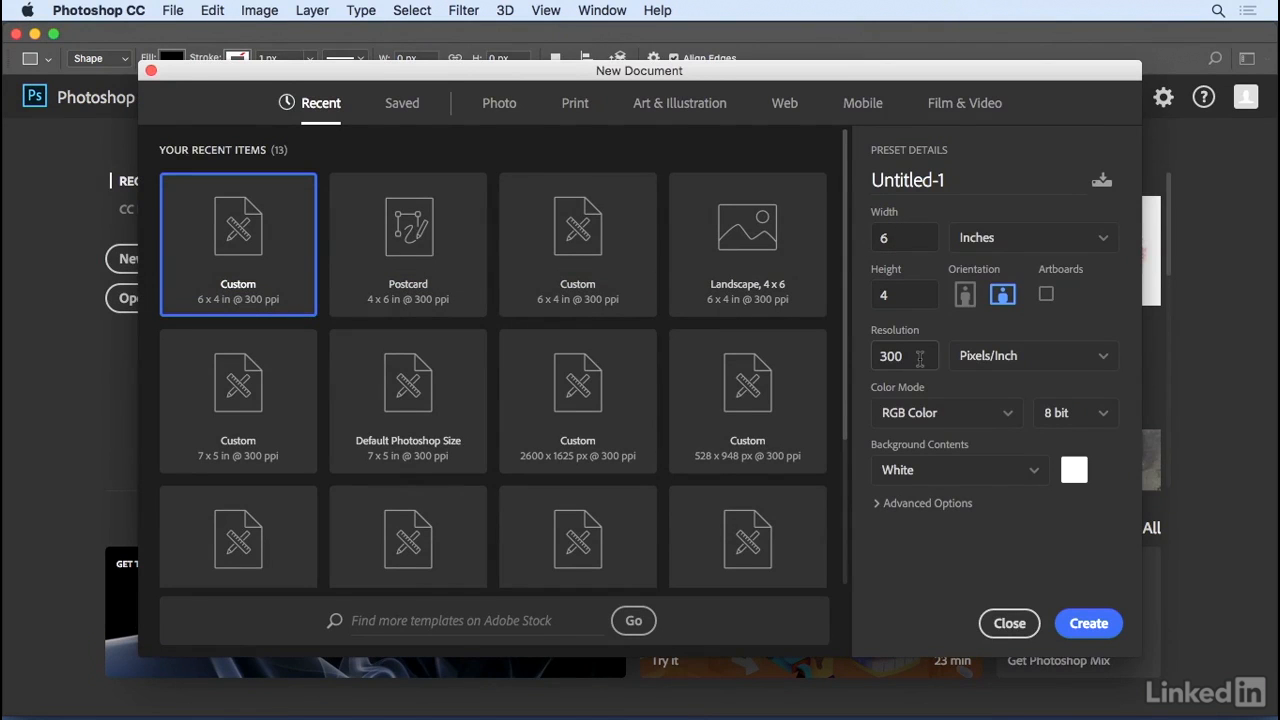
mouse_move(996, 485)
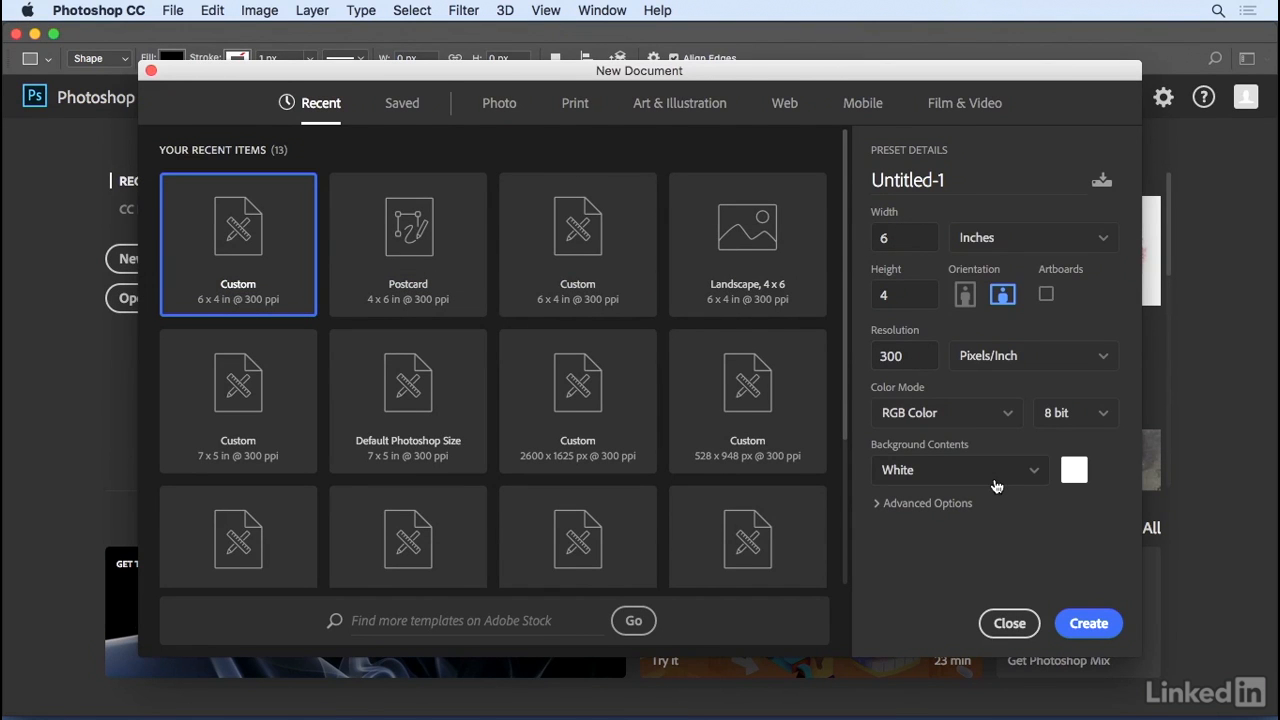
Create the 6 × 4 inch, 300 ppi document with a white background.
click(1088, 623)
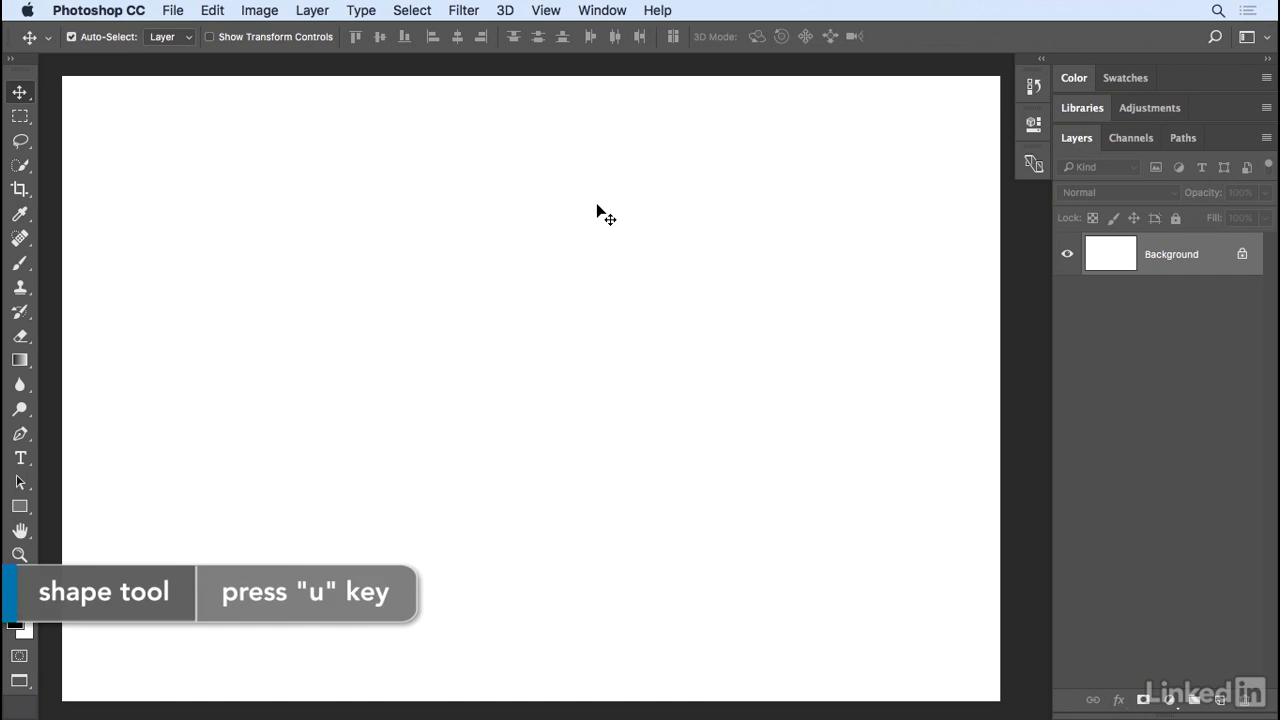
Pick the Rectangle Tool, reset it to defaults, and keep Shape mode.
key(u)
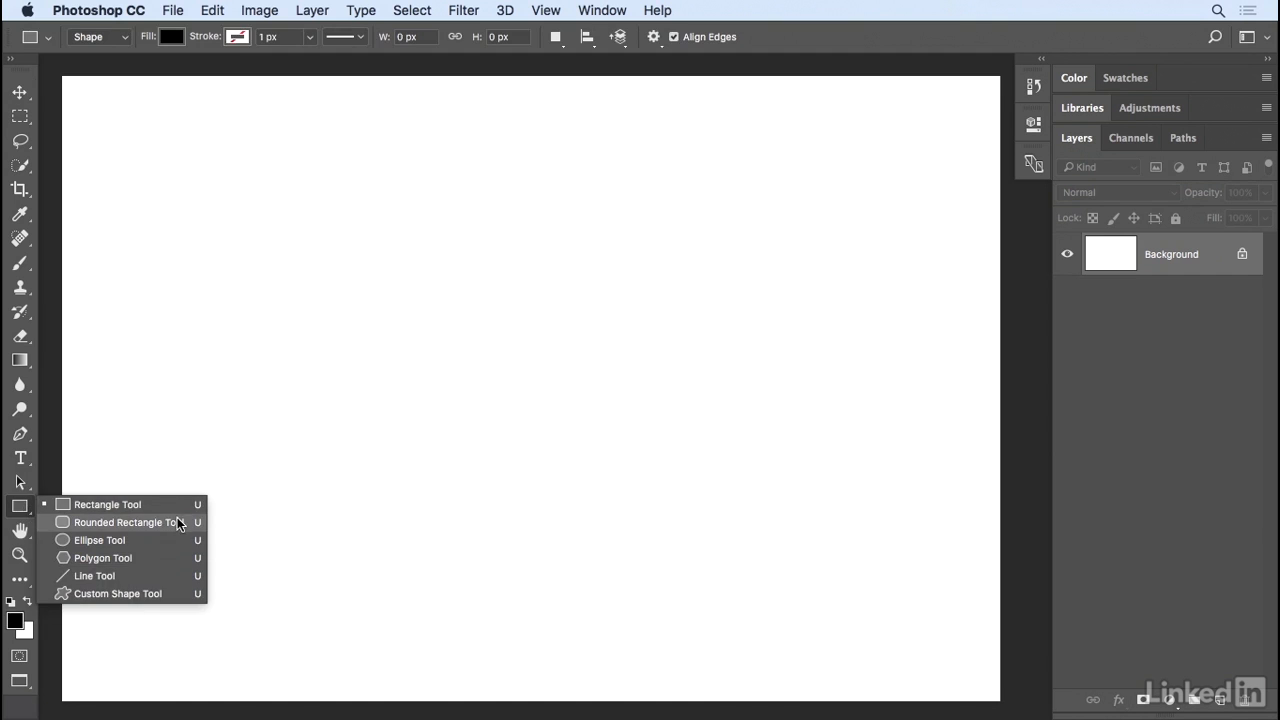
mouse_move(160, 580)
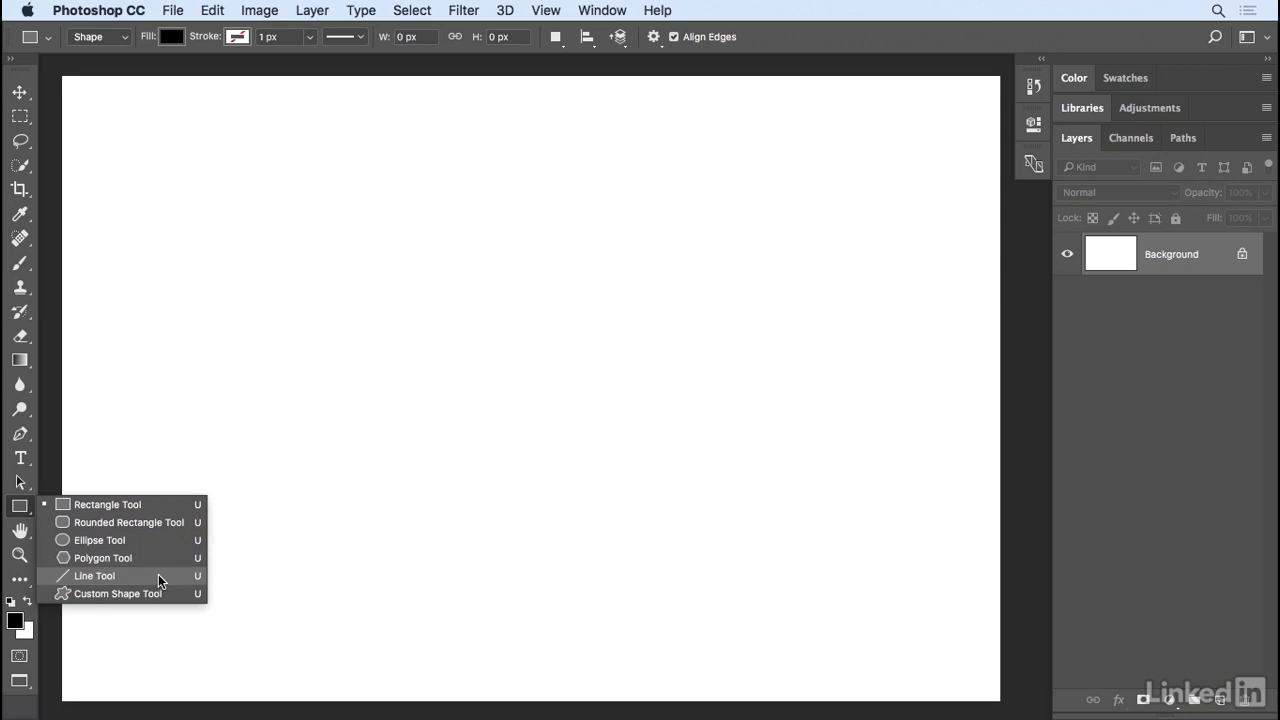
mouse_move(170, 504)
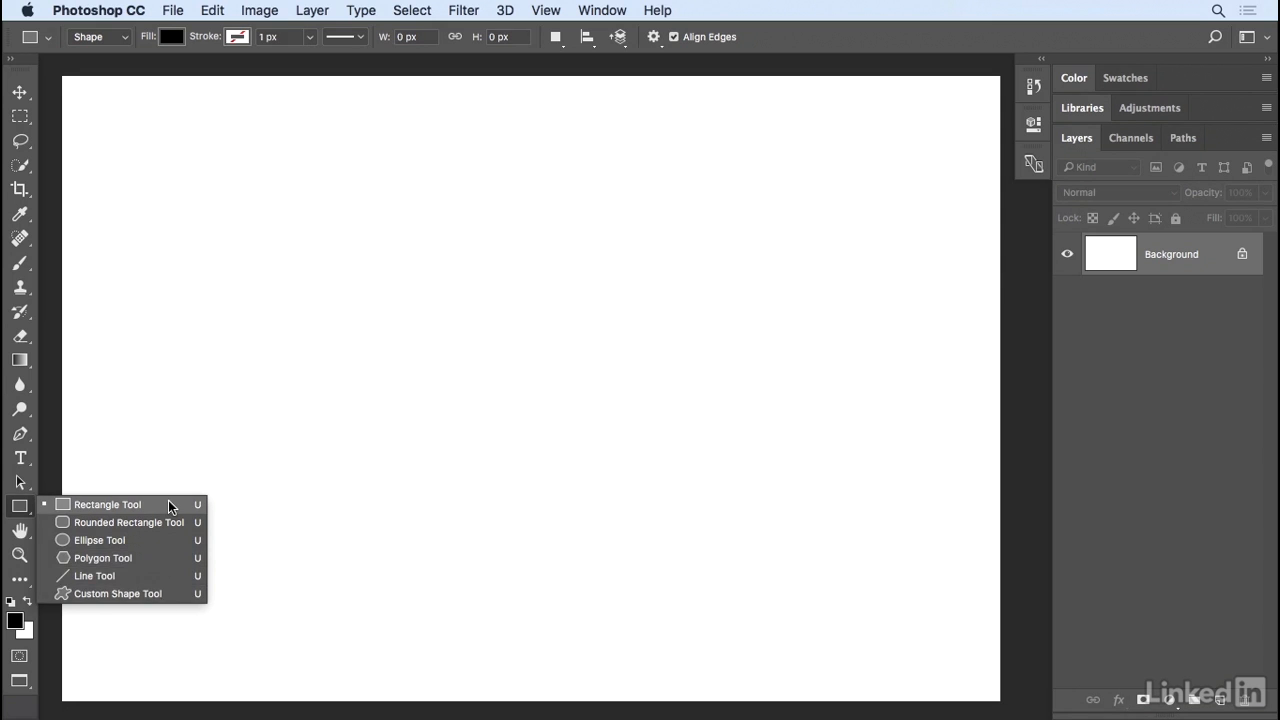
click(107, 504)
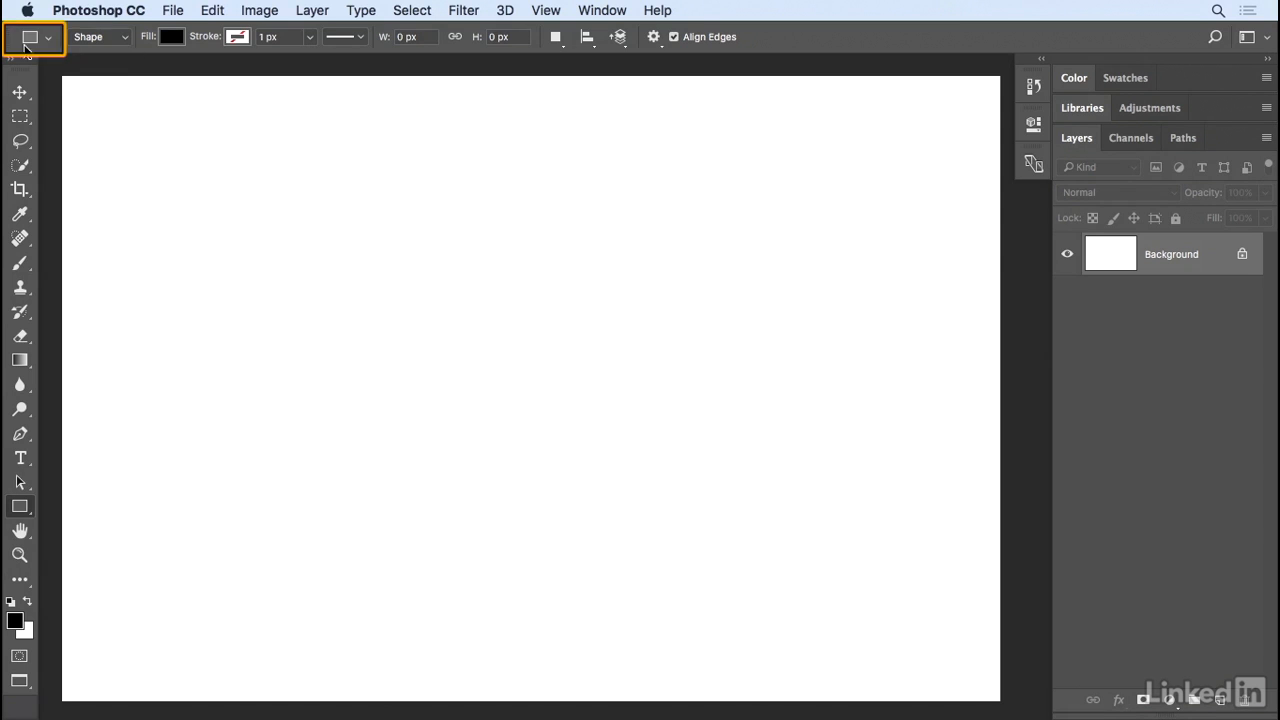
right_click(32, 38)
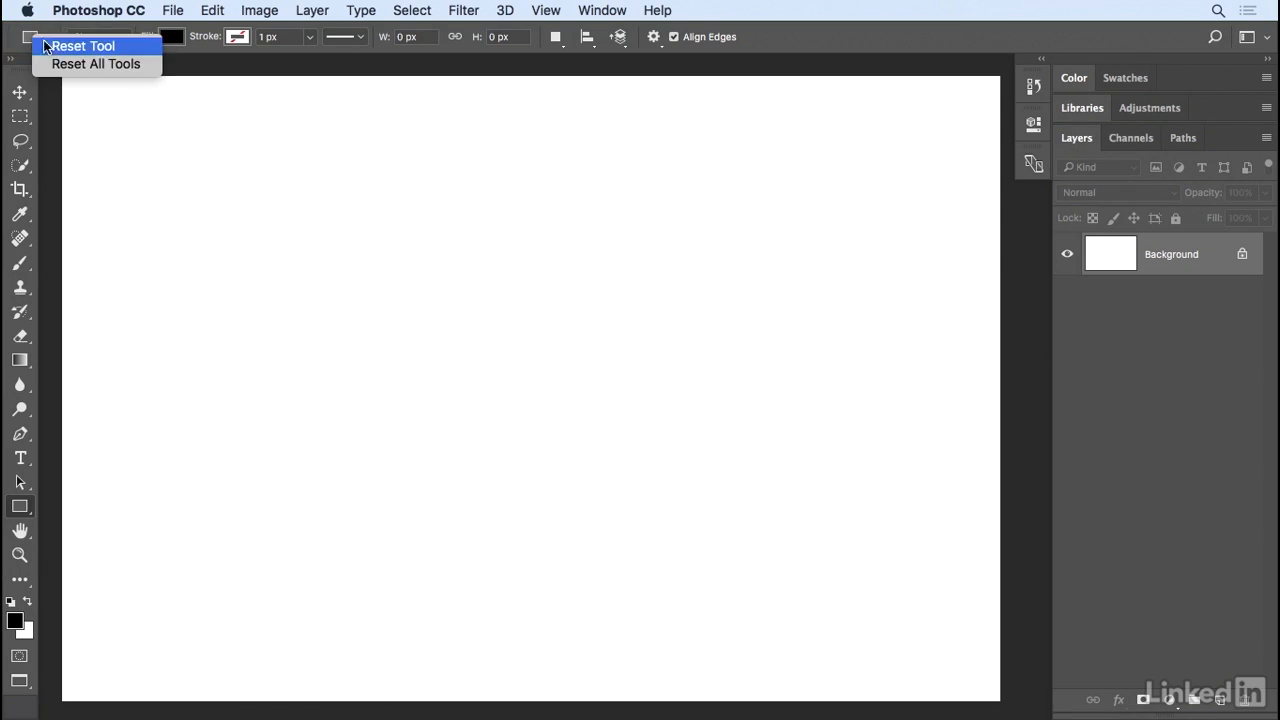
click(82, 46)
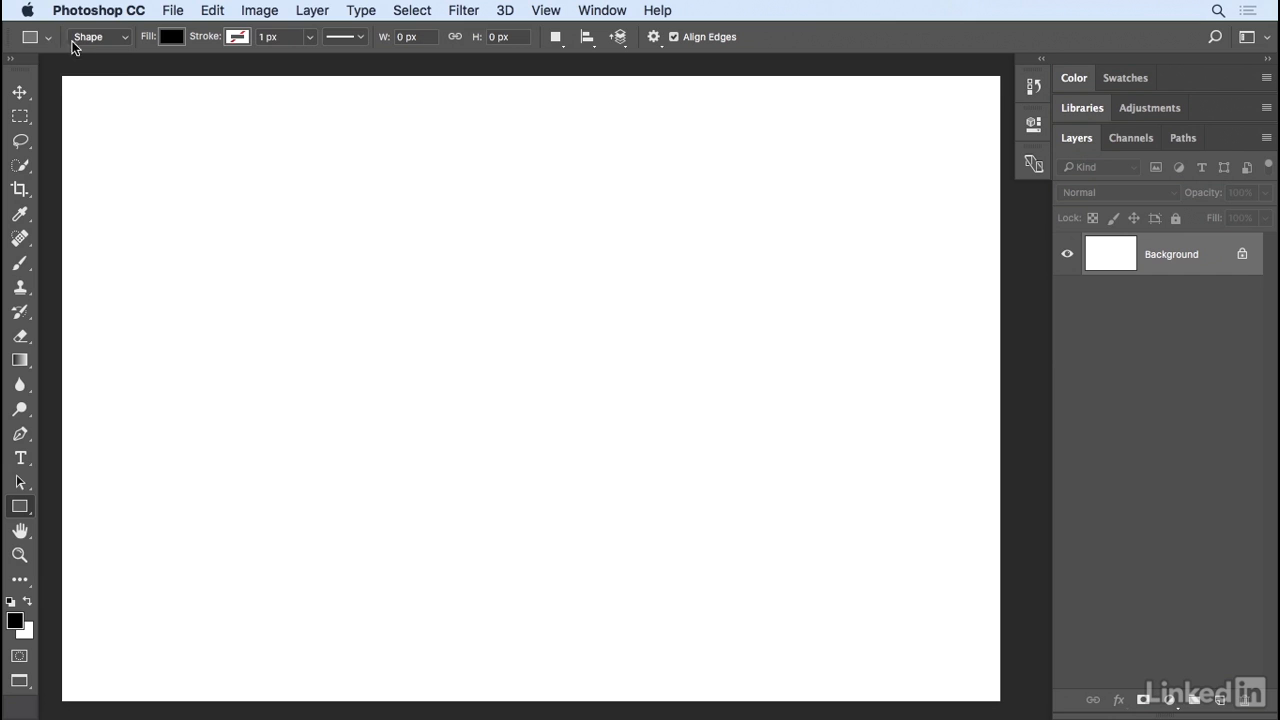
click(98, 37)
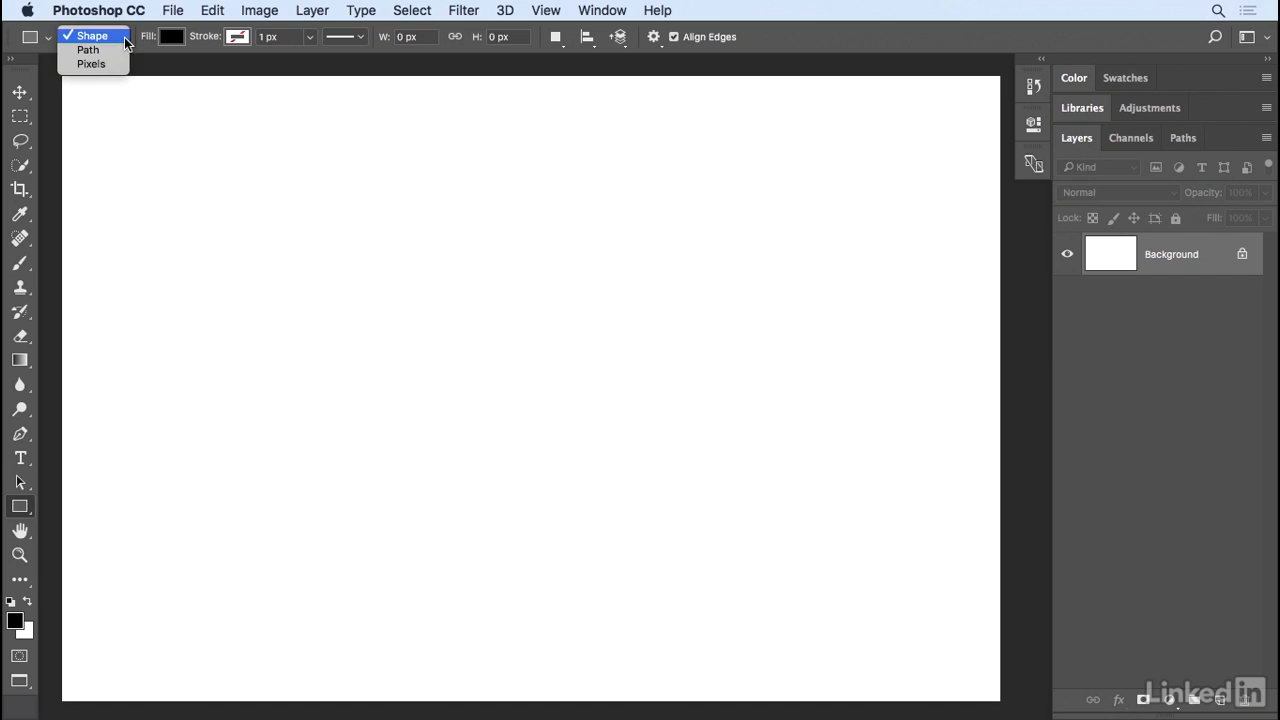
mouse_move(88, 50)
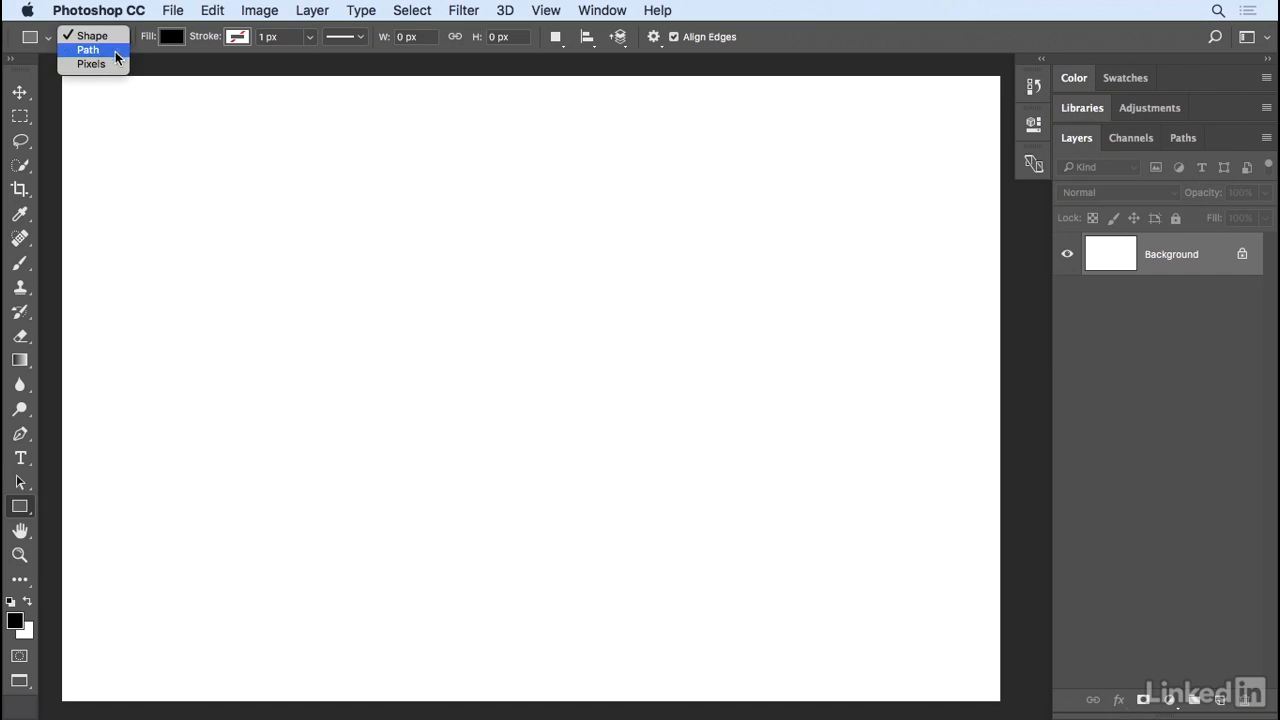
mouse_move(92, 35)
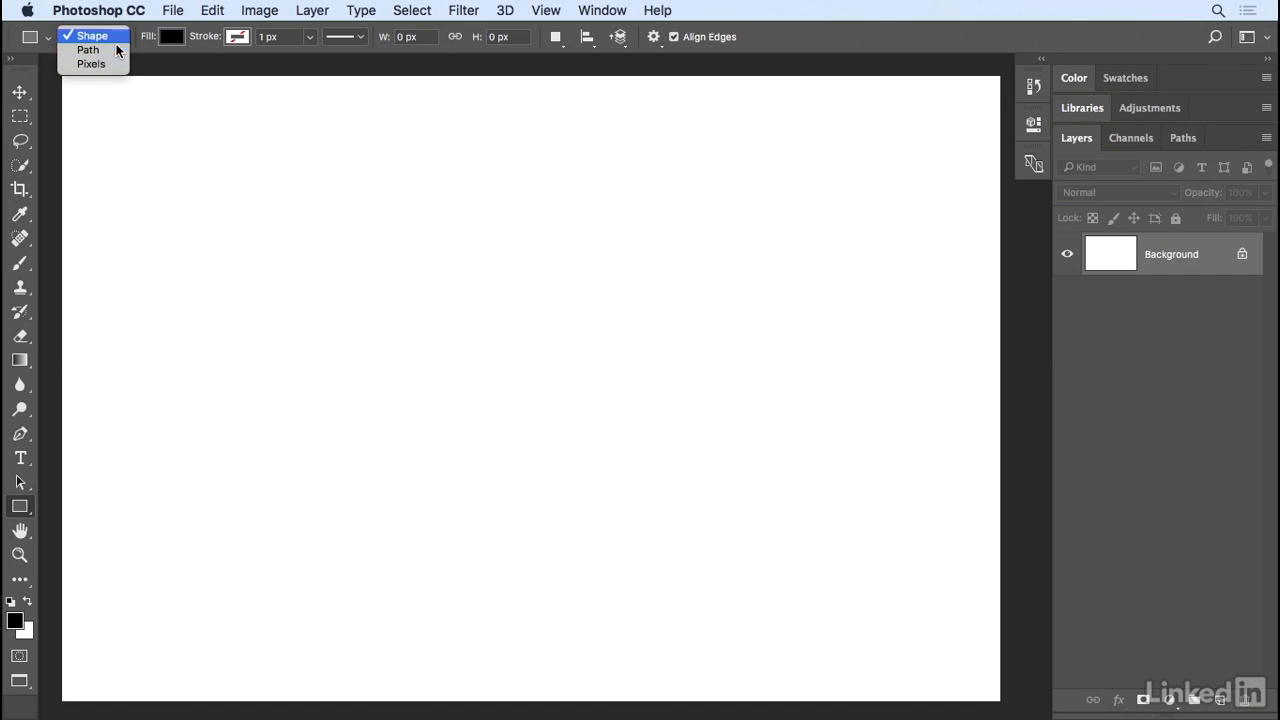
mouse_move(88, 49)
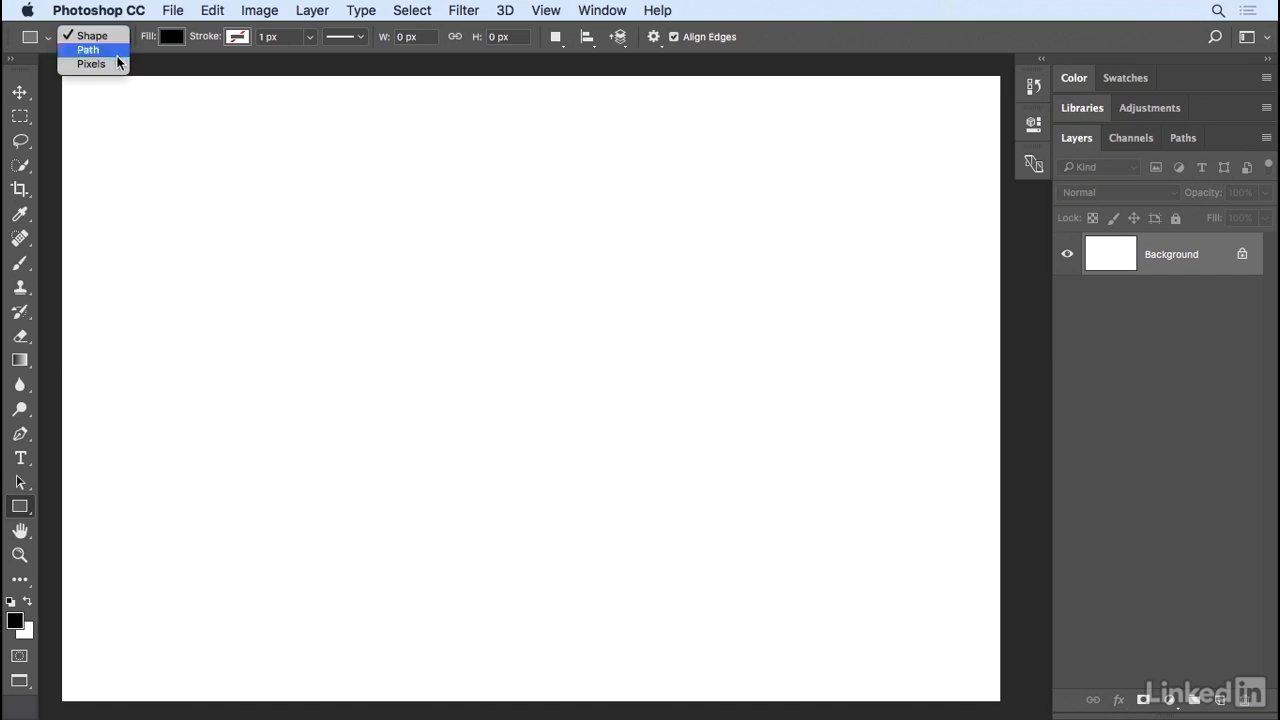
mouse_move(91, 63)
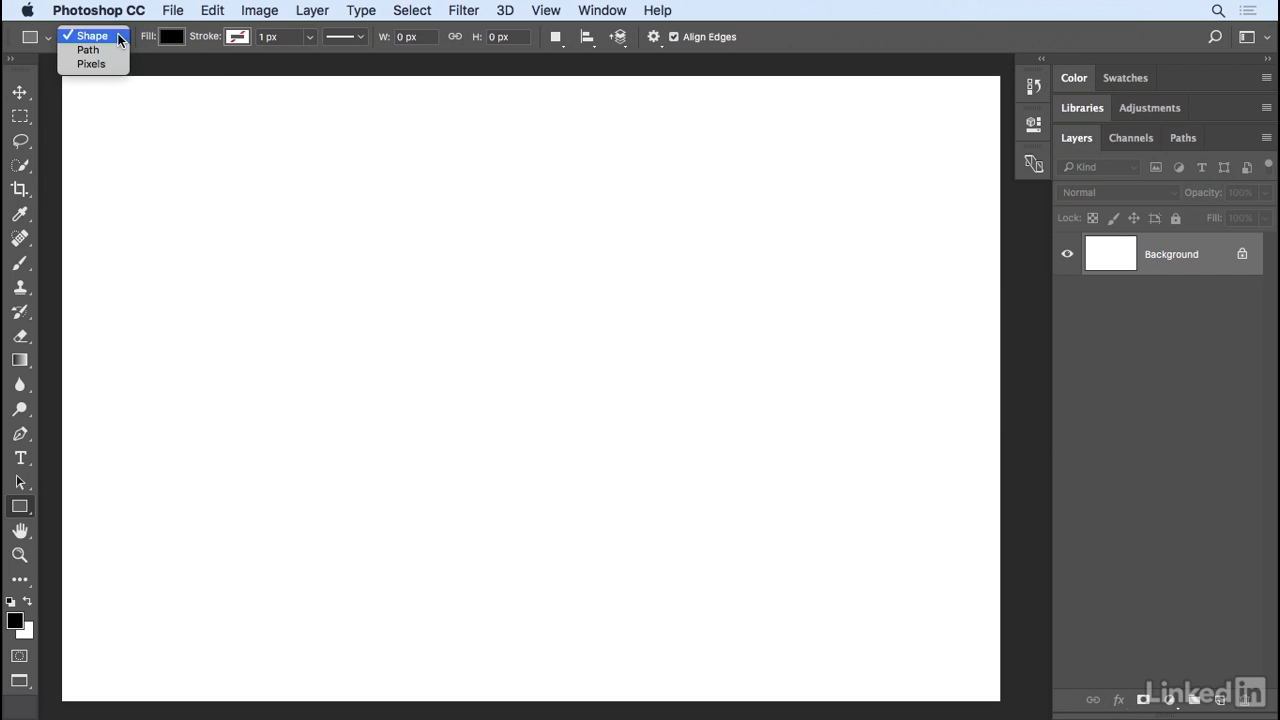
mouse_move(88, 49)
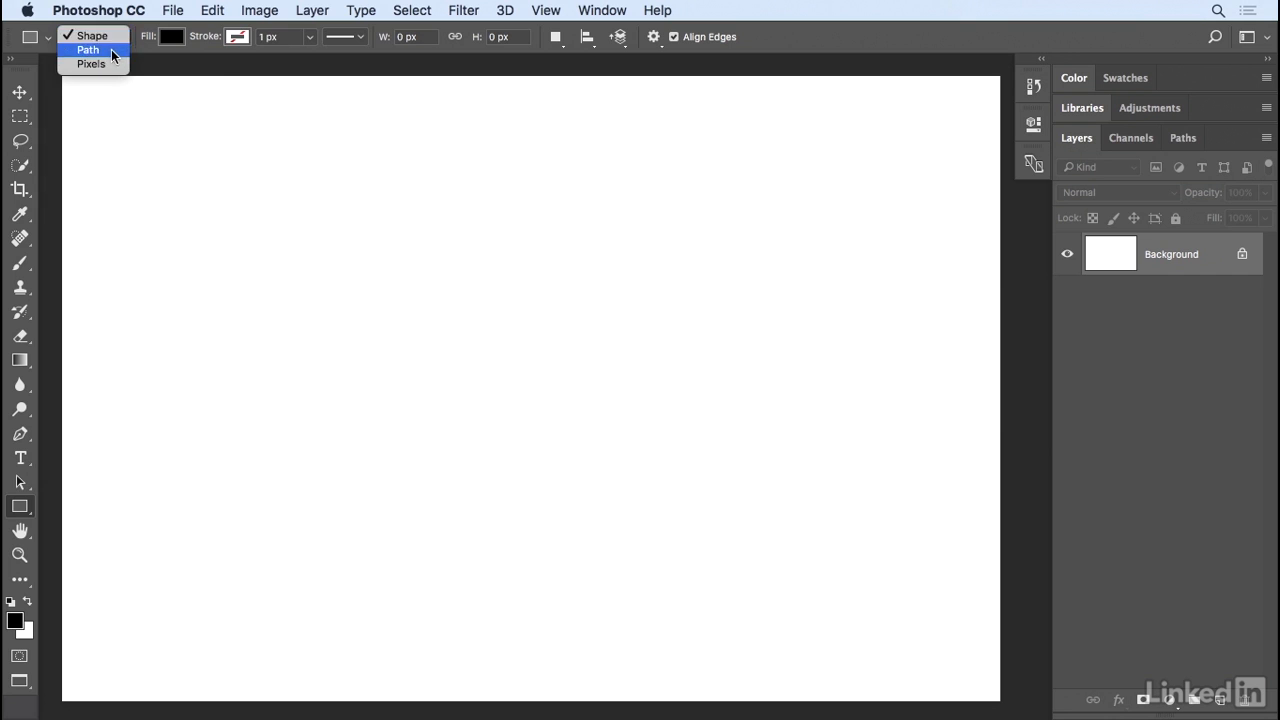
click(92, 35)
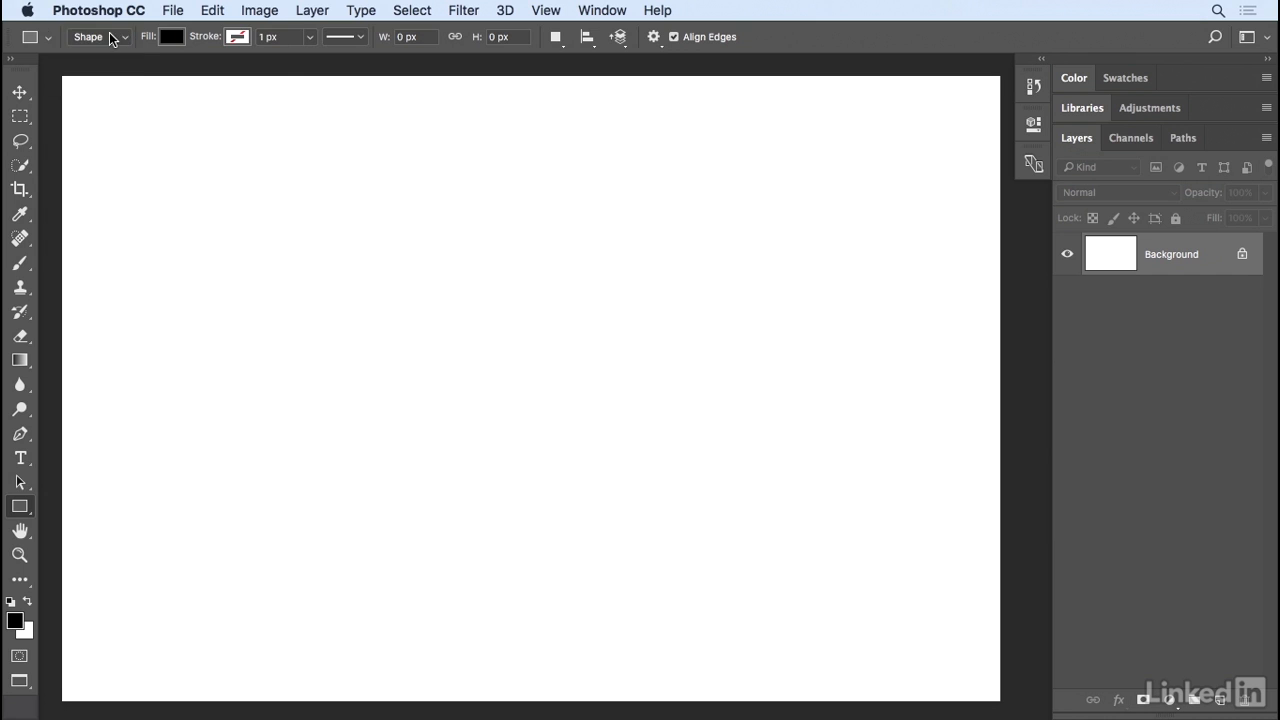
mouse_move(144, 45)
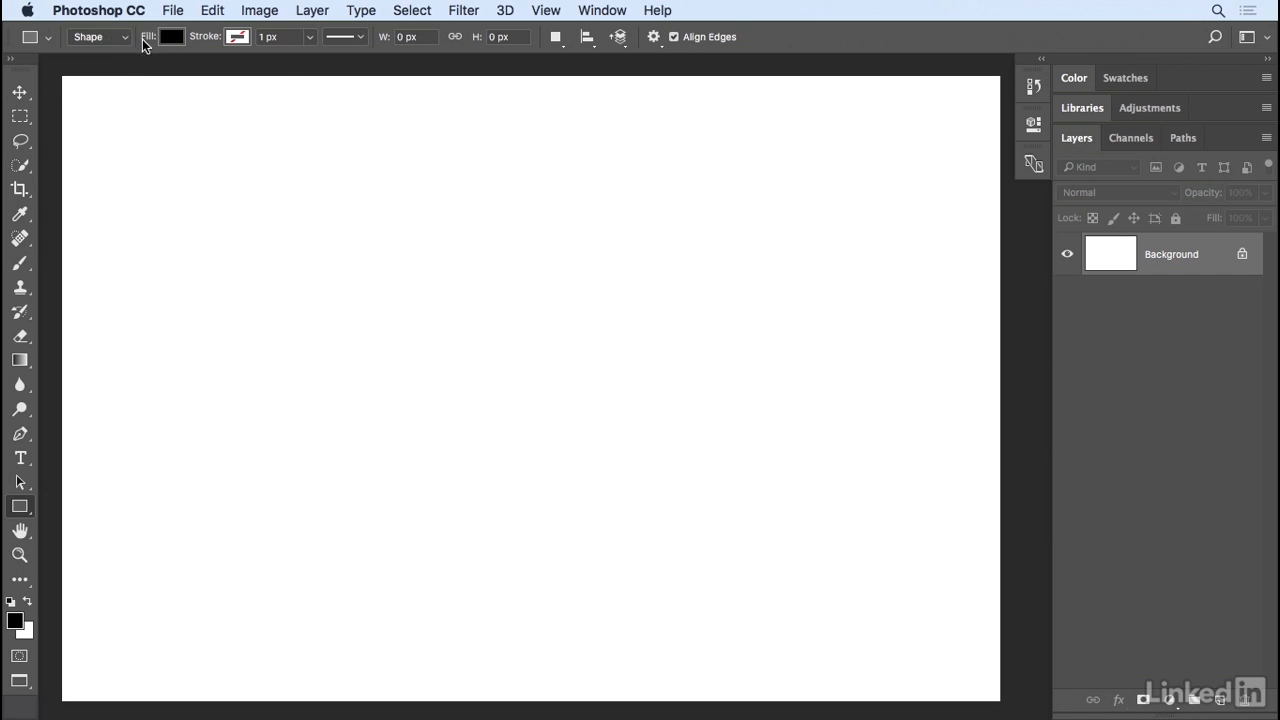
mouse_move(210, 44)
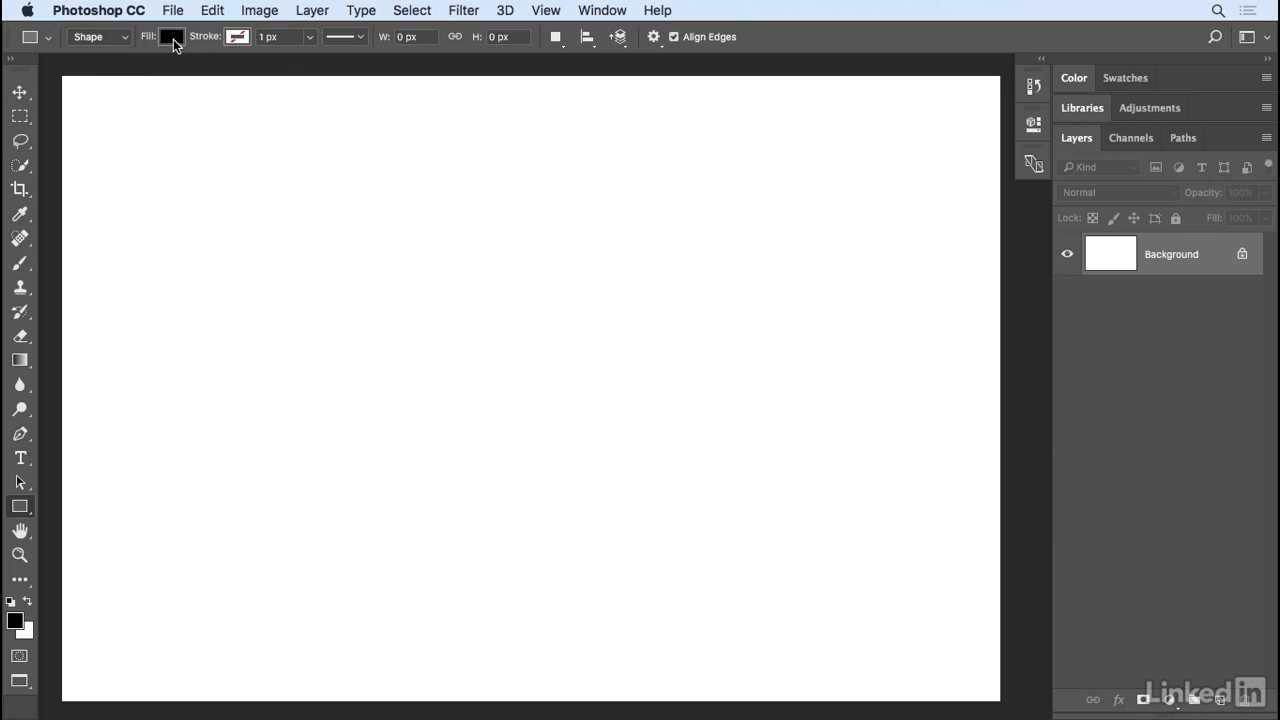
Preview gradient and pattern fills, then return to a solid fill.
click(171, 37)
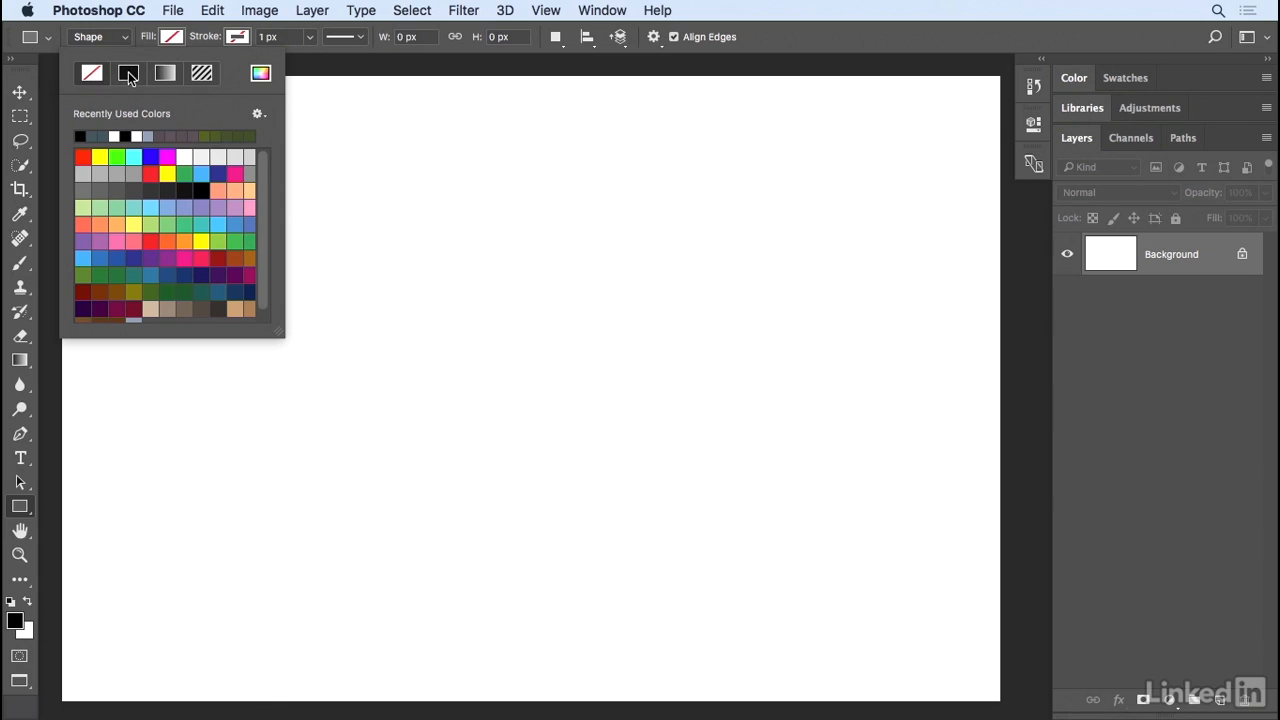
click(165, 73)
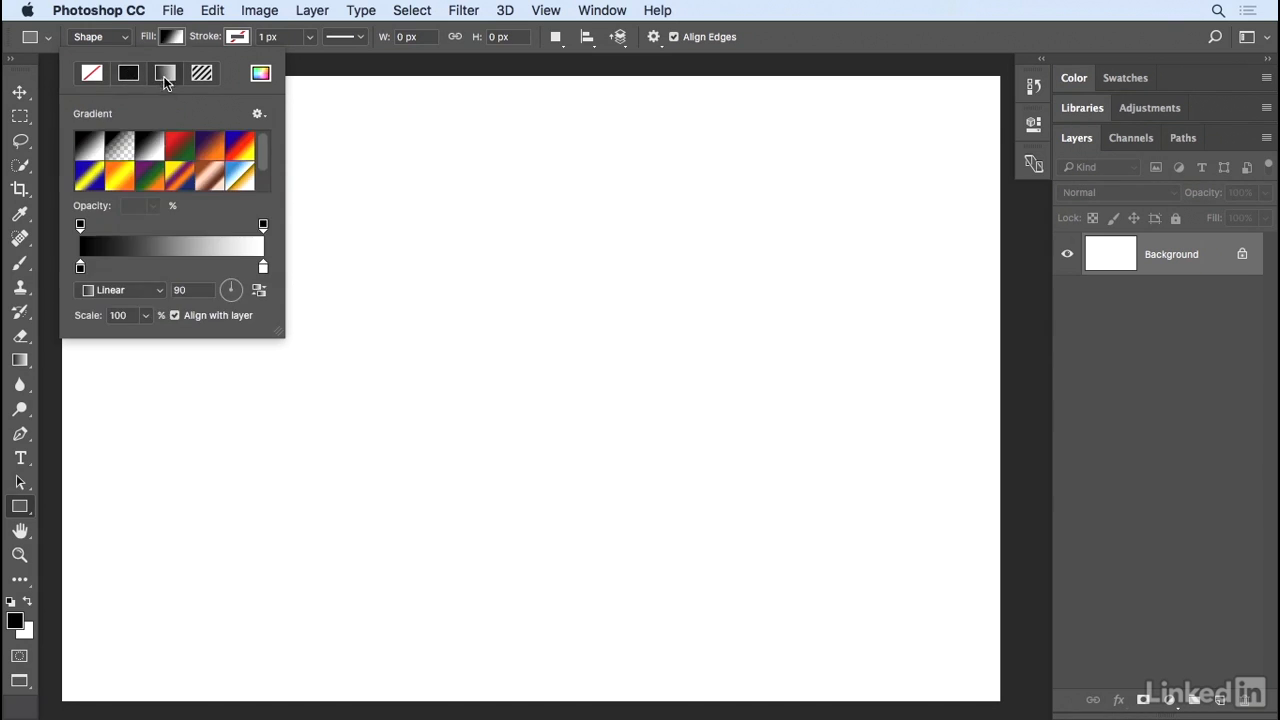
click(165, 73)
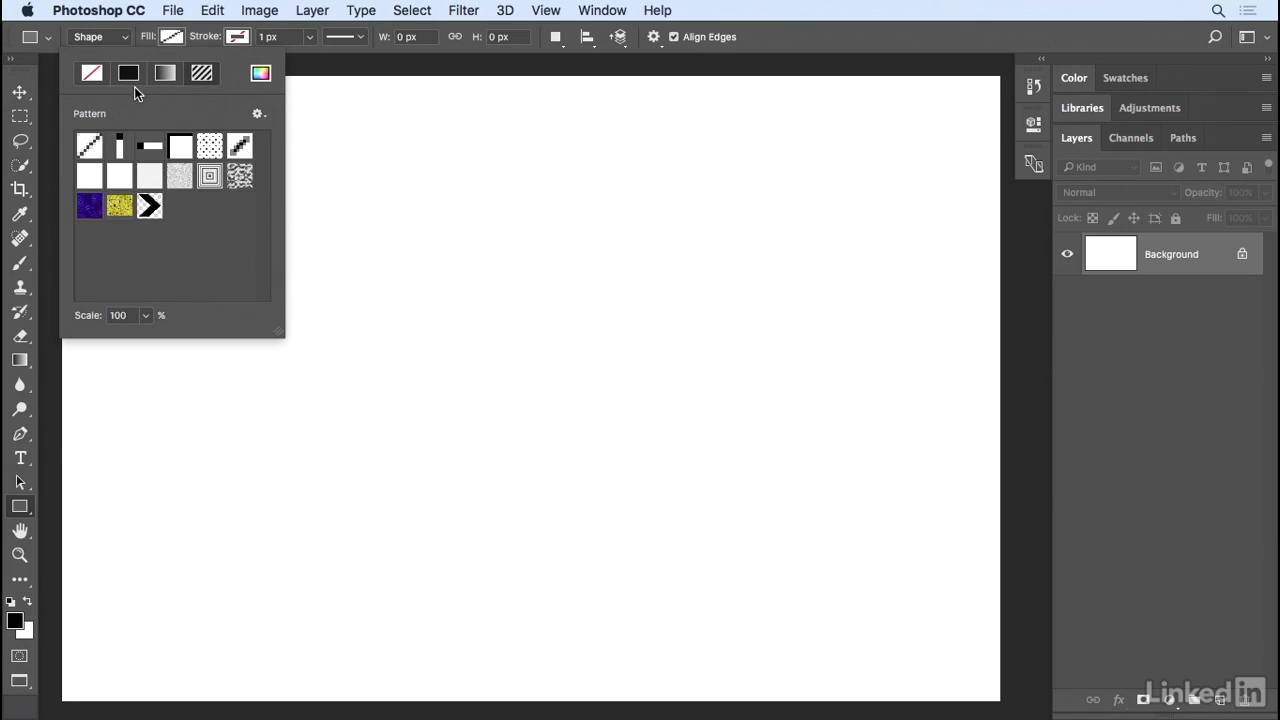
click(128, 72)
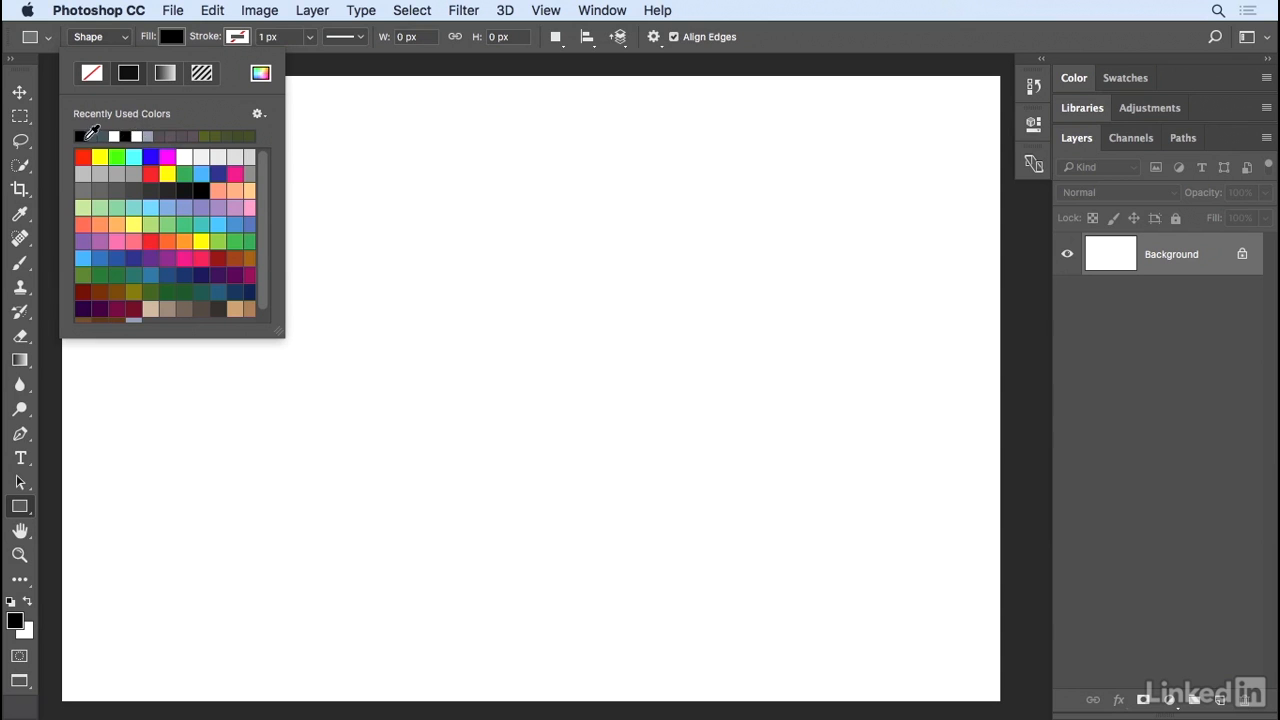
mouse_move(200, 215)
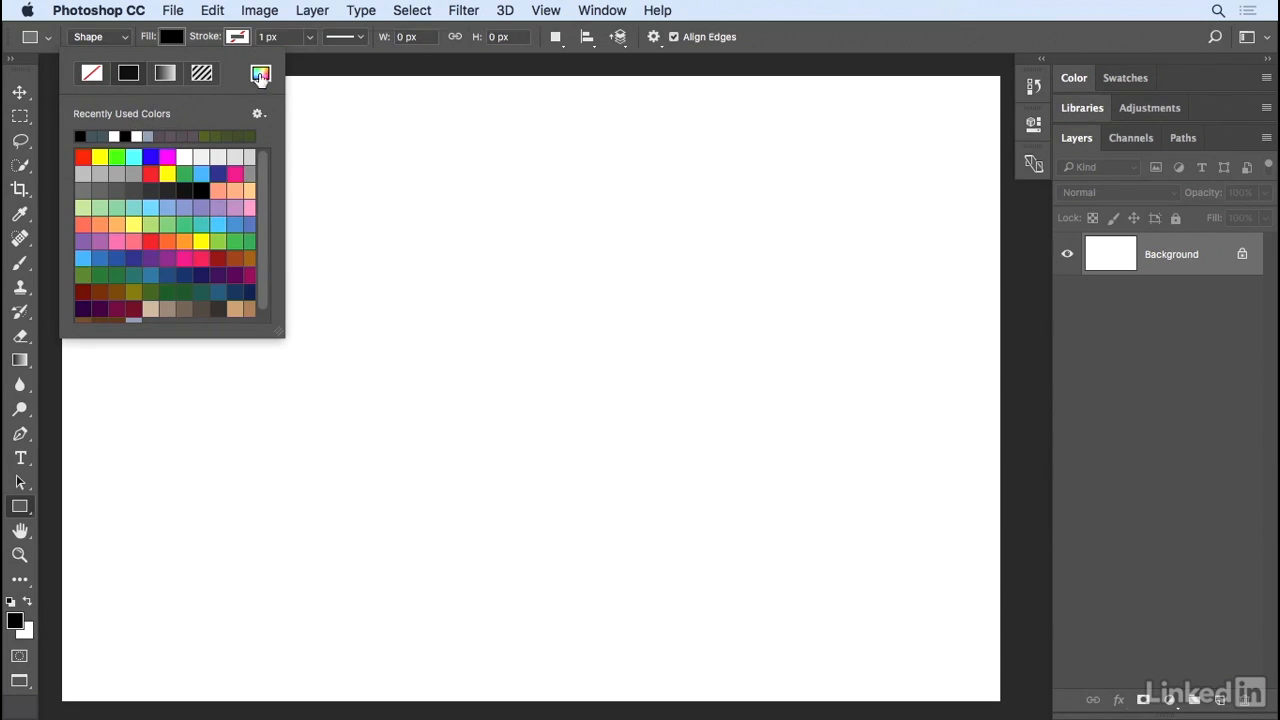
Choose #5c7897 blue-gray in the Color Picker and preview the other fill types.
click(260, 72)
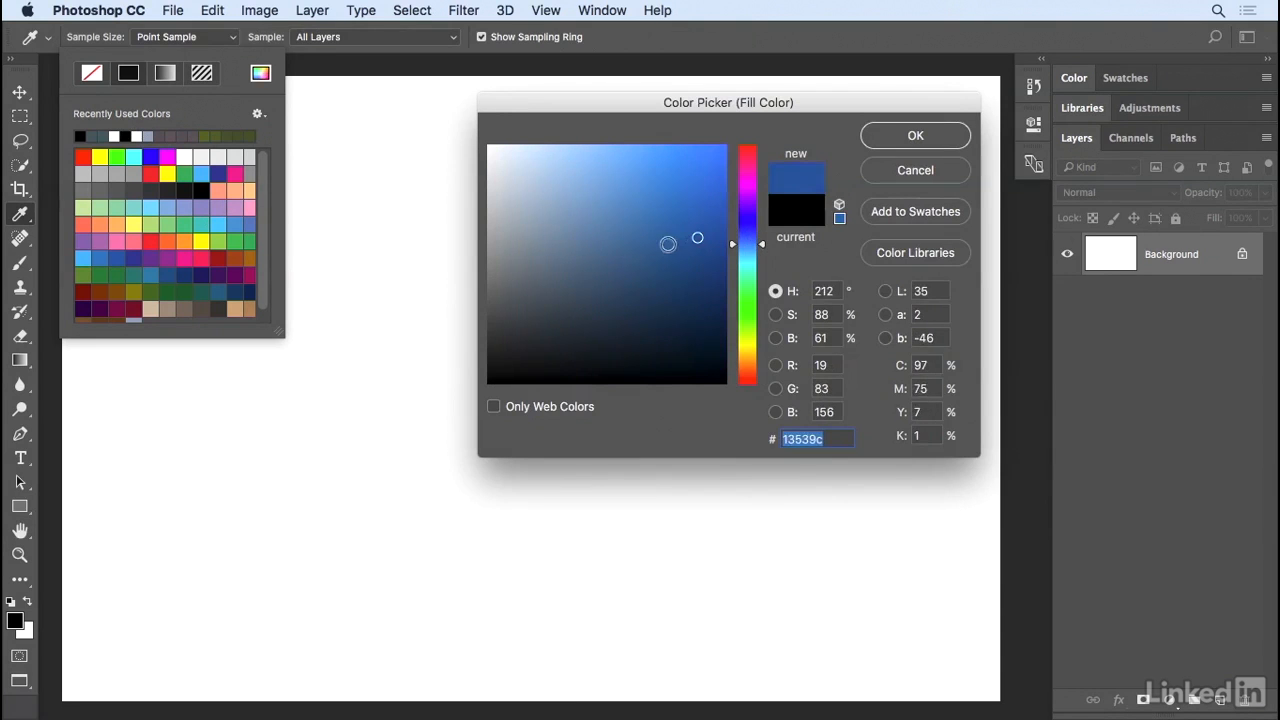
click(580, 242)
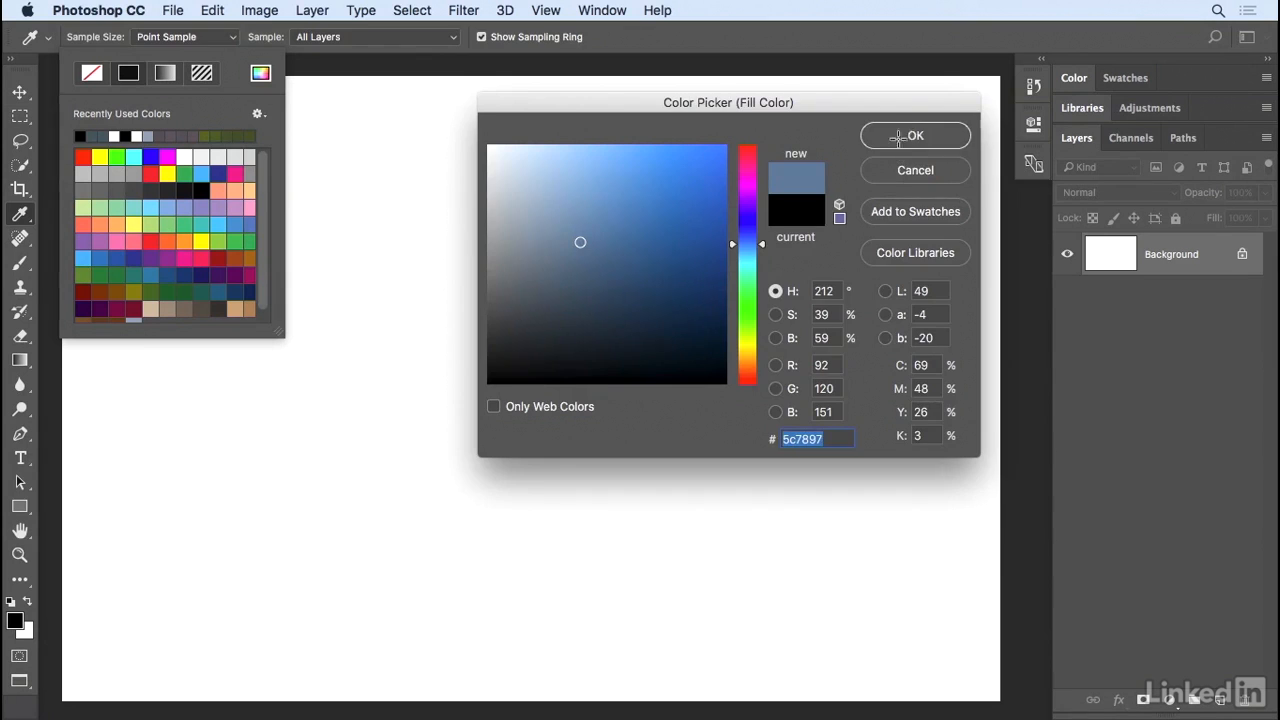
click(914, 135)
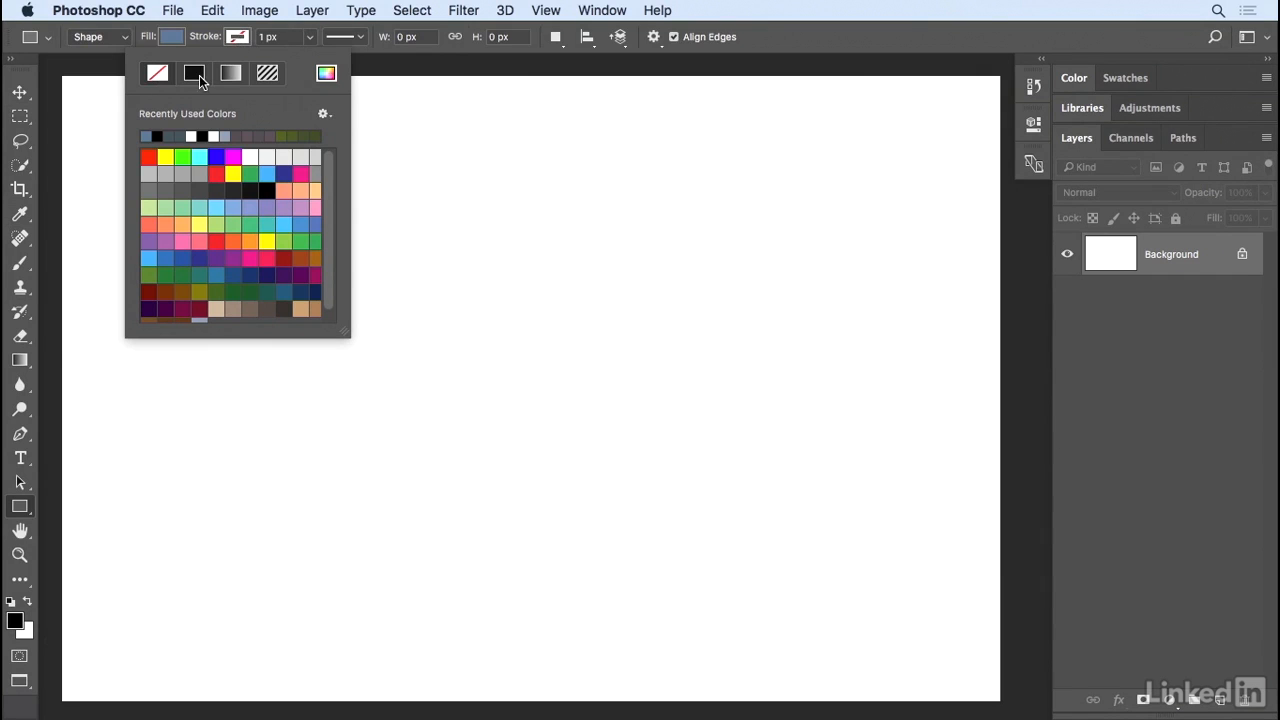
click(267, 73)
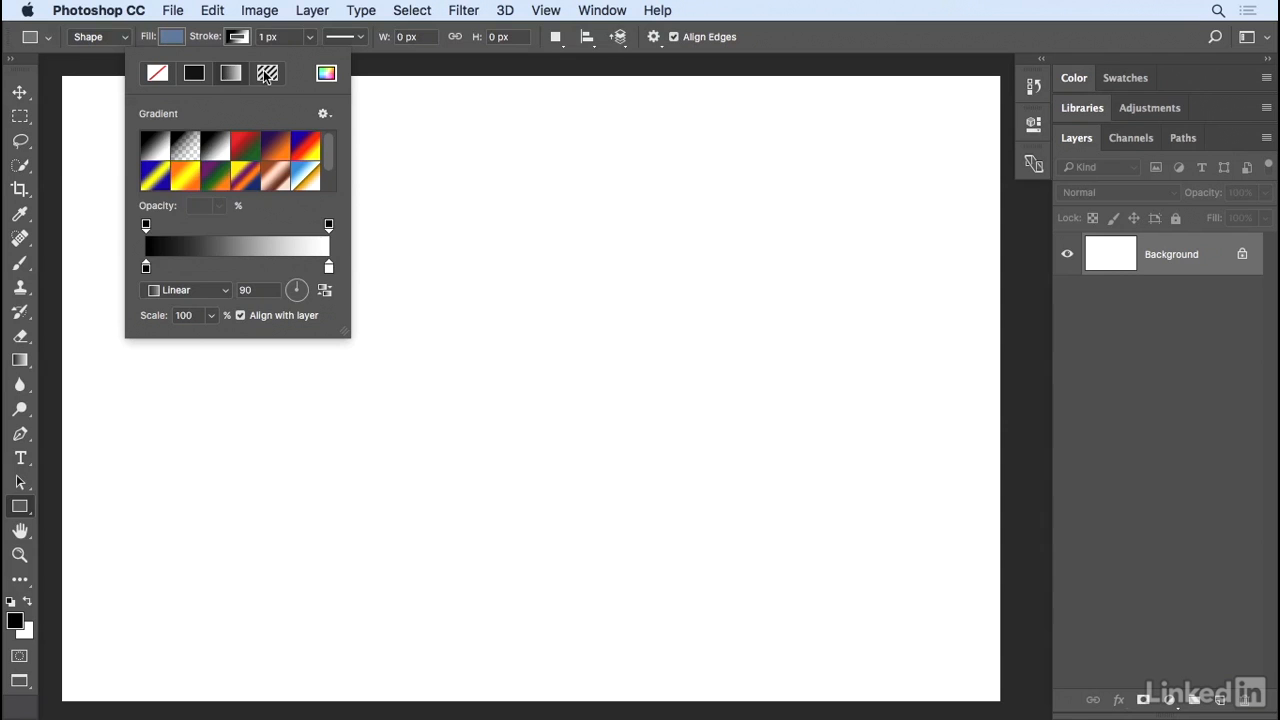
click(268, 73)
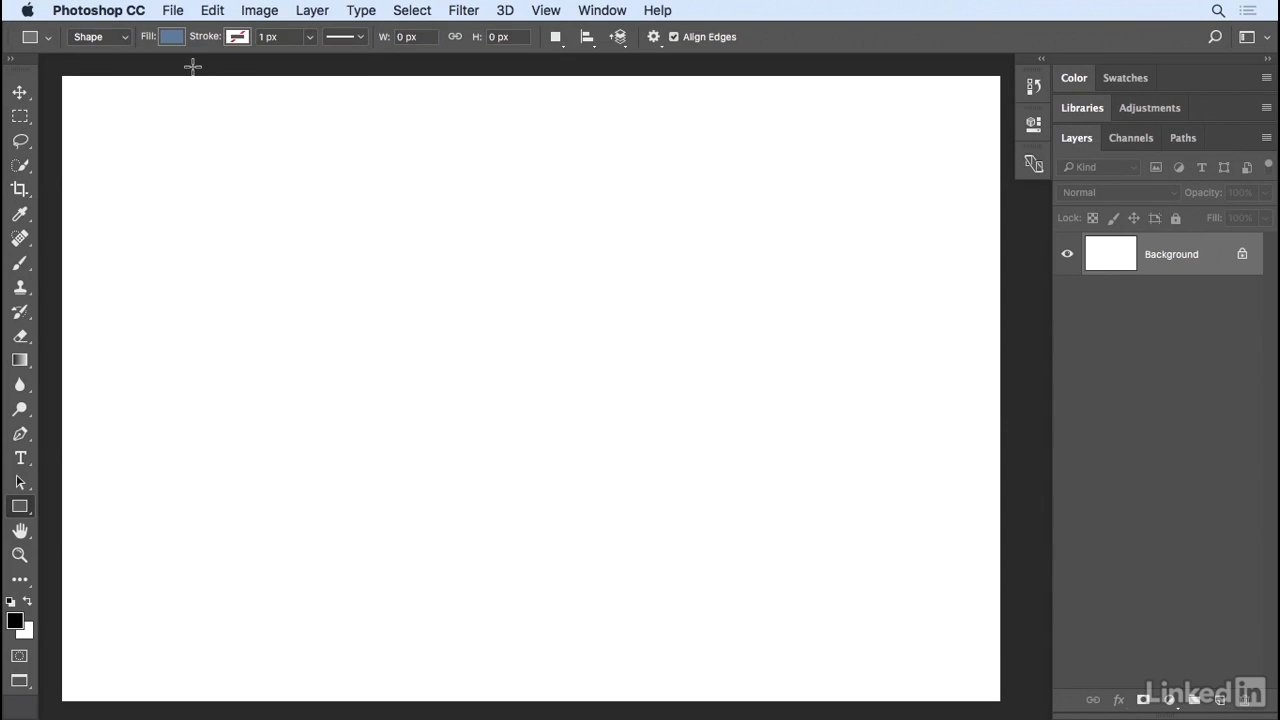
Drag a rectangle near the top-left, enlarging it, and move the Properties panel aside.
drag(190, 117, 268, 183)
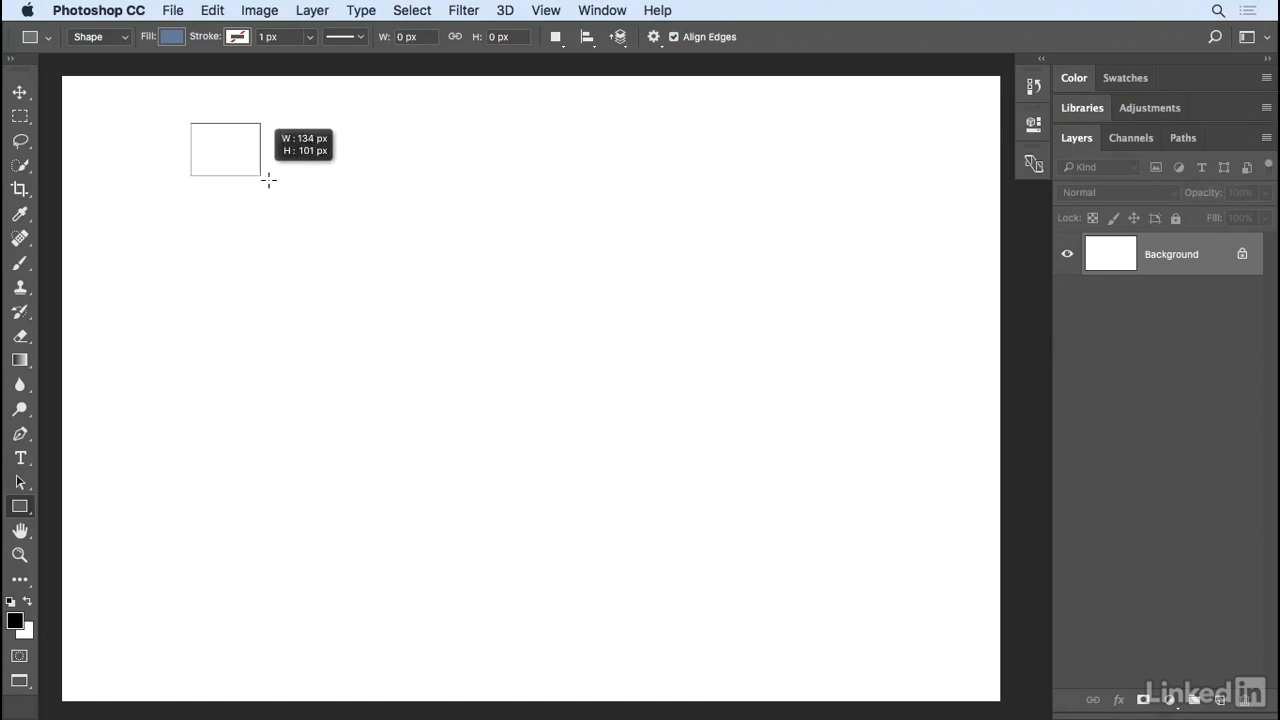
drag(190, 123, 390, 286)
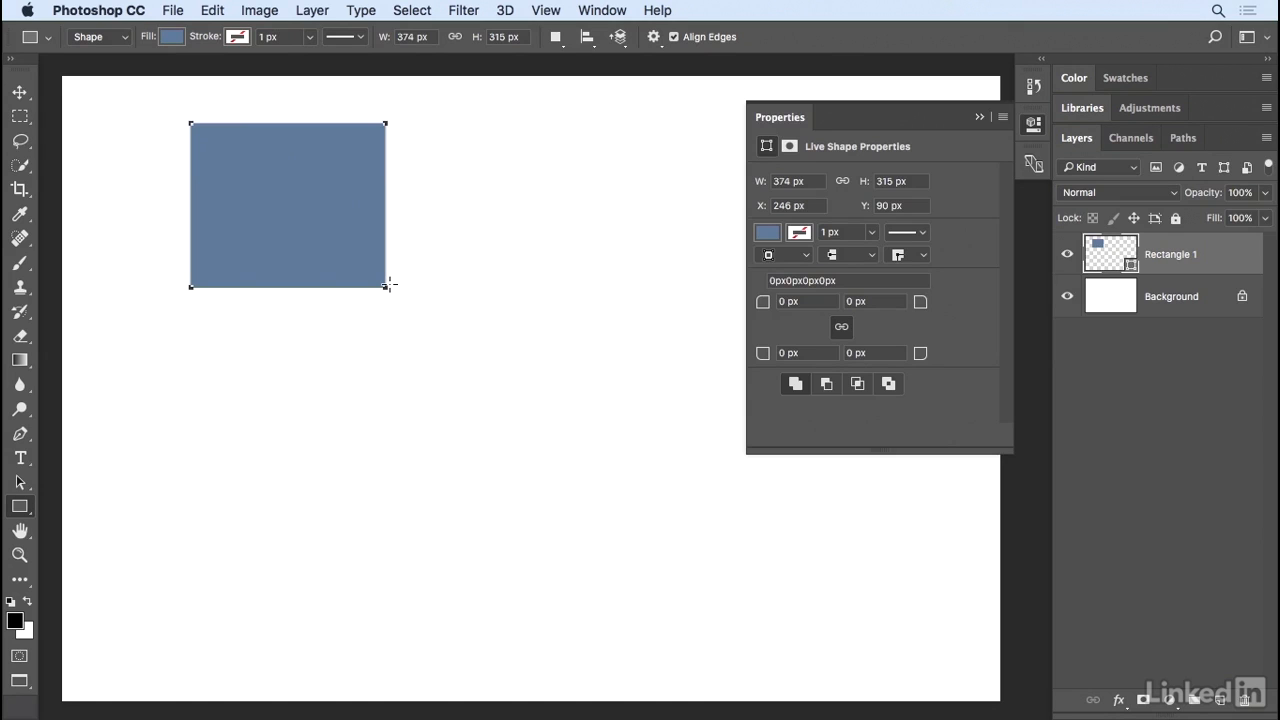
mouse_move(518, 255)
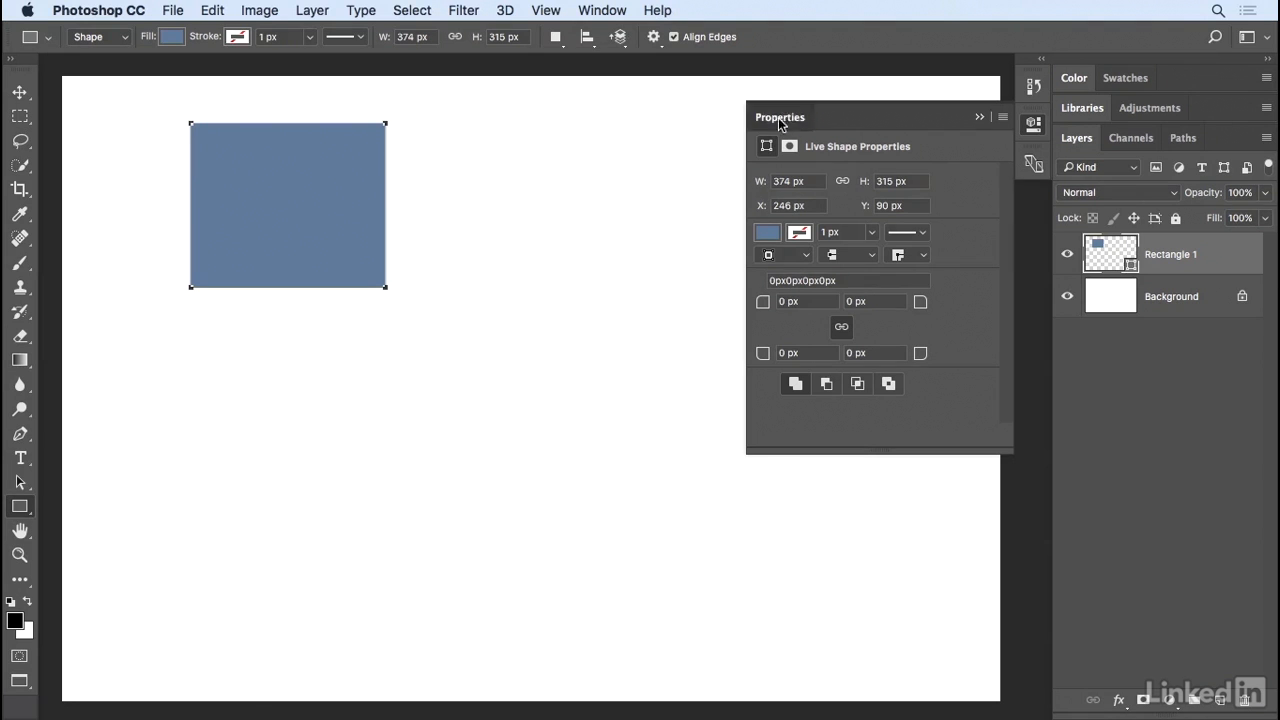
drag(780, 117, 725, 99)
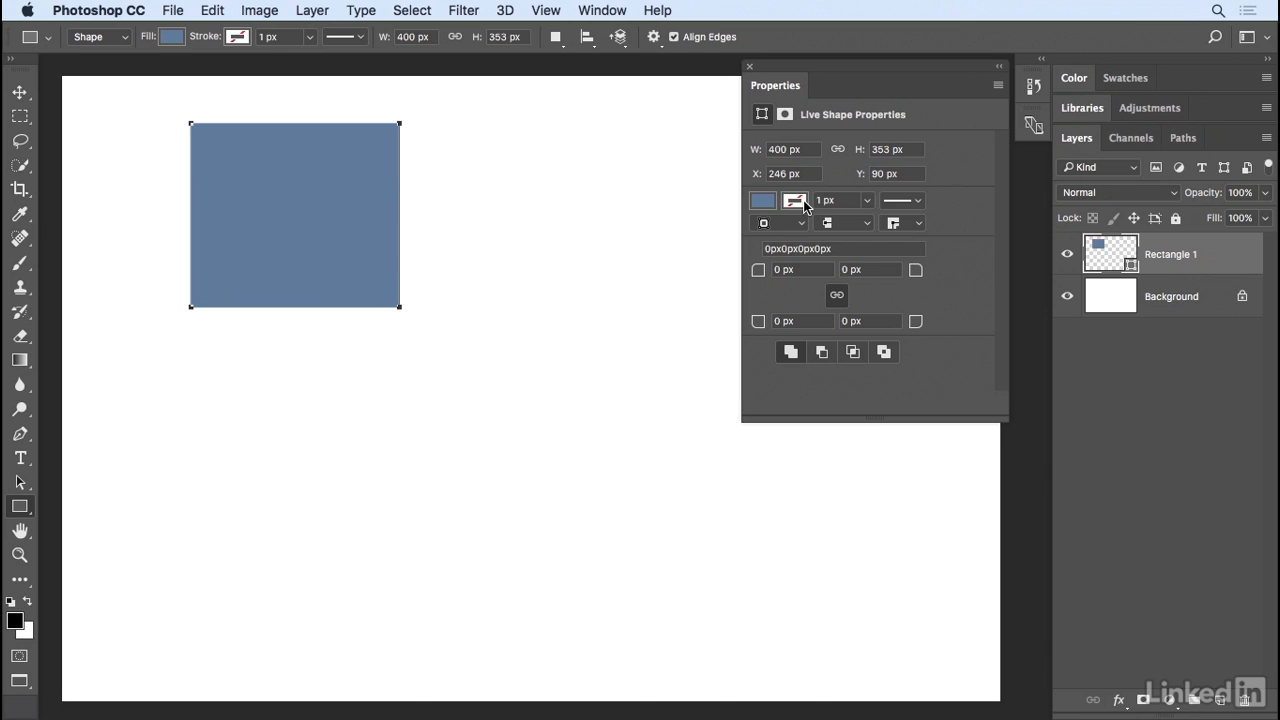
mouse_move(822, 188)
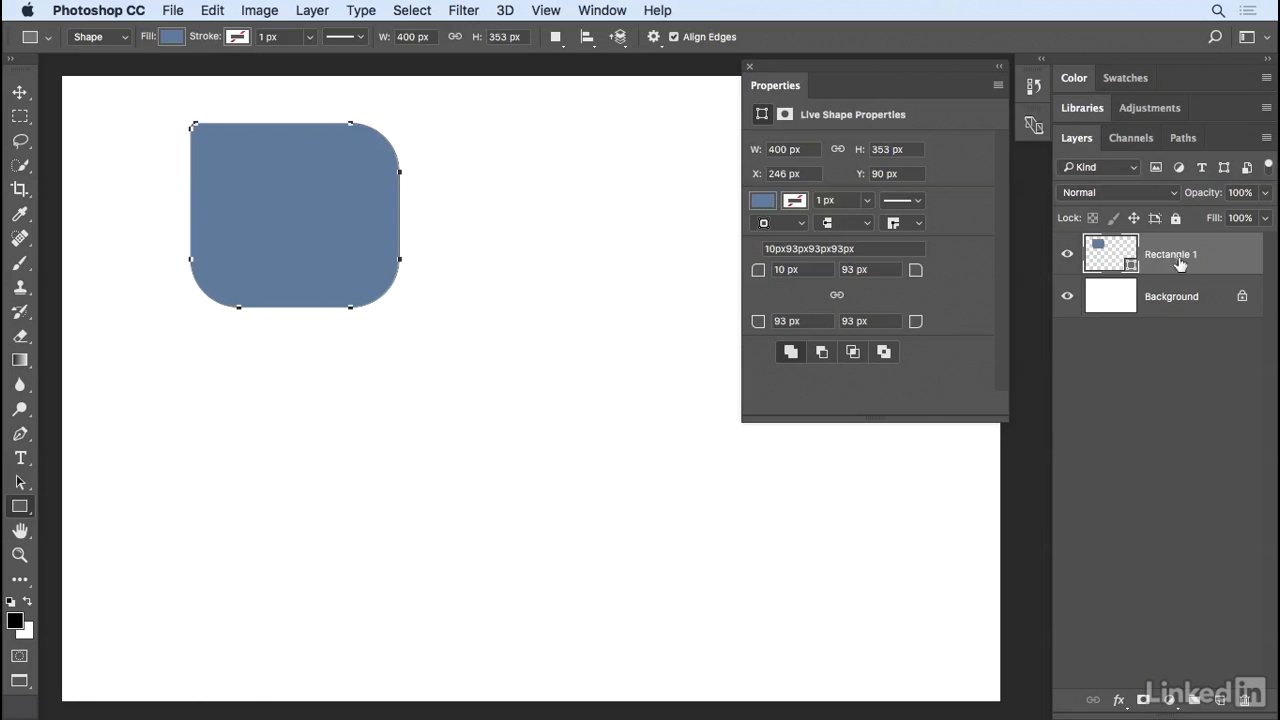
Add a second rectangle and a 200 × 200 px square, then delete all shape layers.
drag(484, 164, 512, 218)
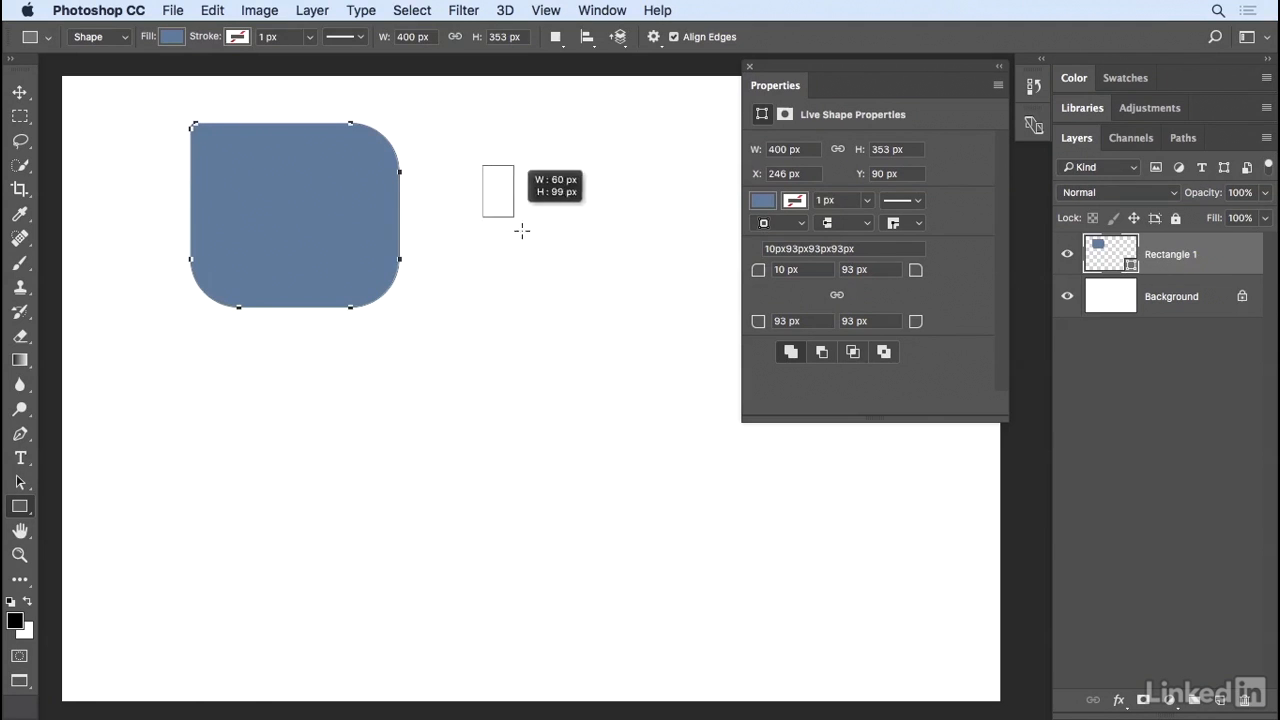
drag(483, 161, 658, 349)
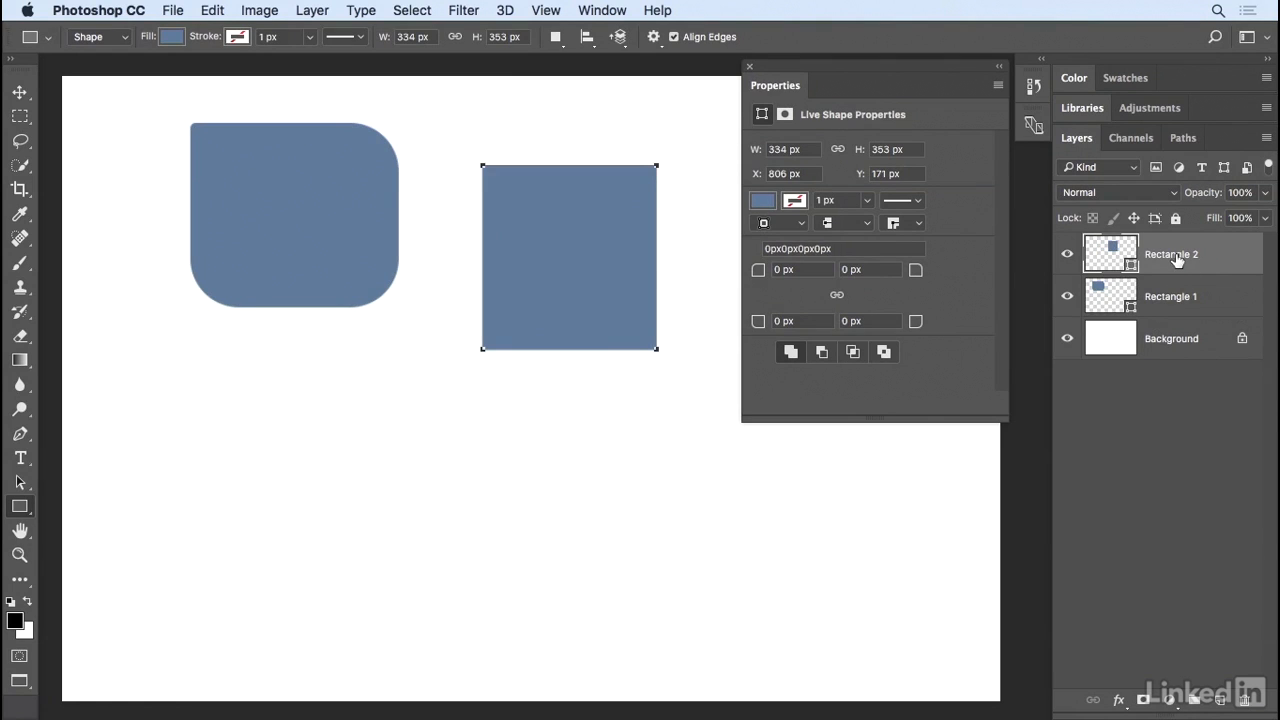
mouse_move(308, 387)
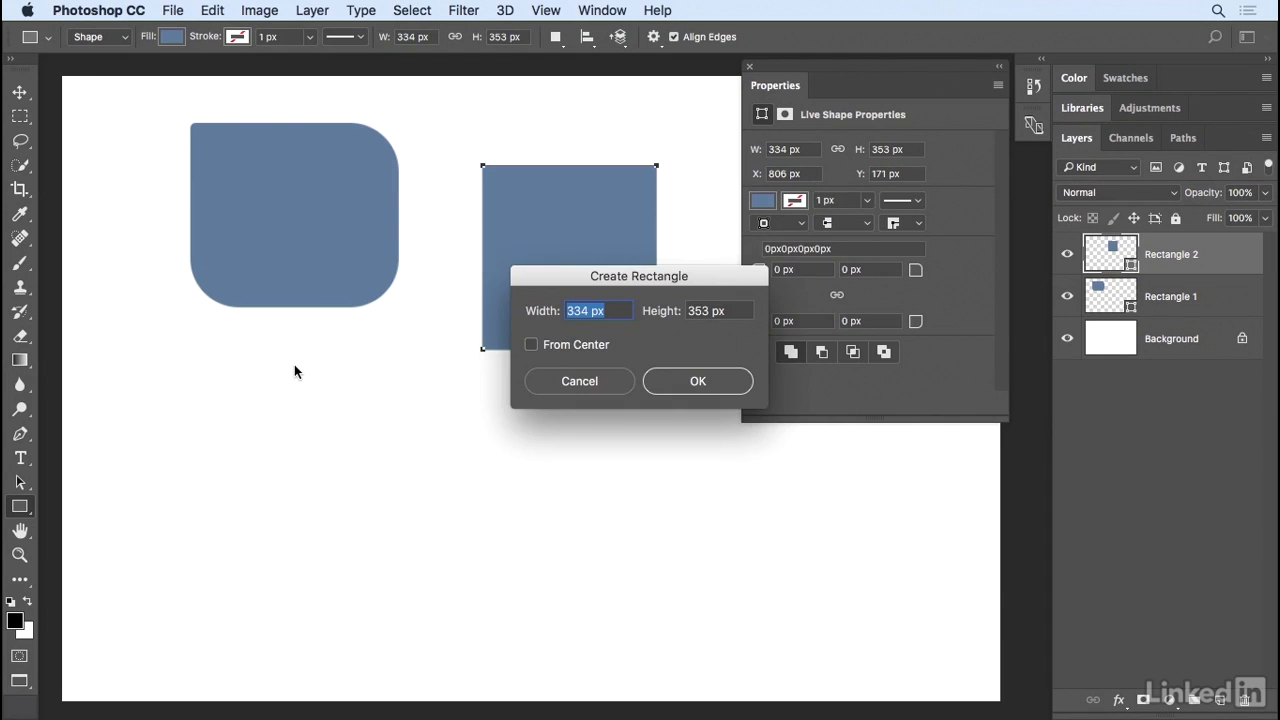
text(200)
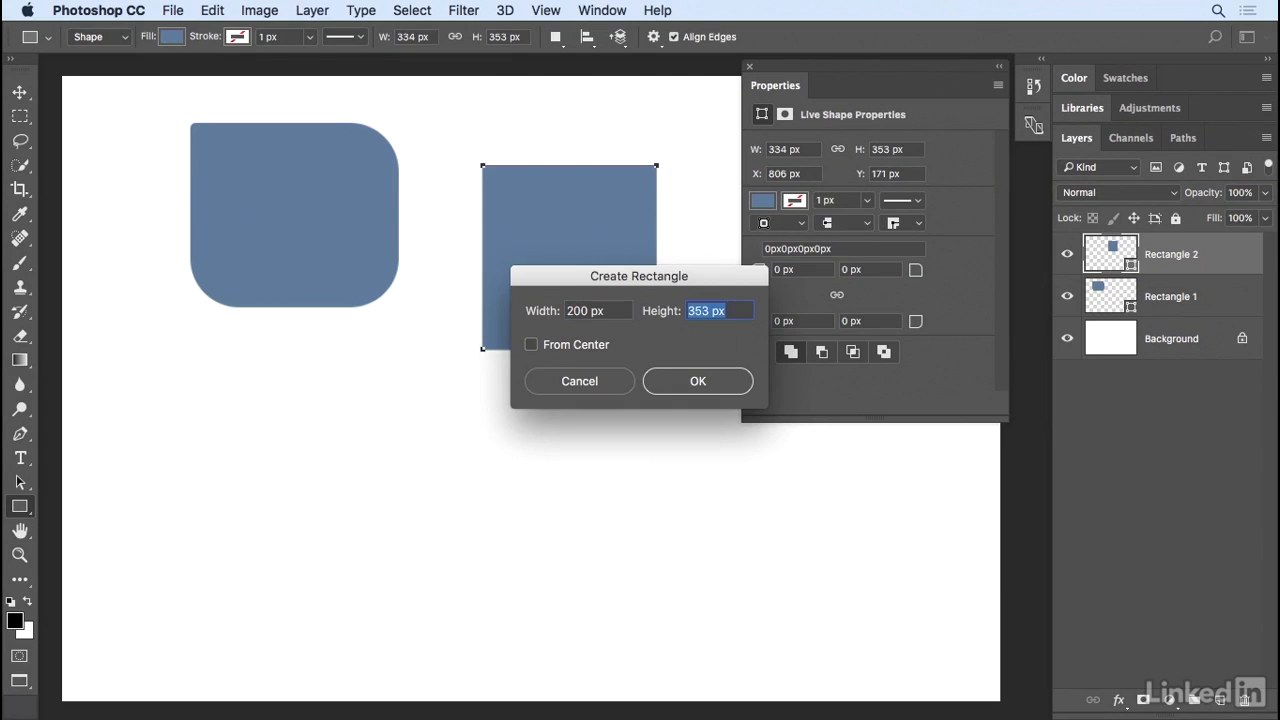
click(698, 380)
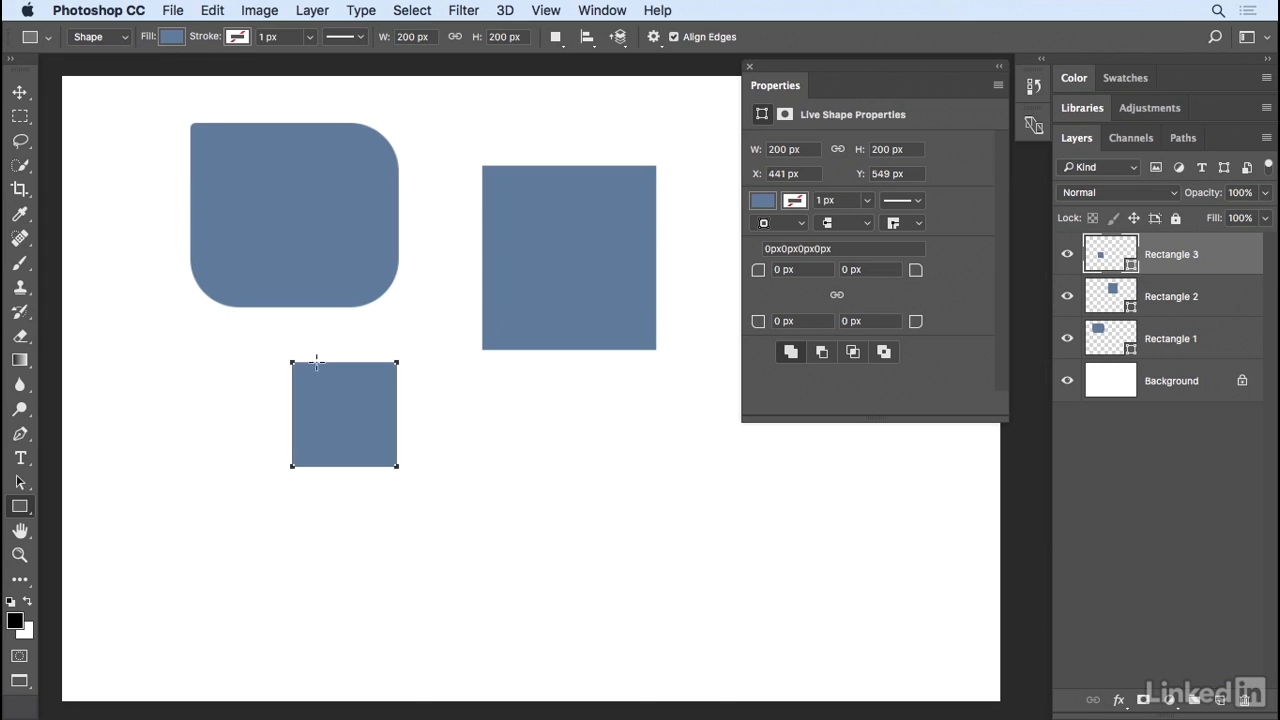
click(1171, 338)
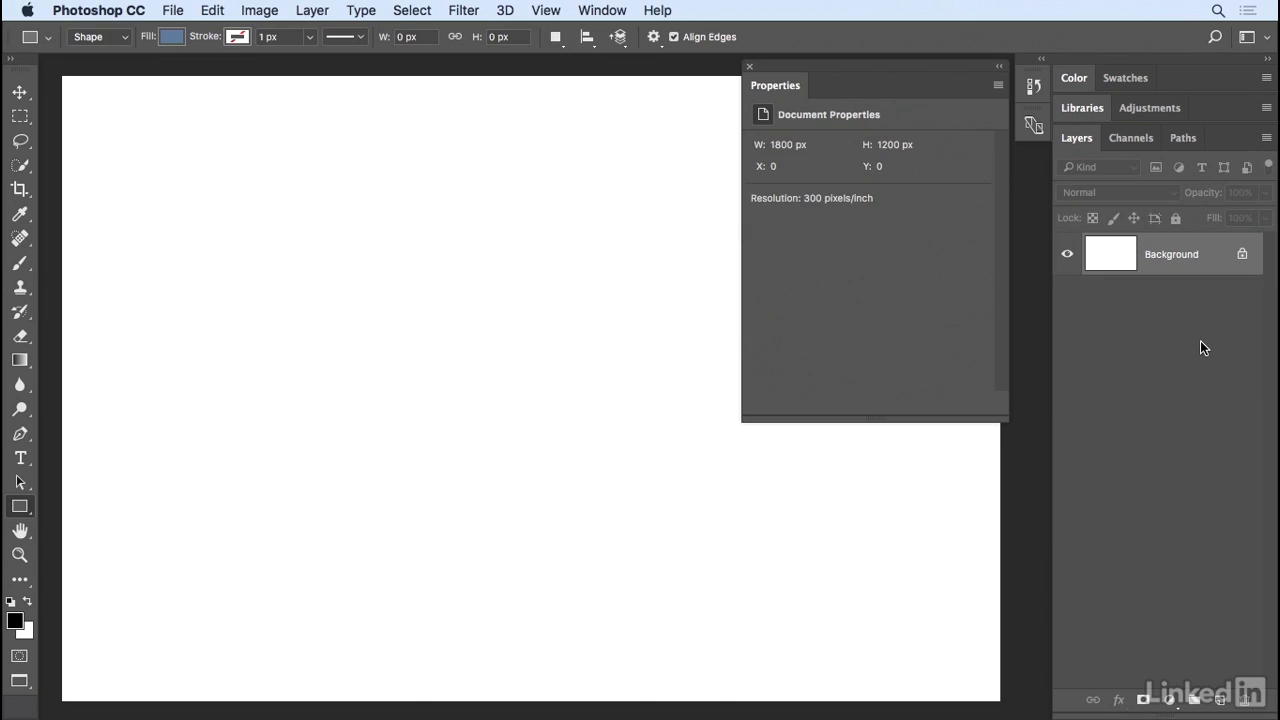
mouse_move(20, 506)
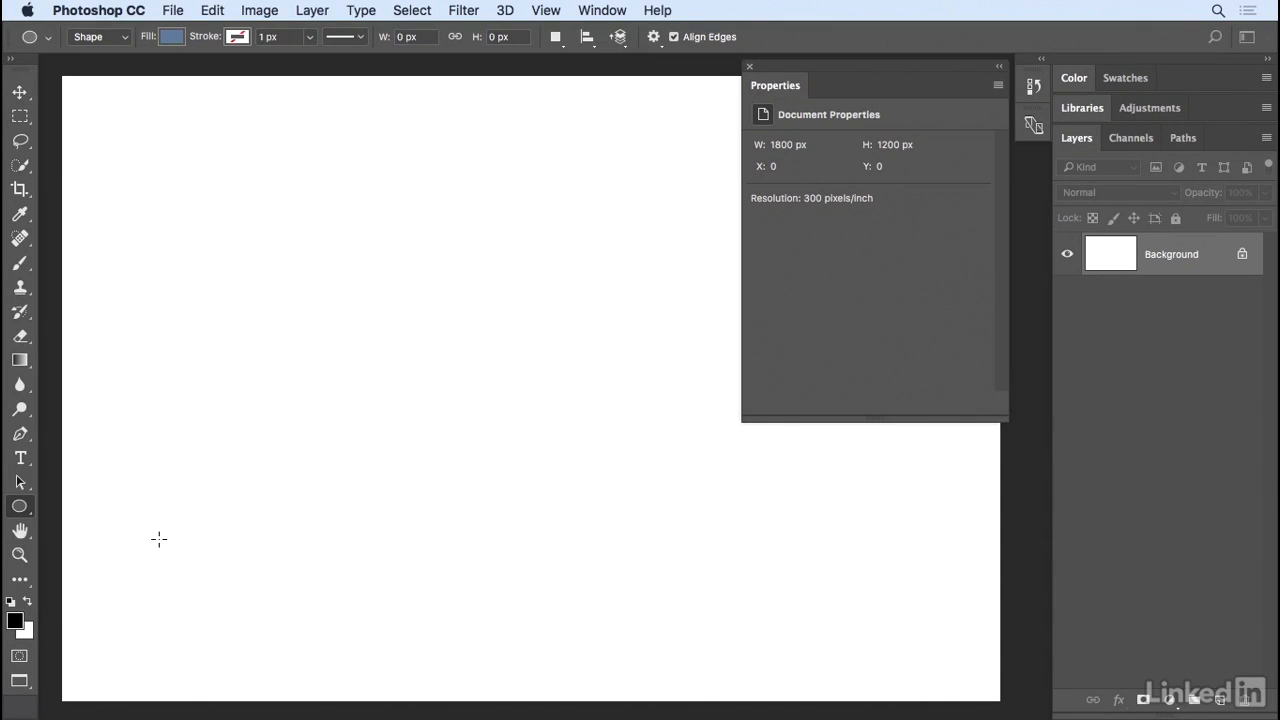
mouse_move(239, 288)
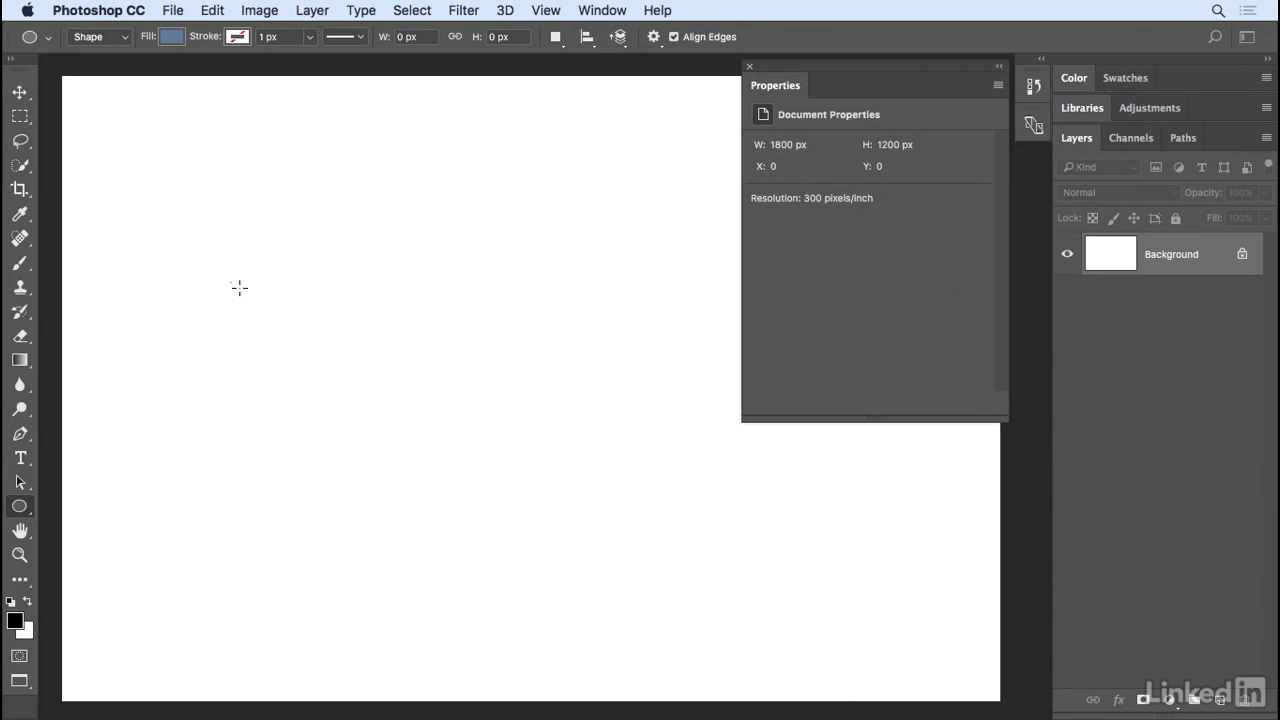
Drag an ellipse about 269 × 289 px on the left of the canvas.
drag(230, 280, 372, 430)
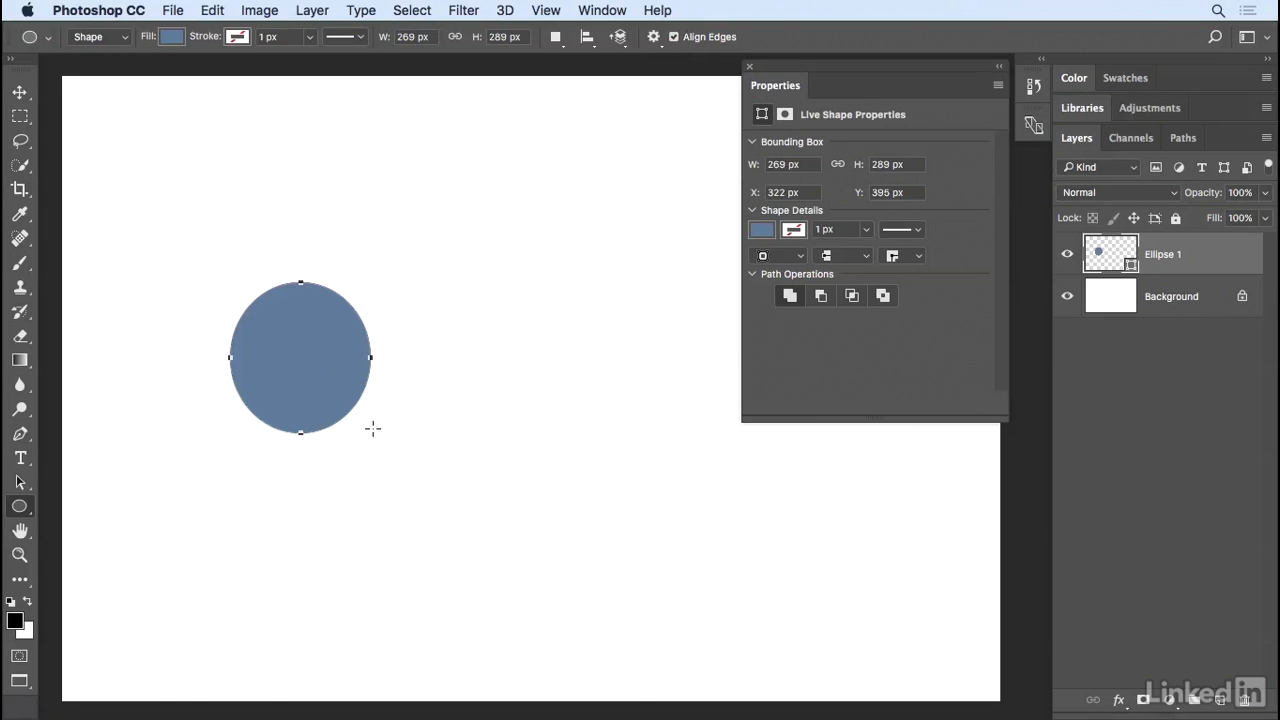
mouse_move(882, 123)
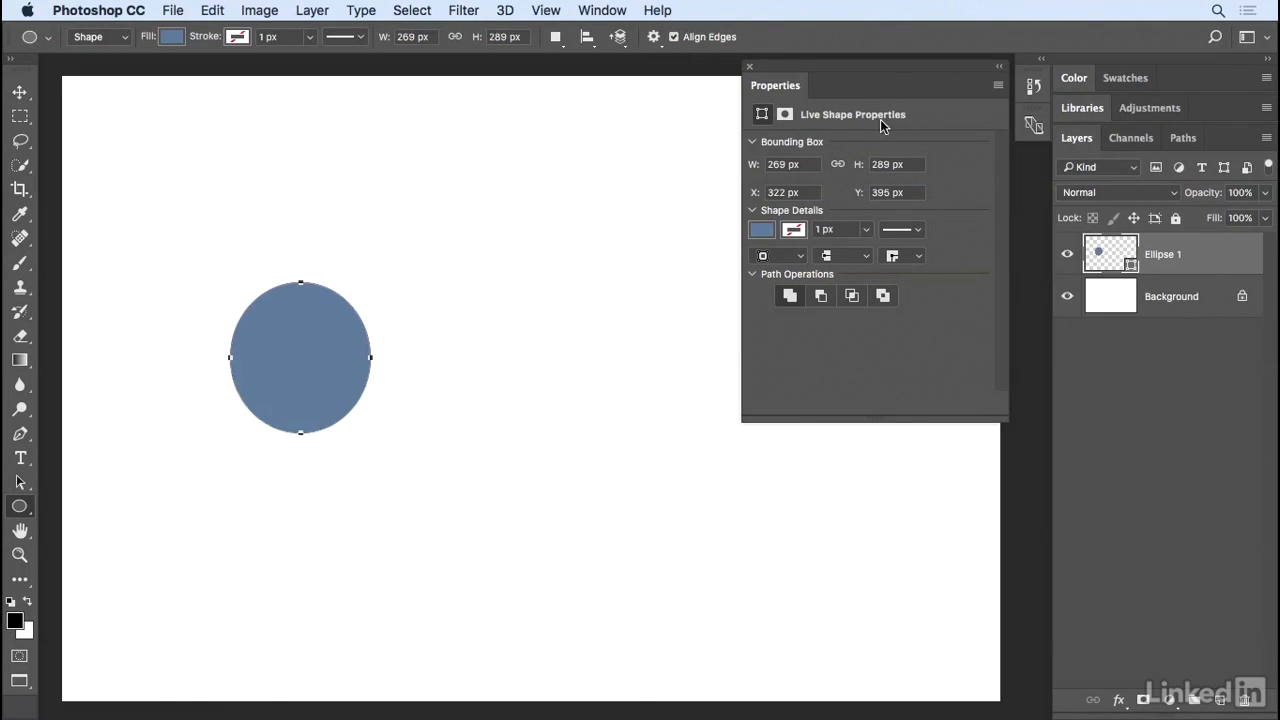
mouse_move(547, 328)
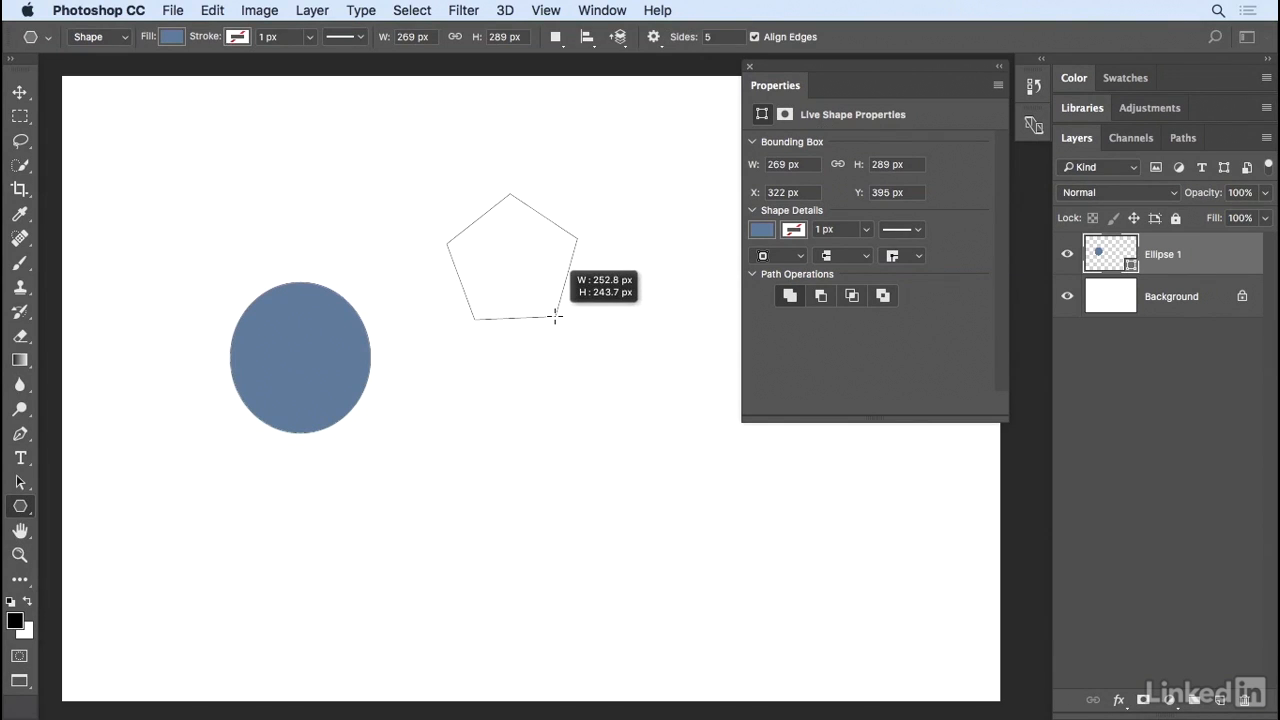
Drag a pentagon right of the ellipse, then open Create Polygon.
drag(557, 318, 567, 248)
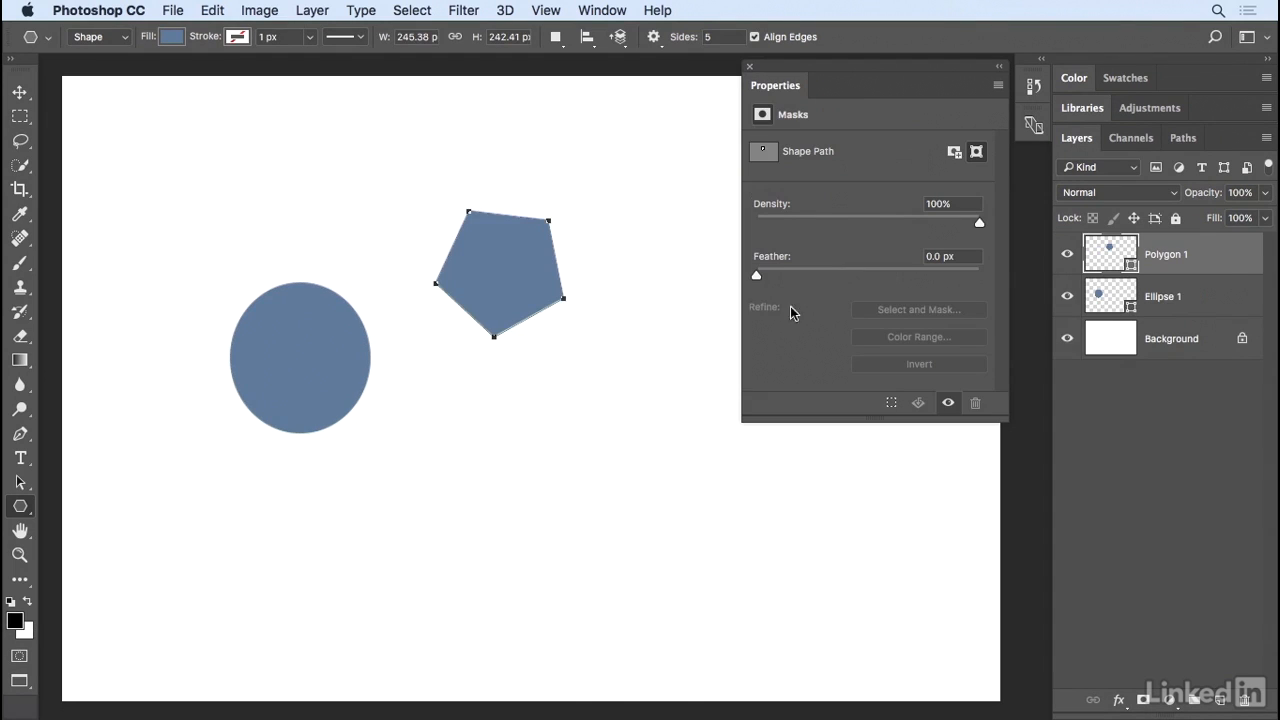
mouse_move(587, 309)
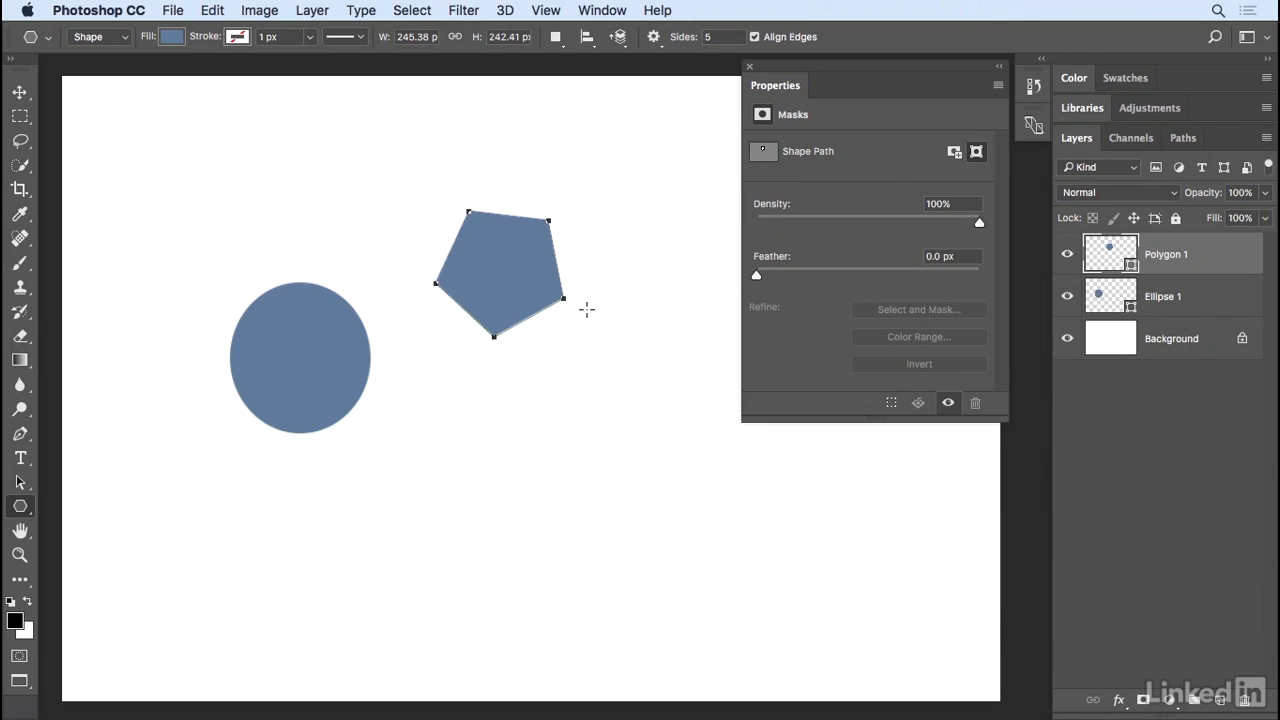
mouse_move(595, 310)
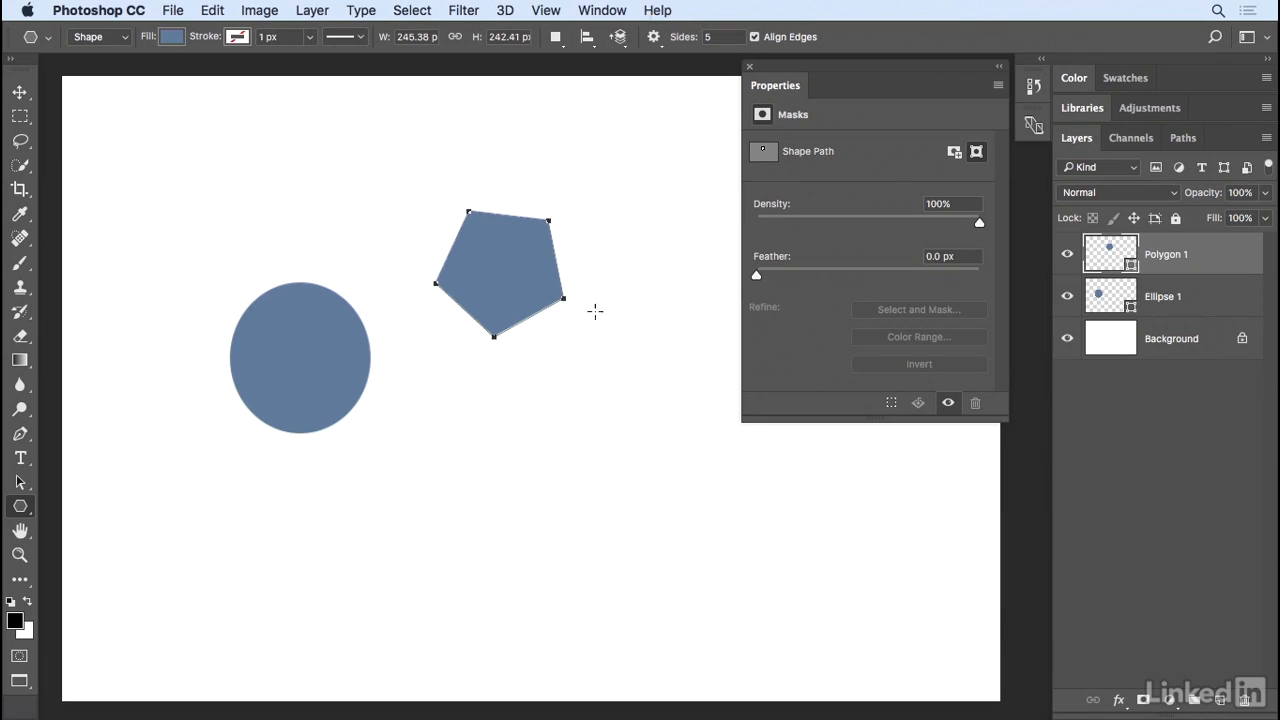
click(654, 37)
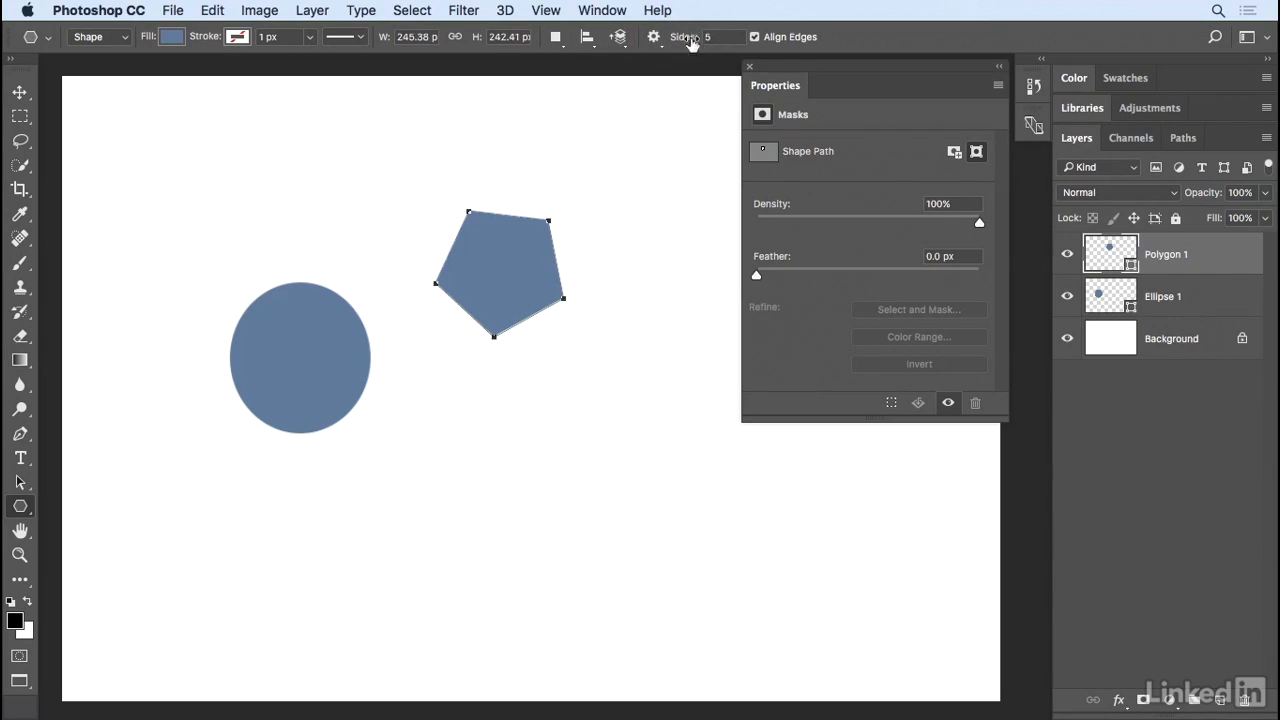
mouse_move(475, 423)
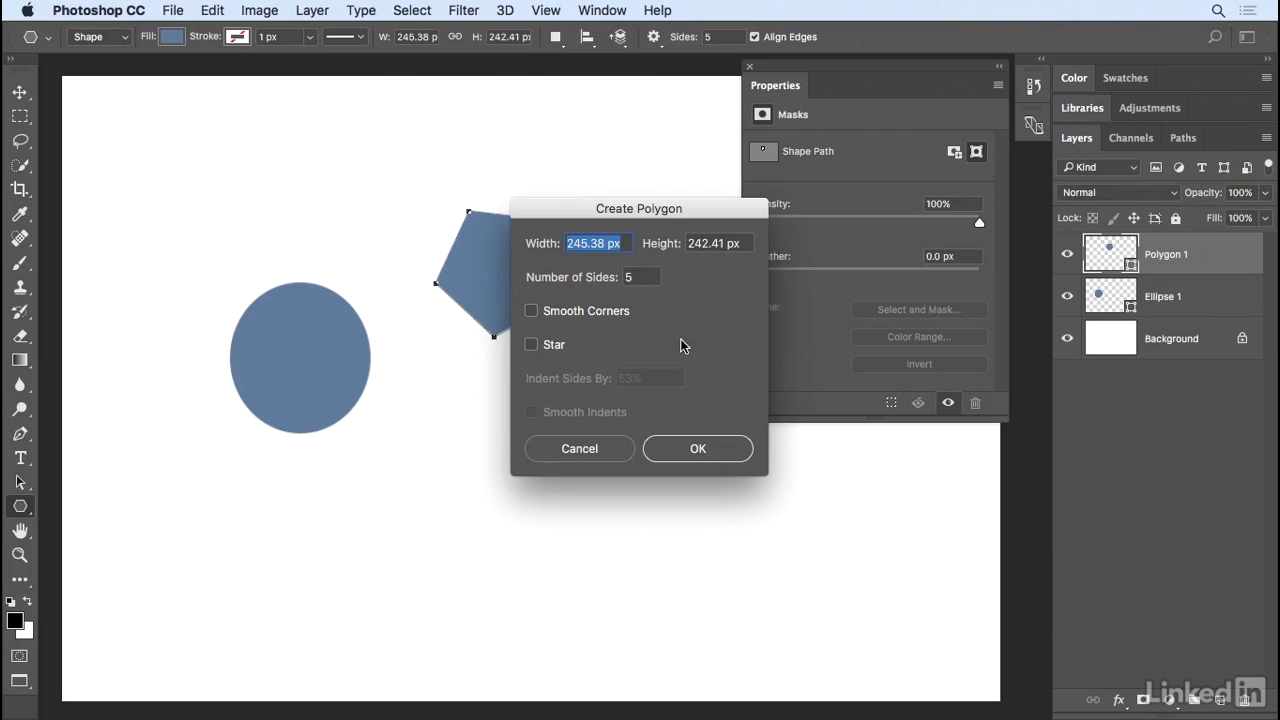
mouse_move(628, 228)
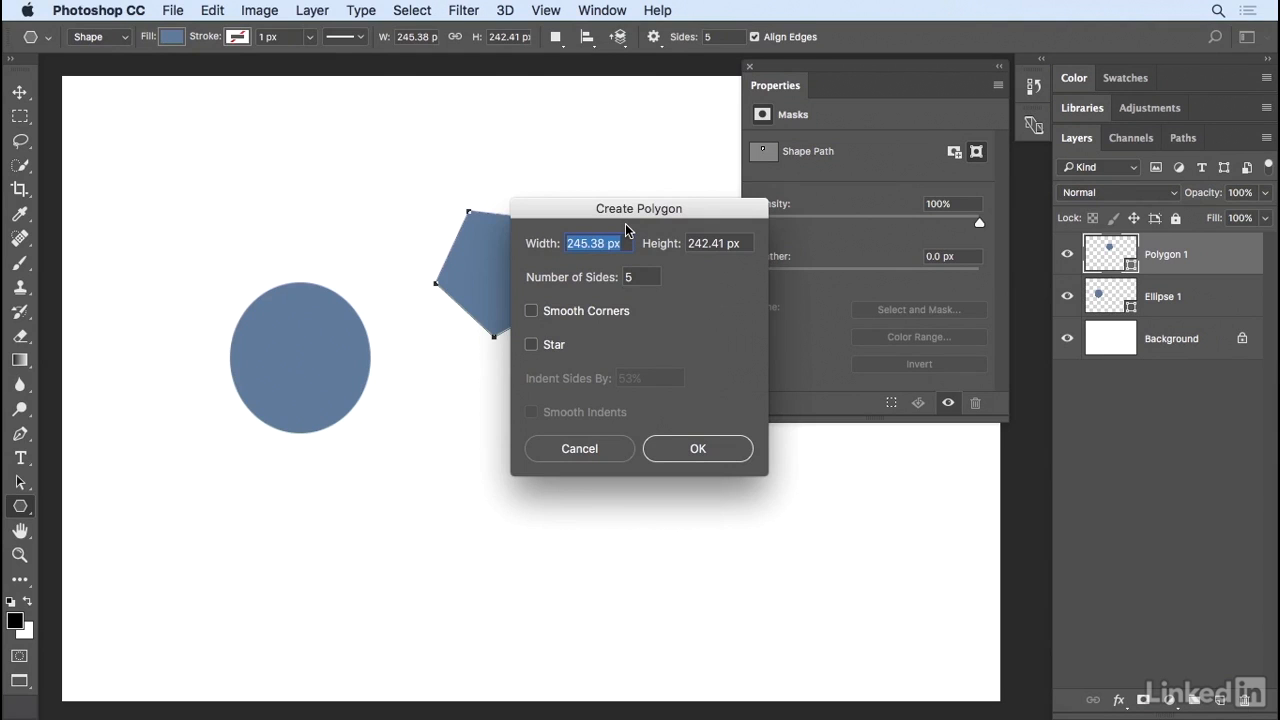
Create a 400 px, 3-sided polygon with Smooth Corners below the pentagon.
text(400)
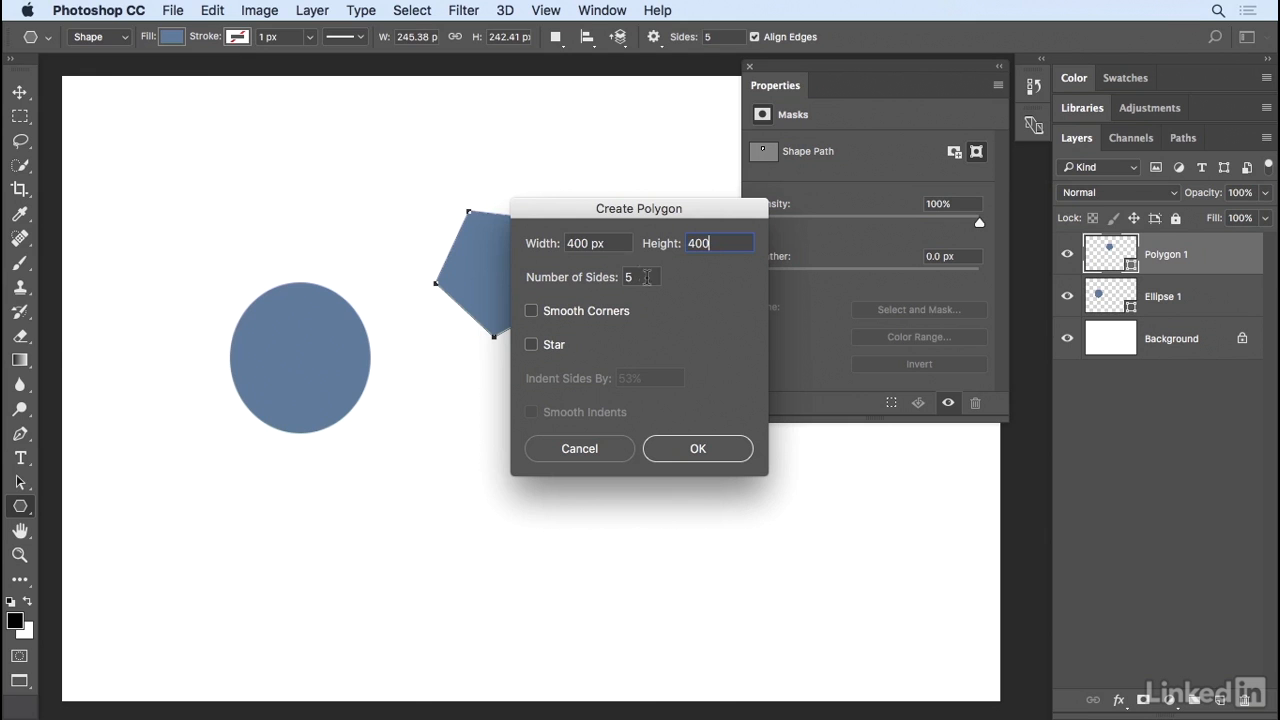
click(640, 277)
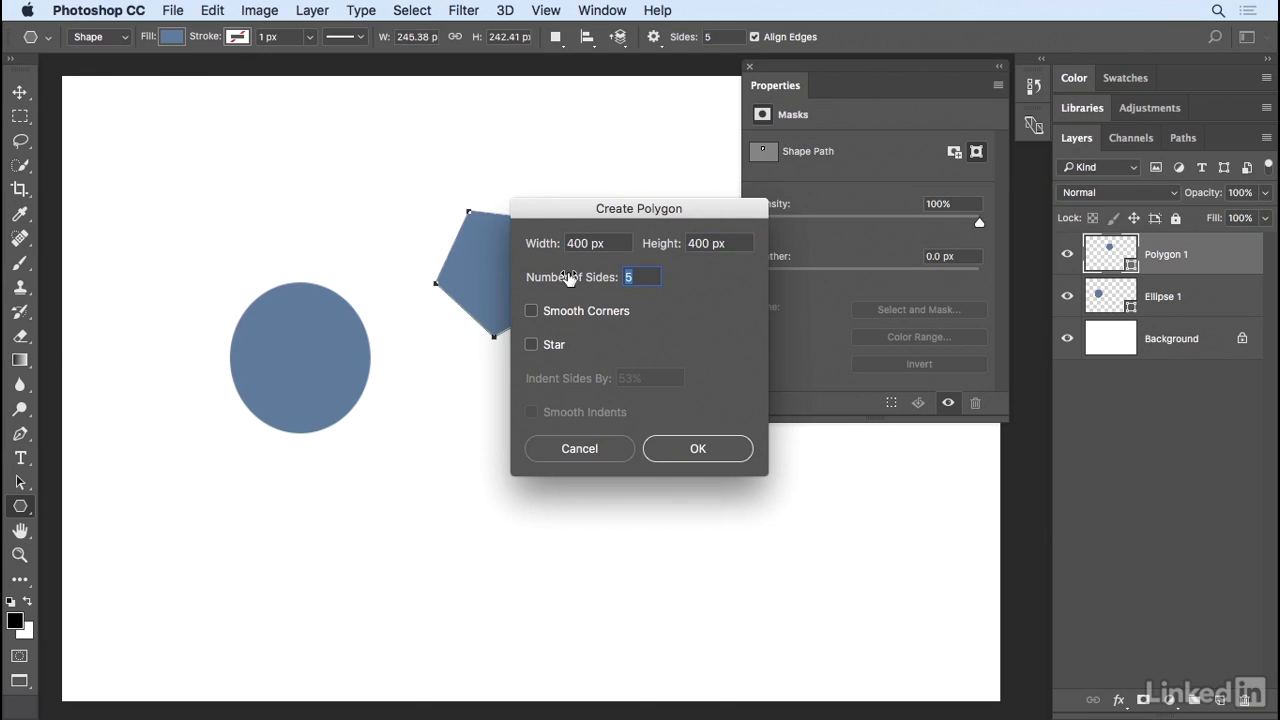
text(3)
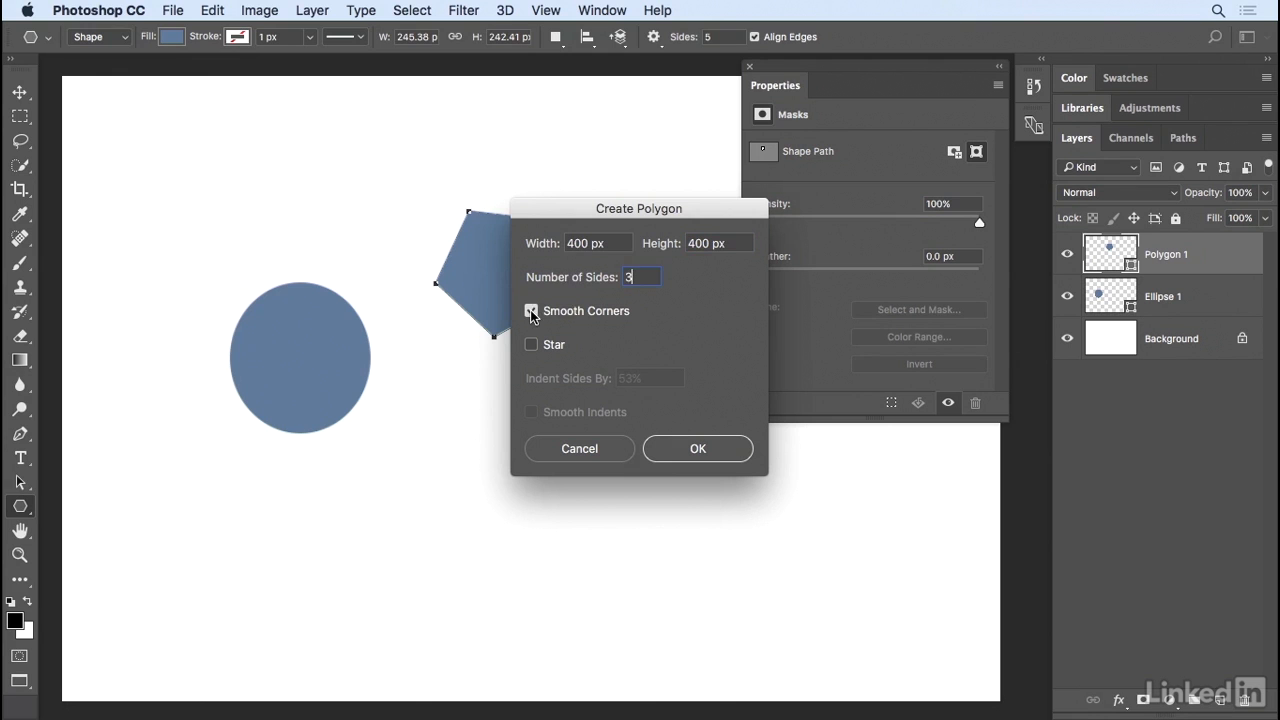
click(697, 448)
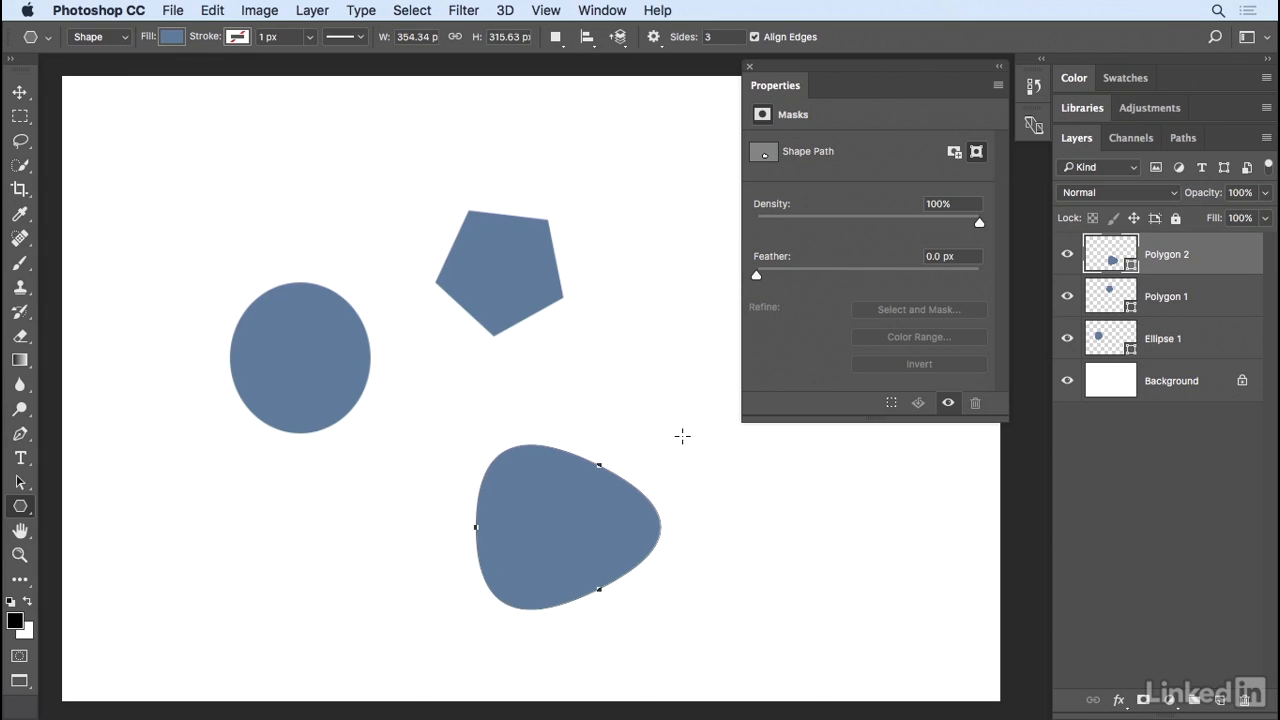
mouse_move(210, 478)
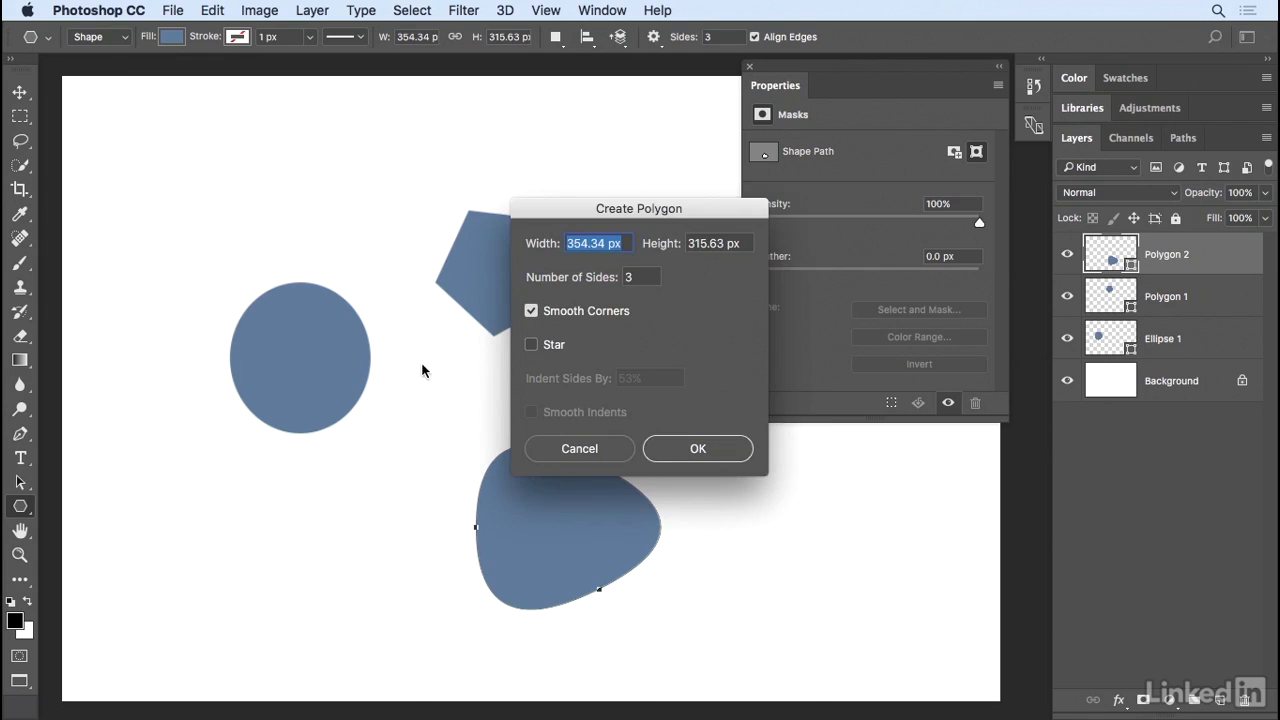
Create a 400 px eight-pointed sharp star at the lower left.
text(400 px)
click(642, 277)
text(8)
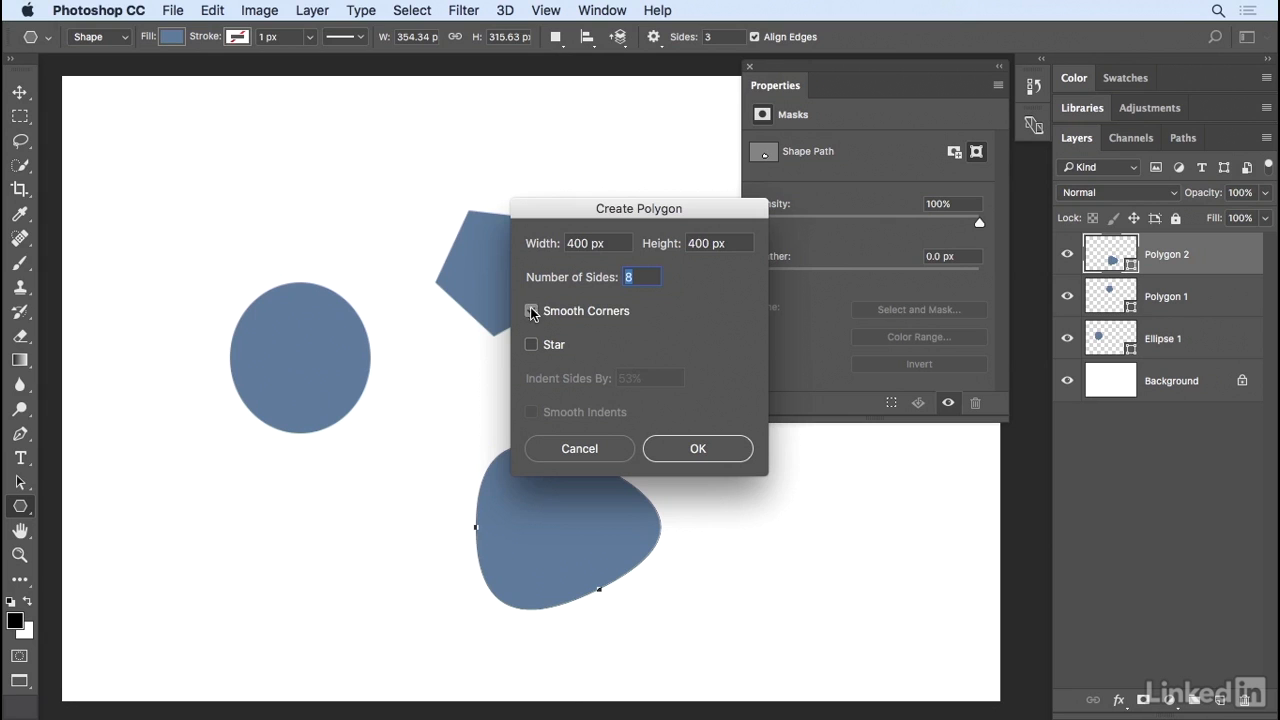
mouse_move(532, 351)
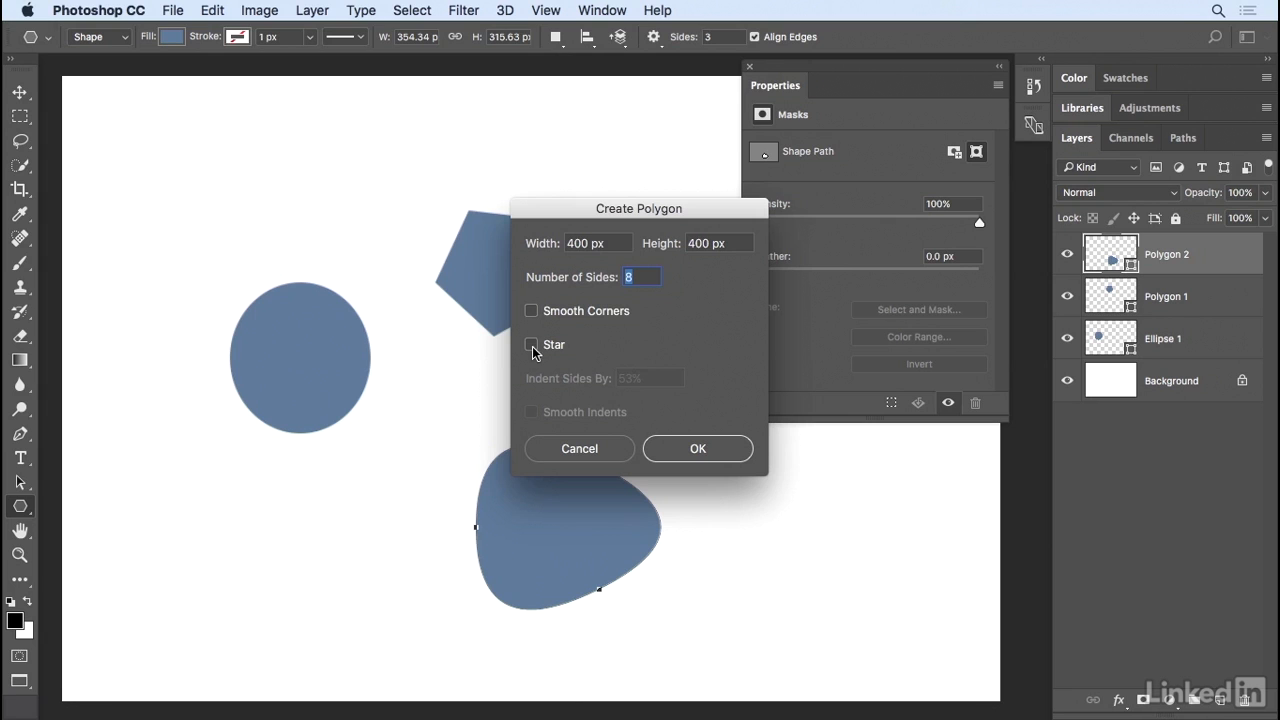
click(531, 344)
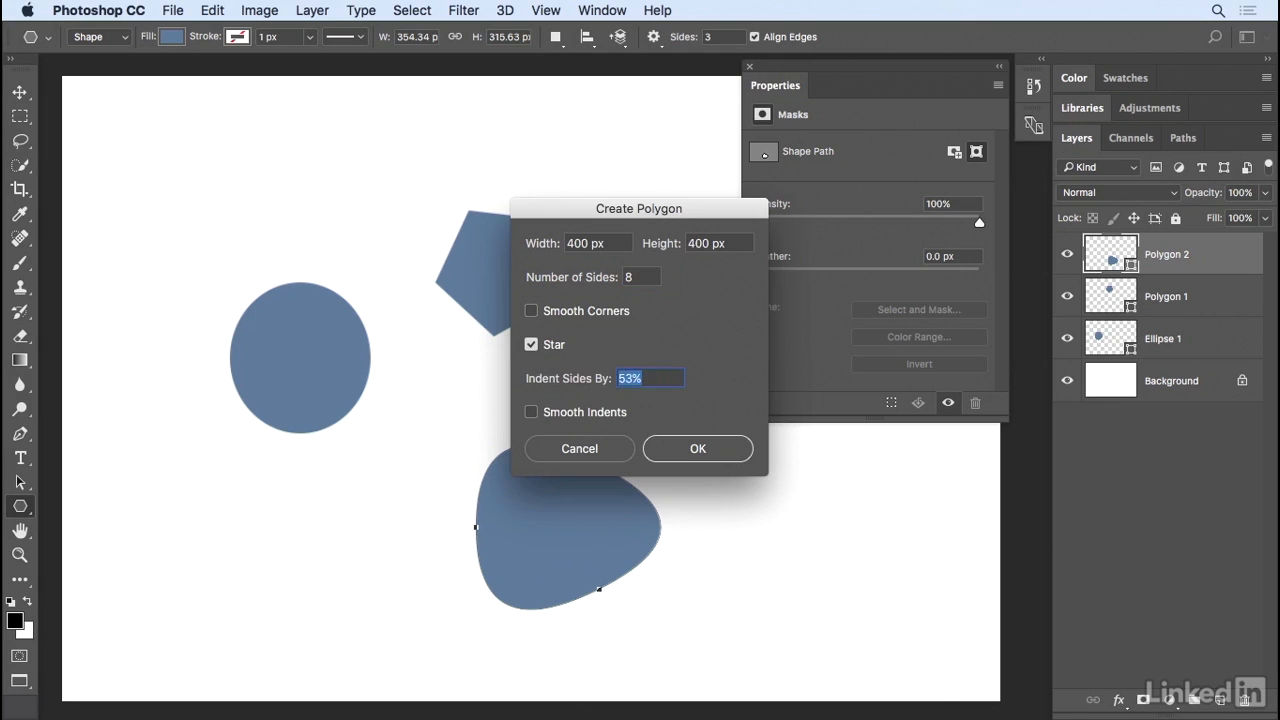
click(697, 448)
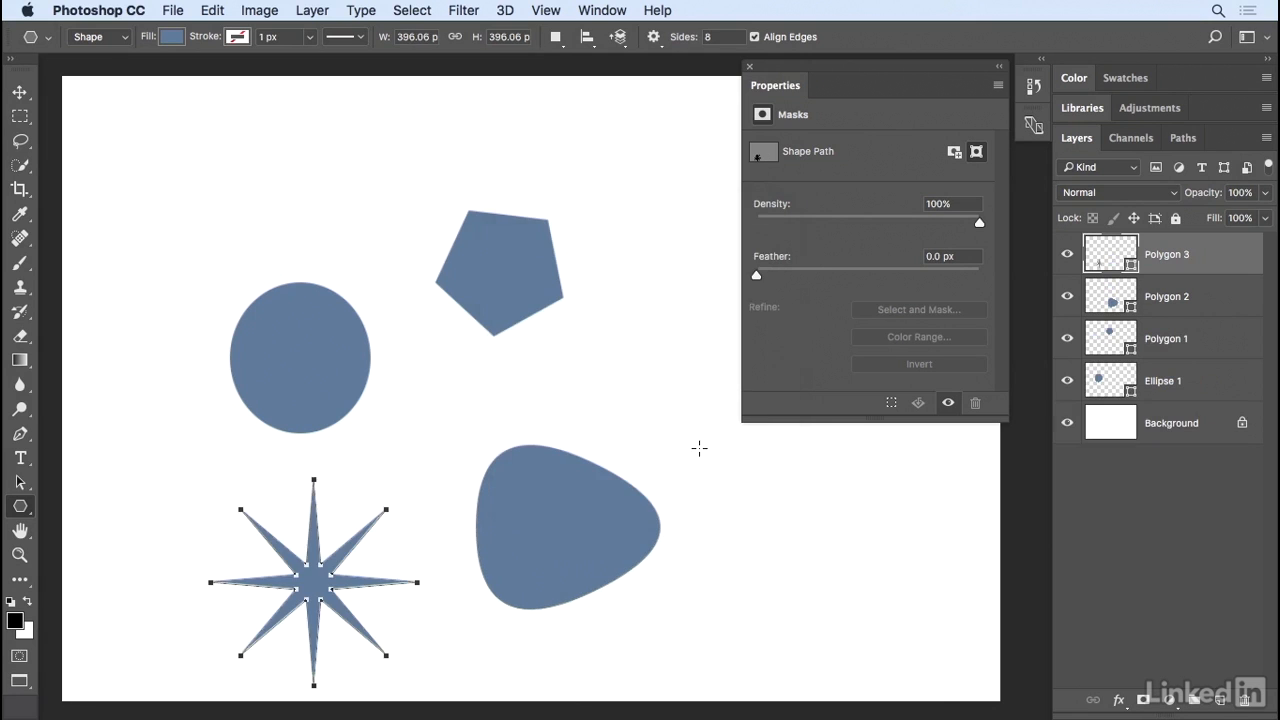
mouse_move(425, 516)
text(6)
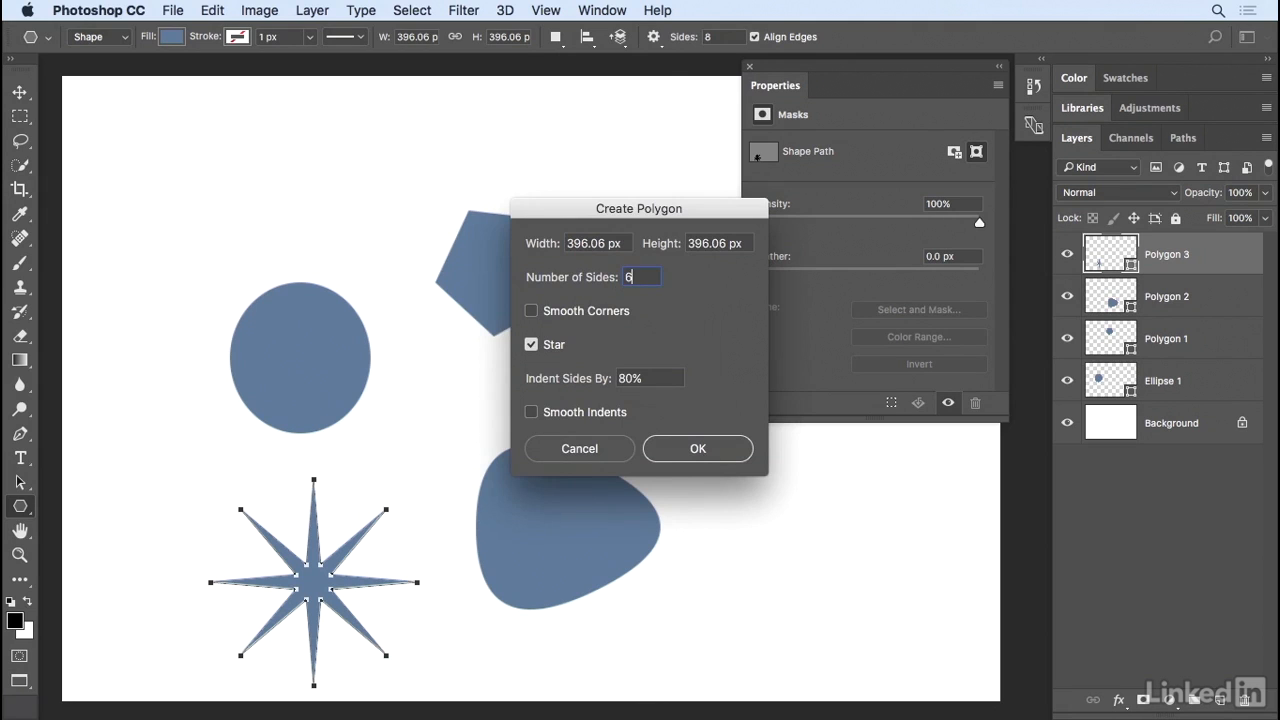
Create a six-pointed star with Smooth Corners, 60% indent and Smooth Indents.
click(531, 310)
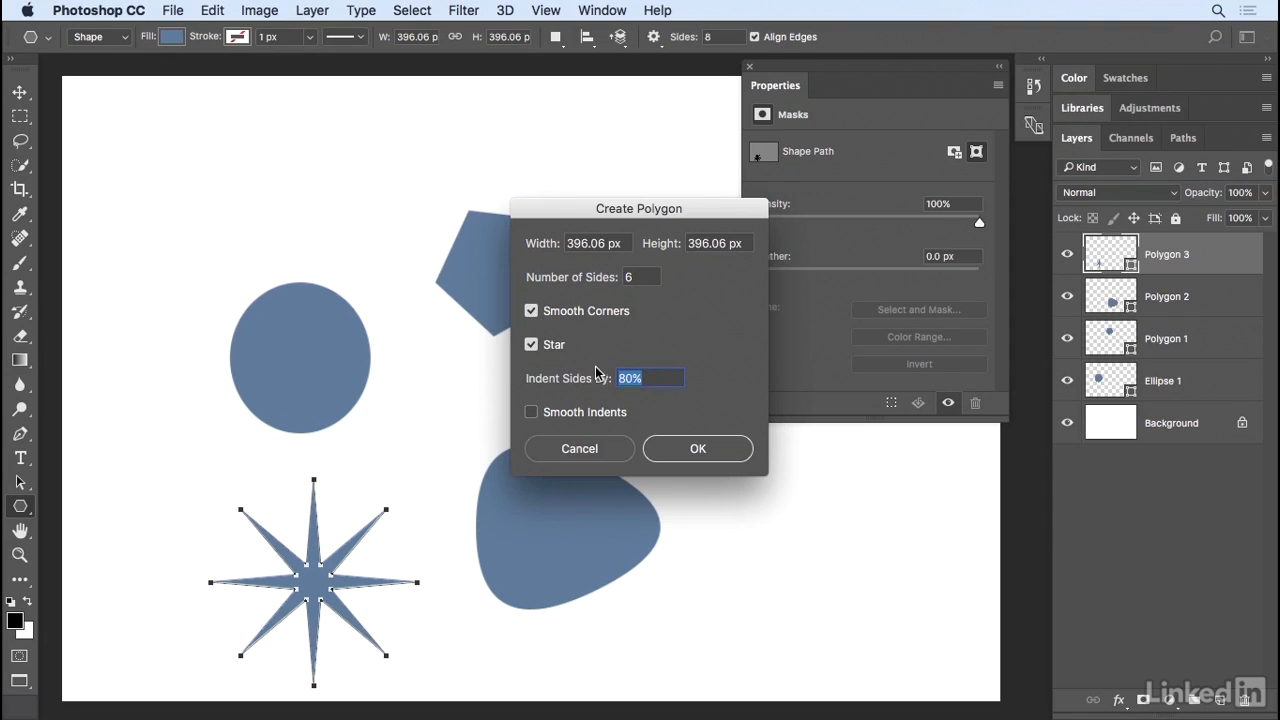
text(60)
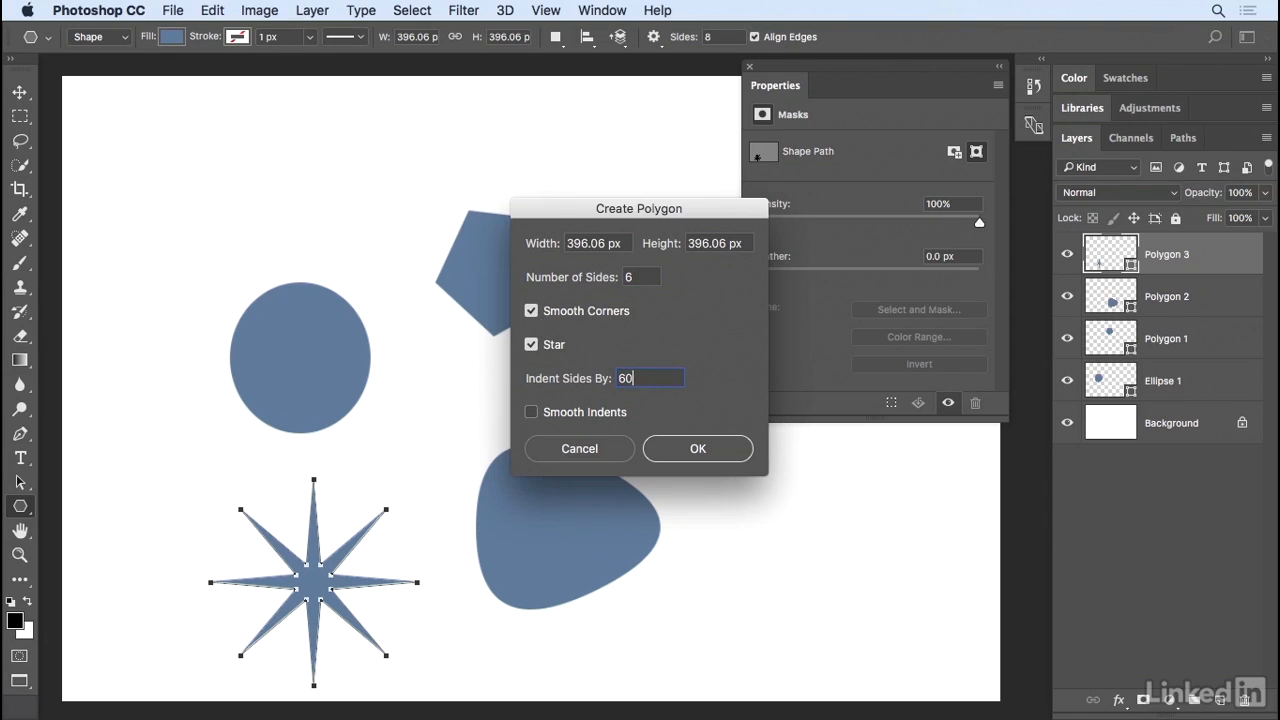
click(531, 411)
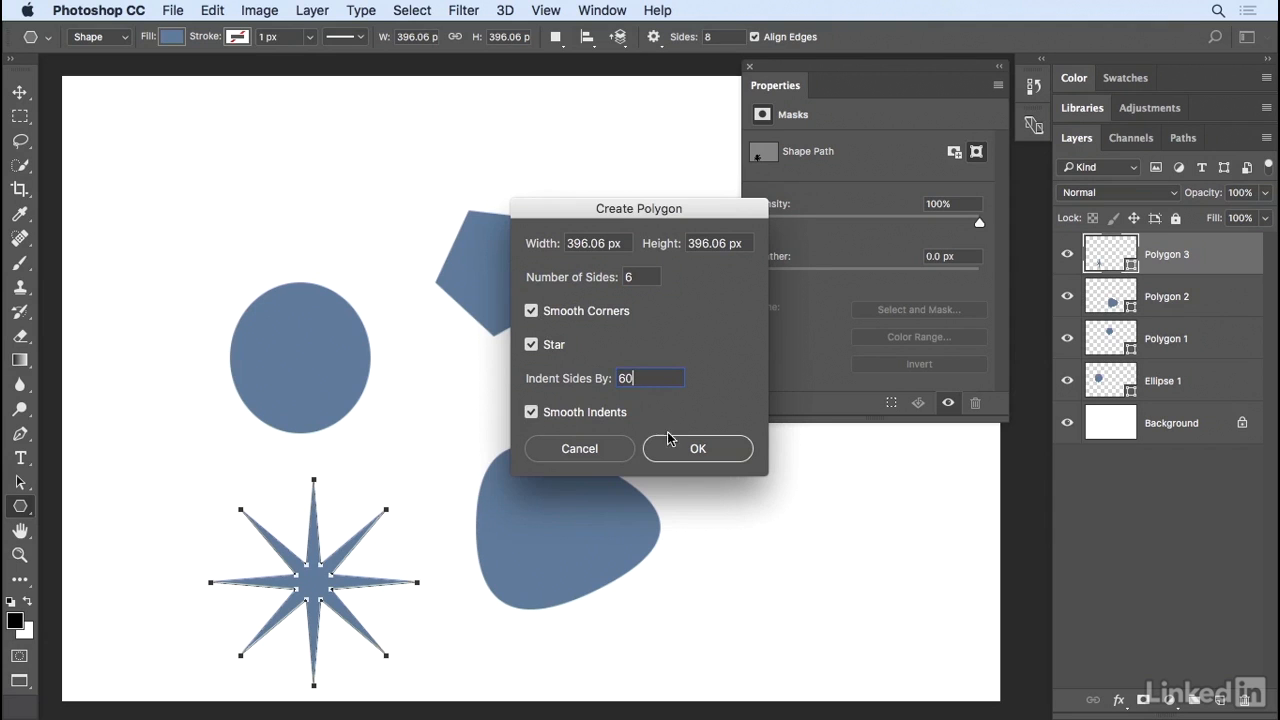
click(698, 448)
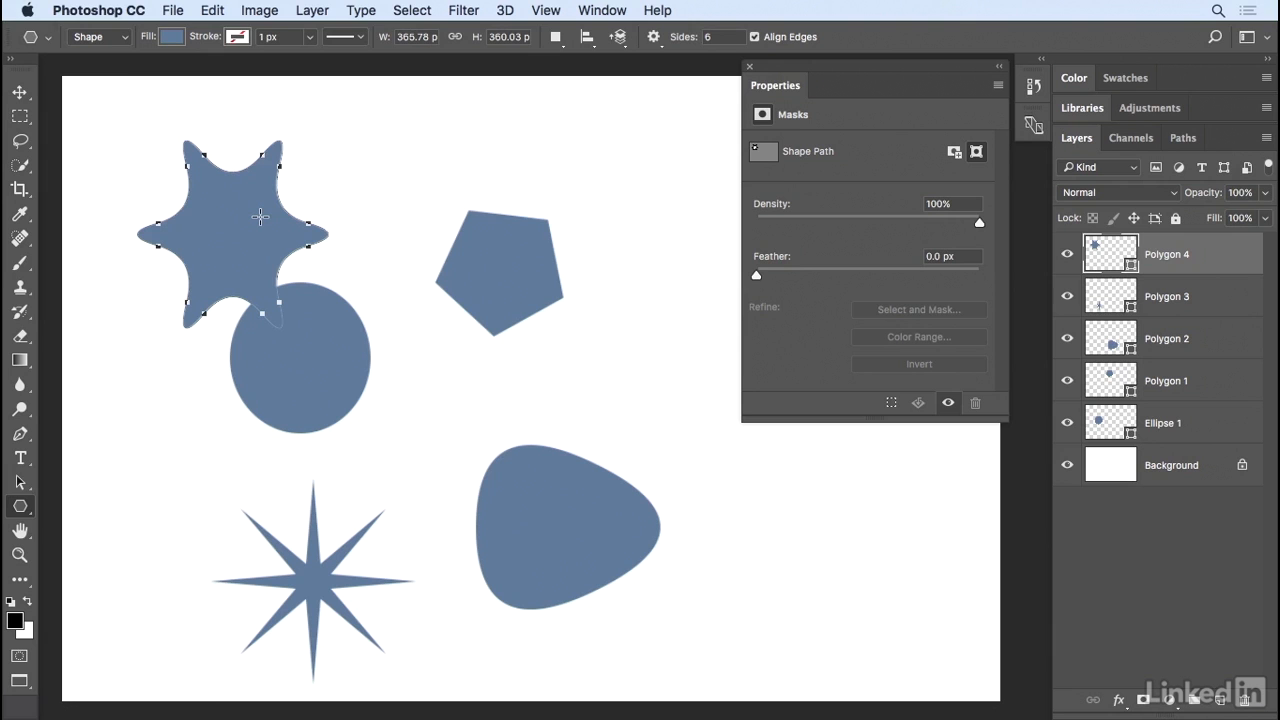
Drag the six-pointed and eight-pointed stars toward the canvas's left edge with the Move tool.
click(20, 91)
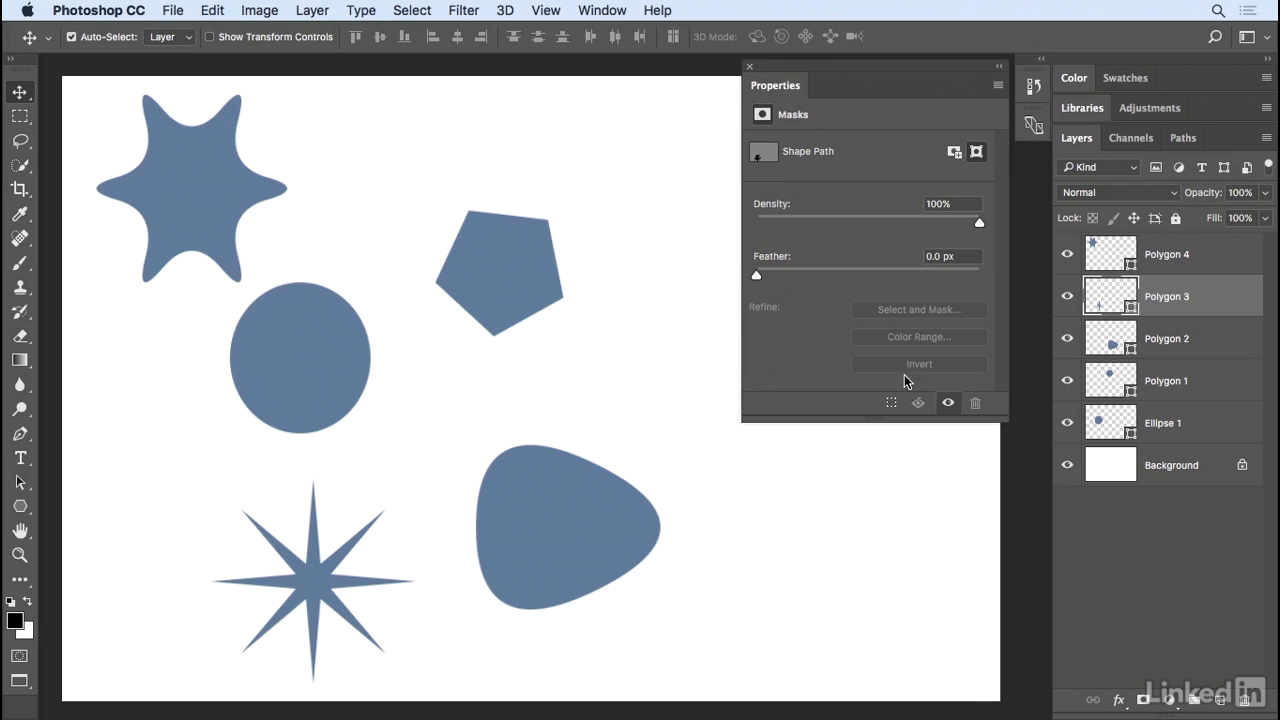
drag(315, 575, 248, 555)
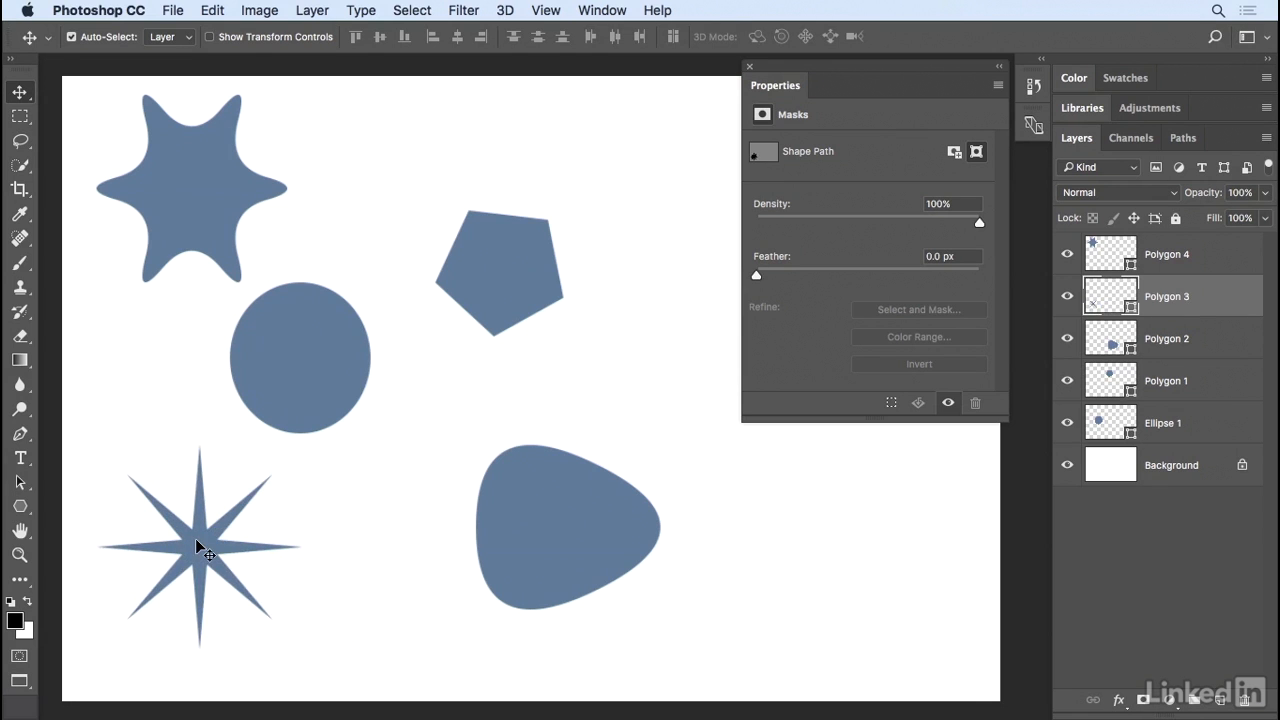
click(20, 481)
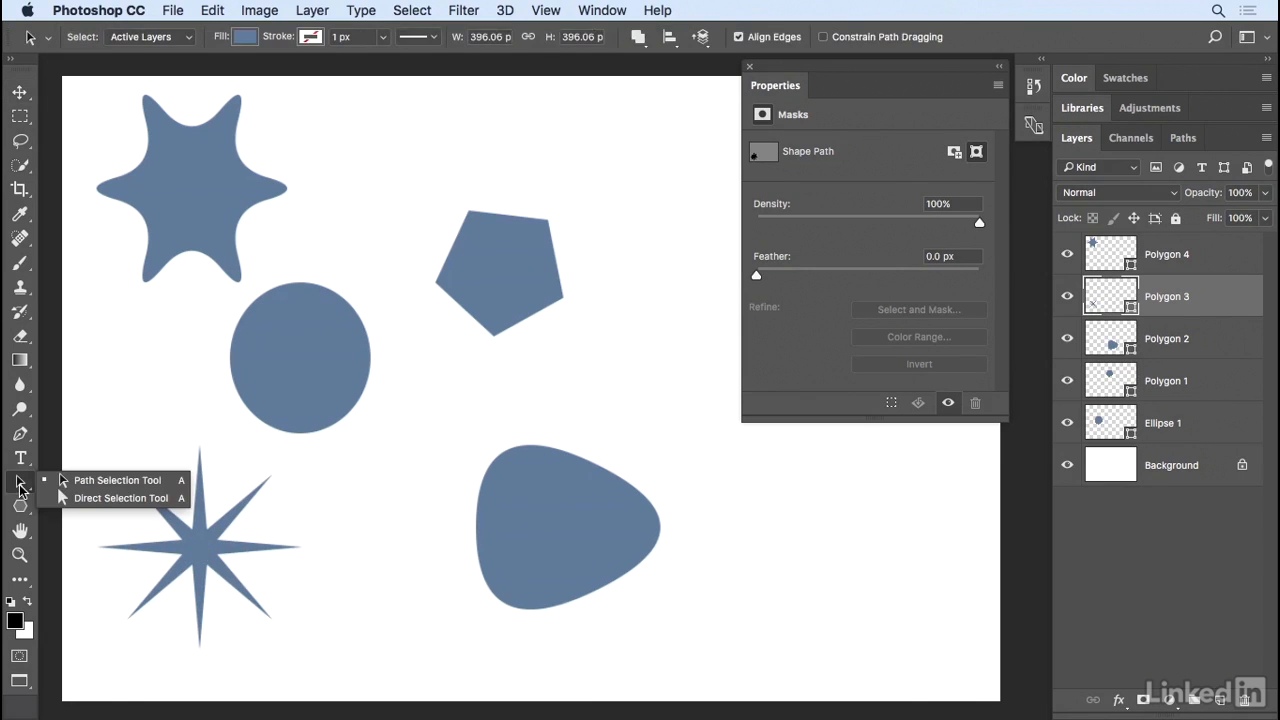
mouse_move(147, 497)
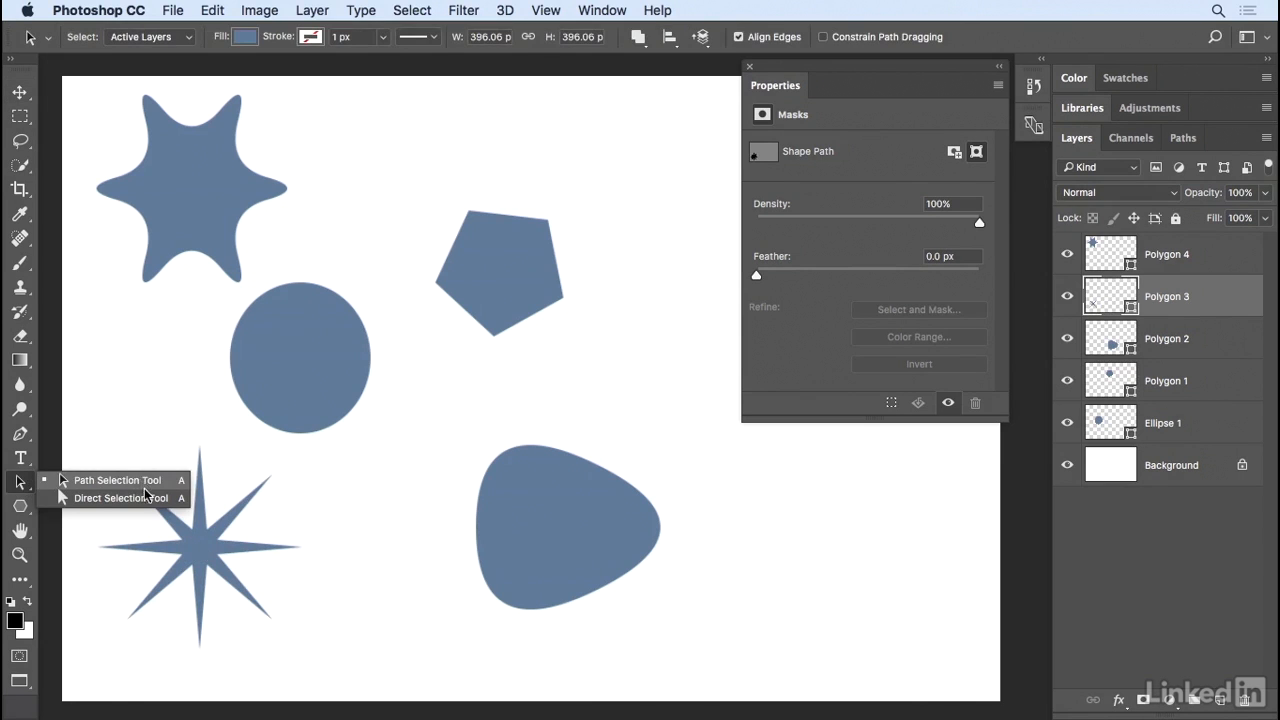
mouse_move(155, 484)
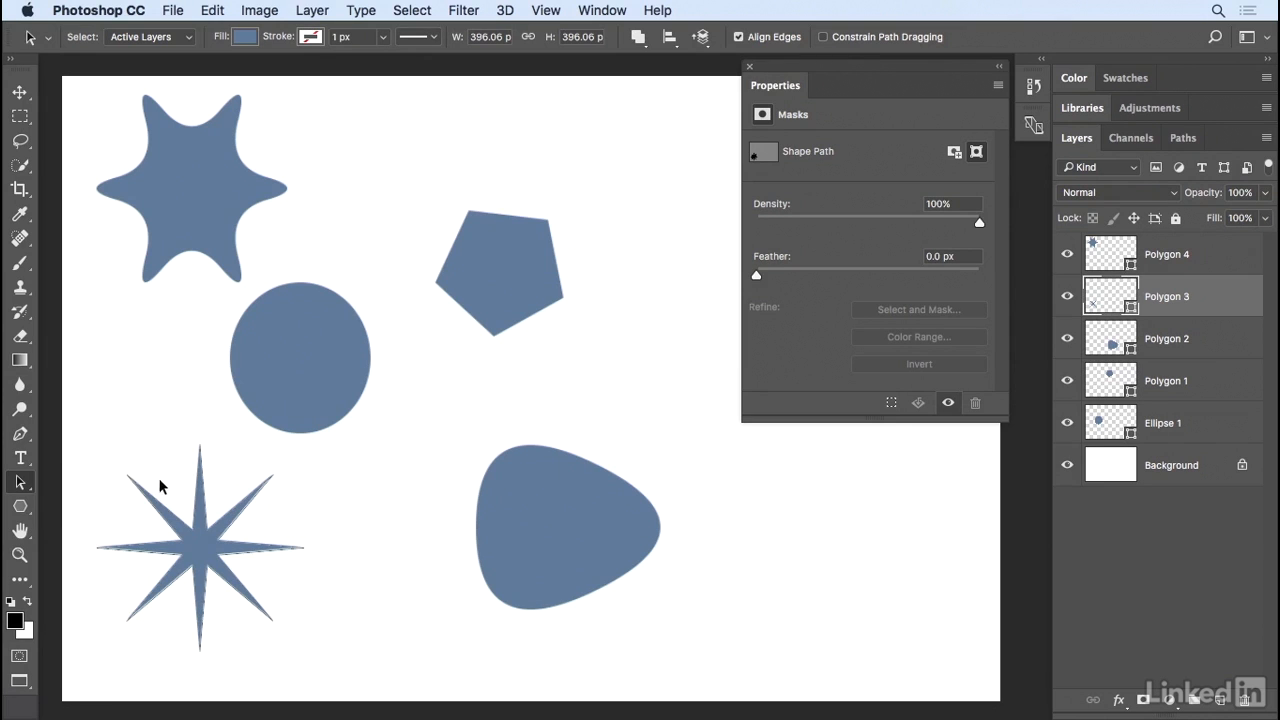
Shift the eight-pointed star right, then pull its top-right, right and lower-right points outward.
click(200, 545)
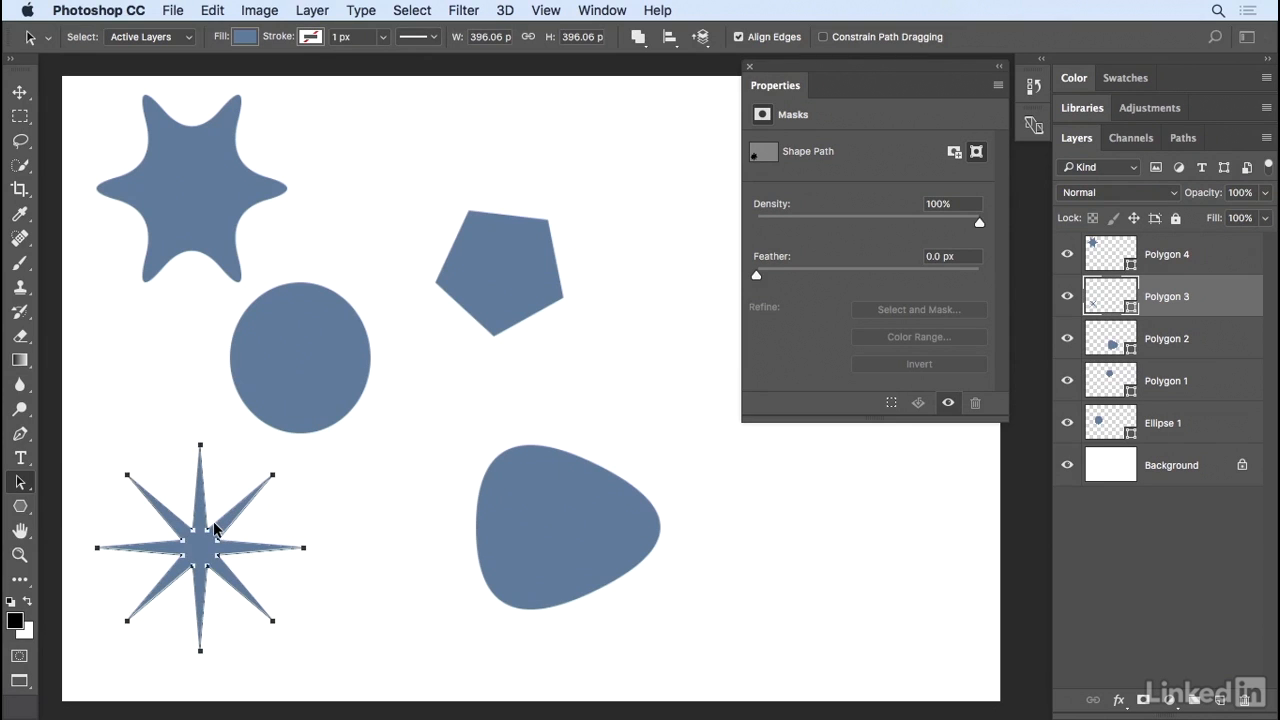
drag(200, 550, 303, 557)
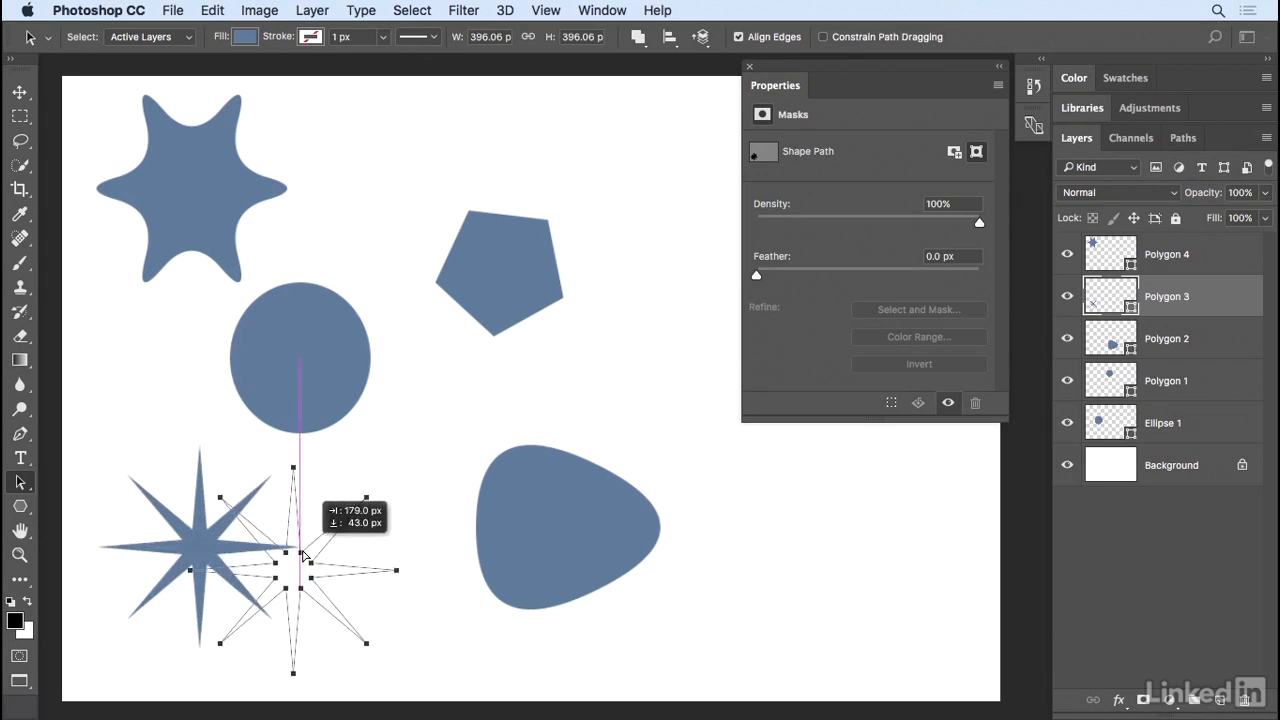
drag(305, 555, 278, 532)
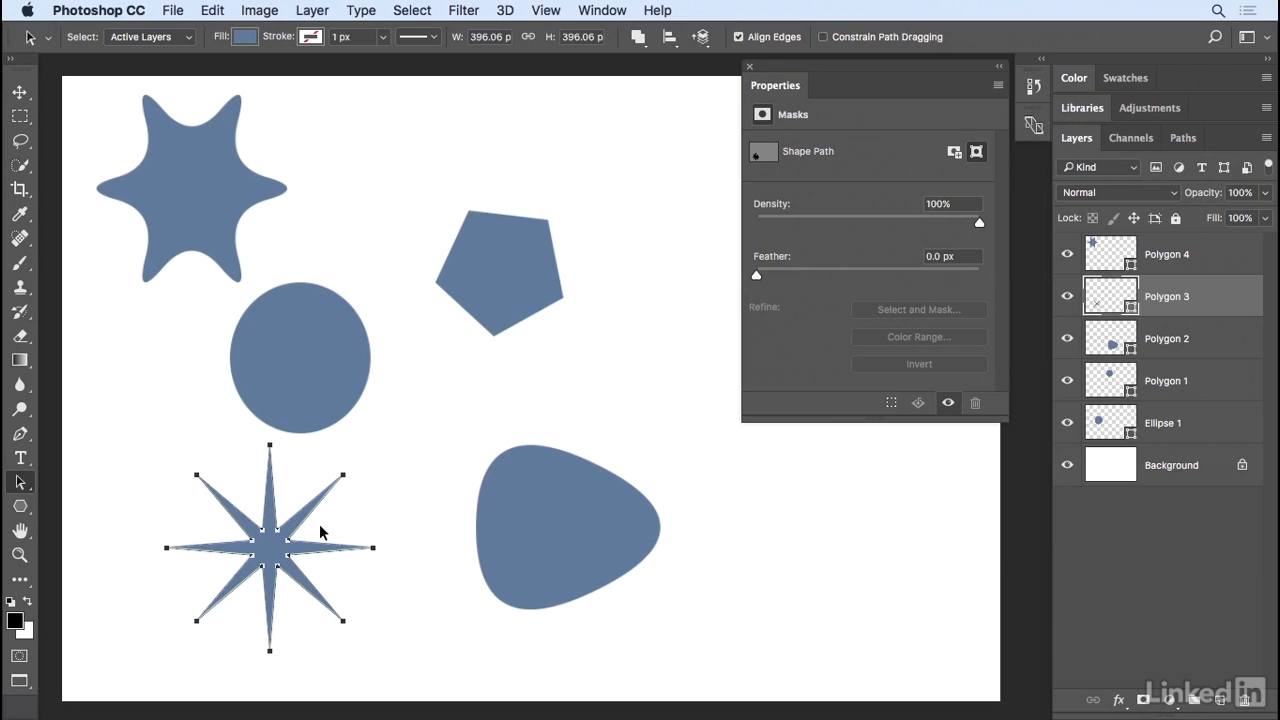
mouse_move(227, 508)
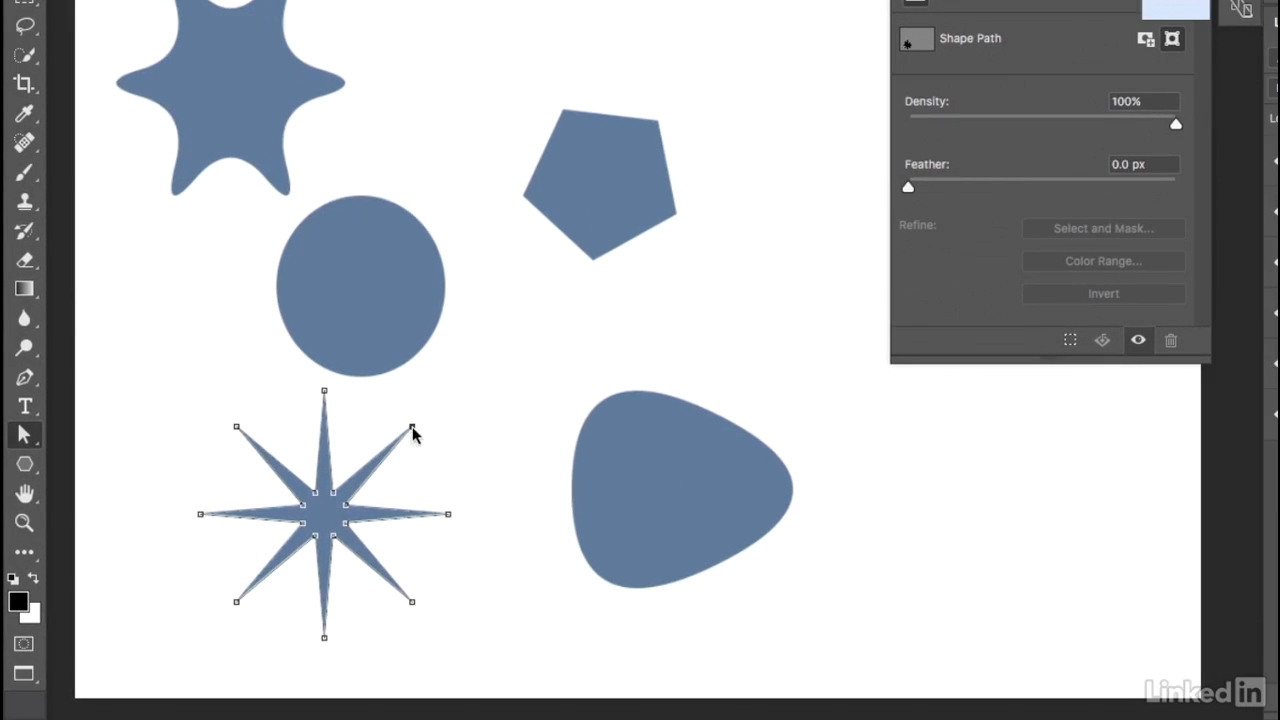
mouse_move(415, 447)
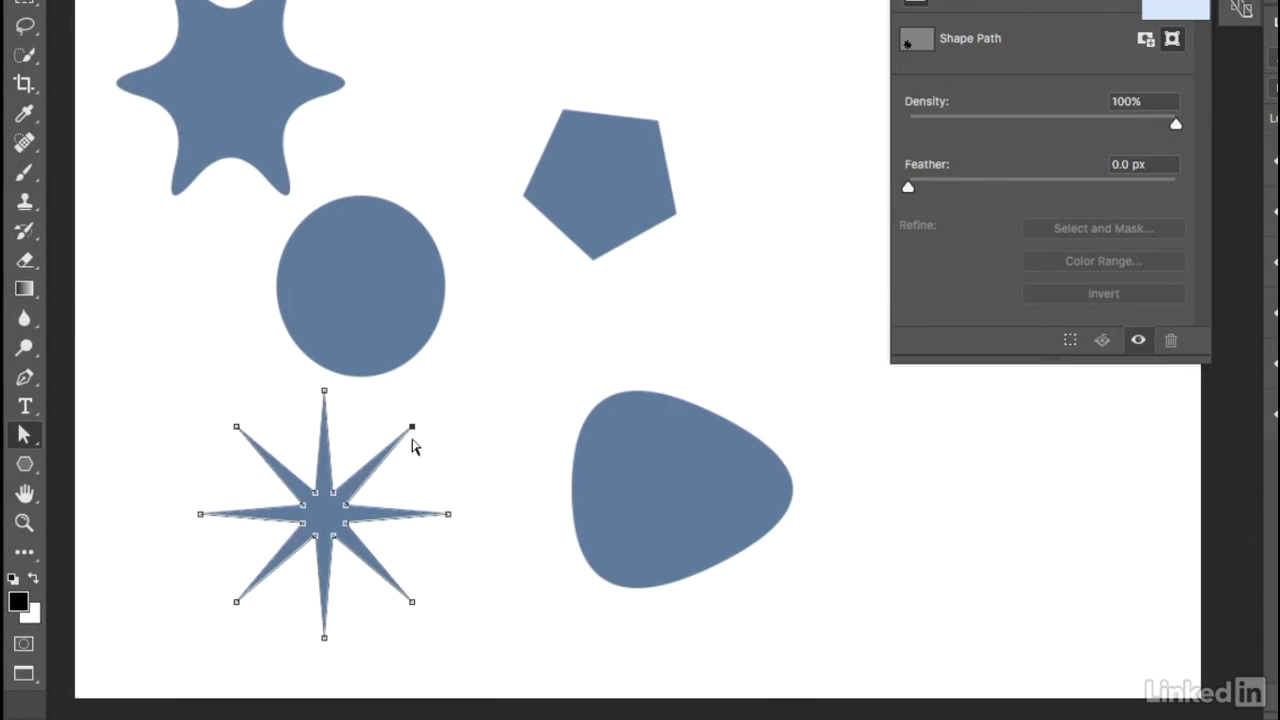
mouse_move(418, 446)
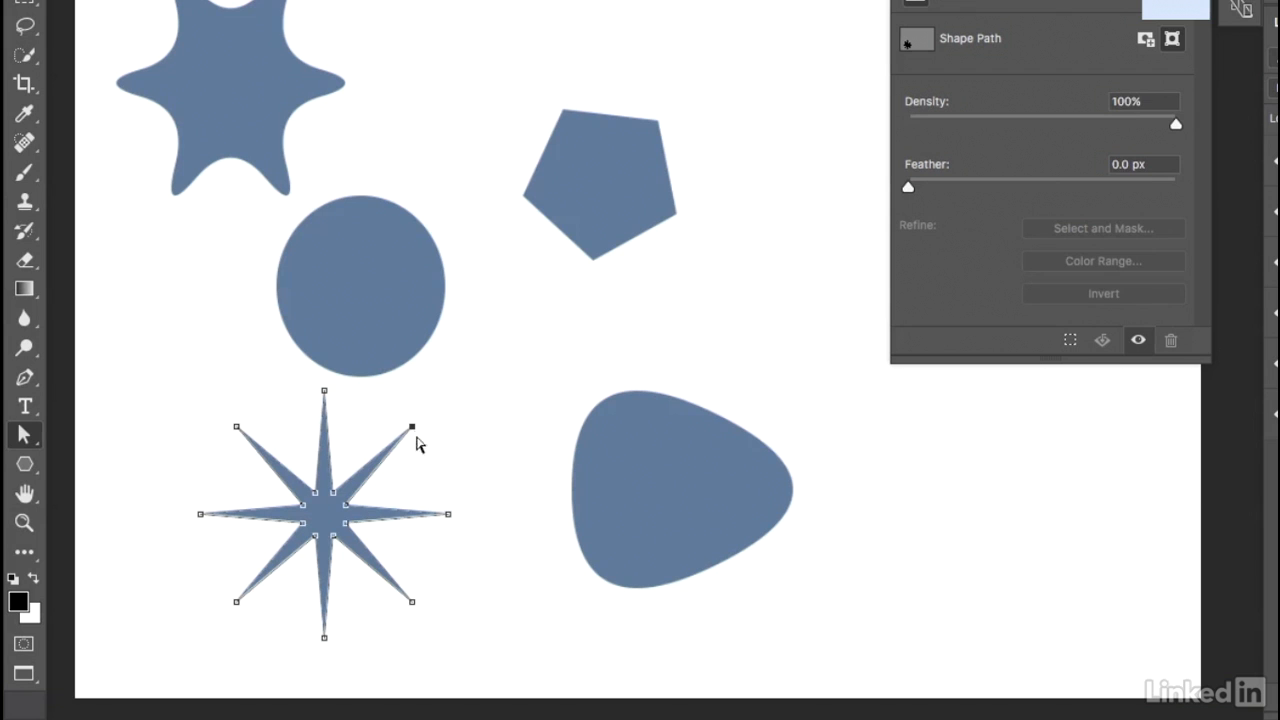
drag(412, 426, 485, 408)
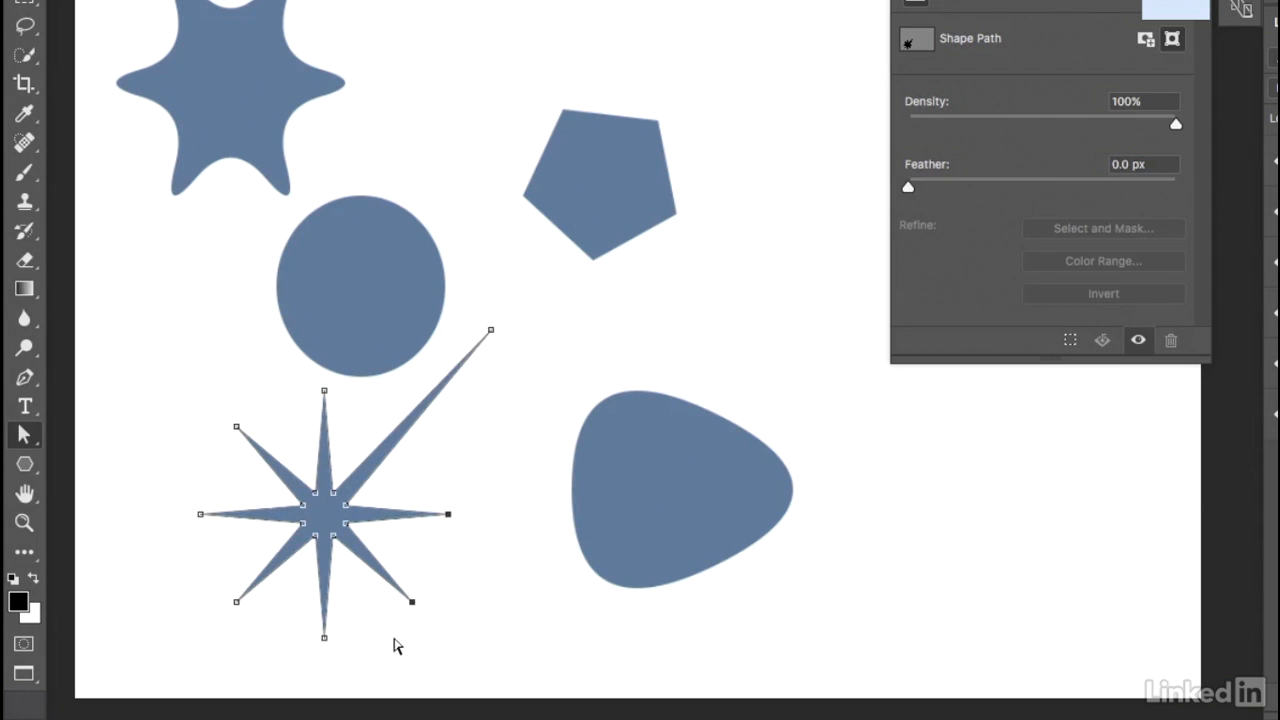
drag(412, 601, 487, 631)
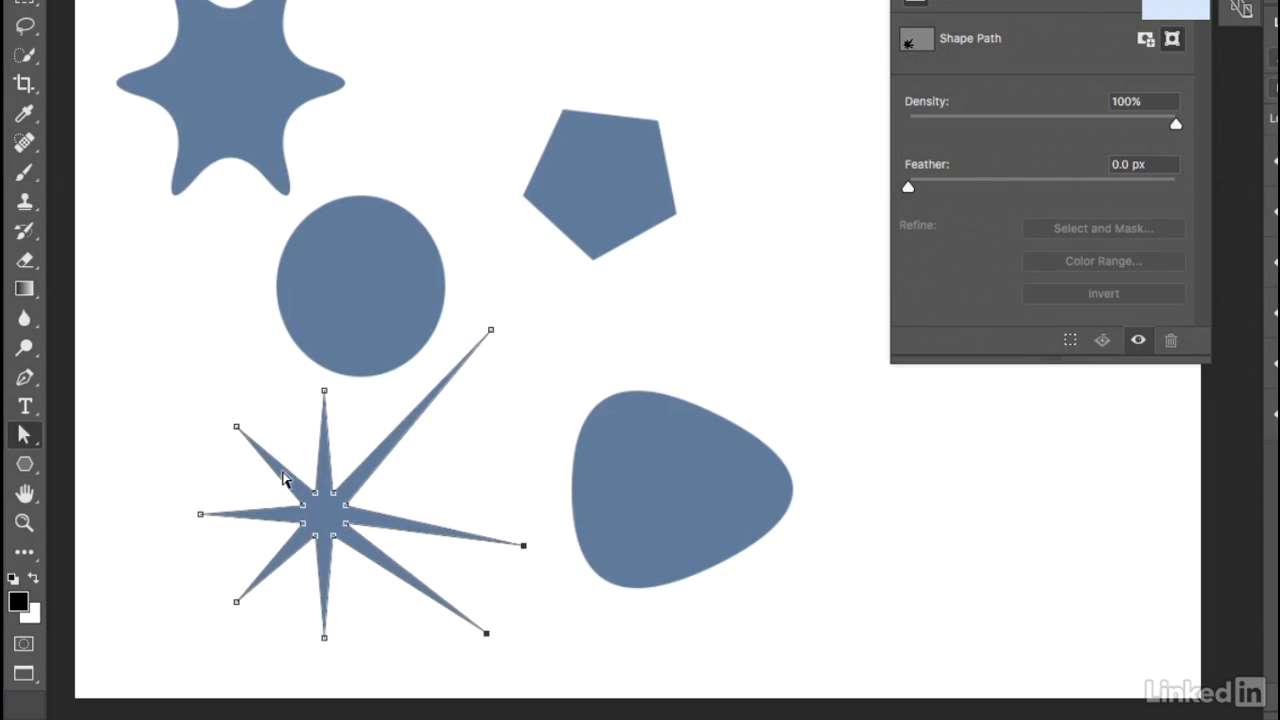
mouse_move(267, 517)
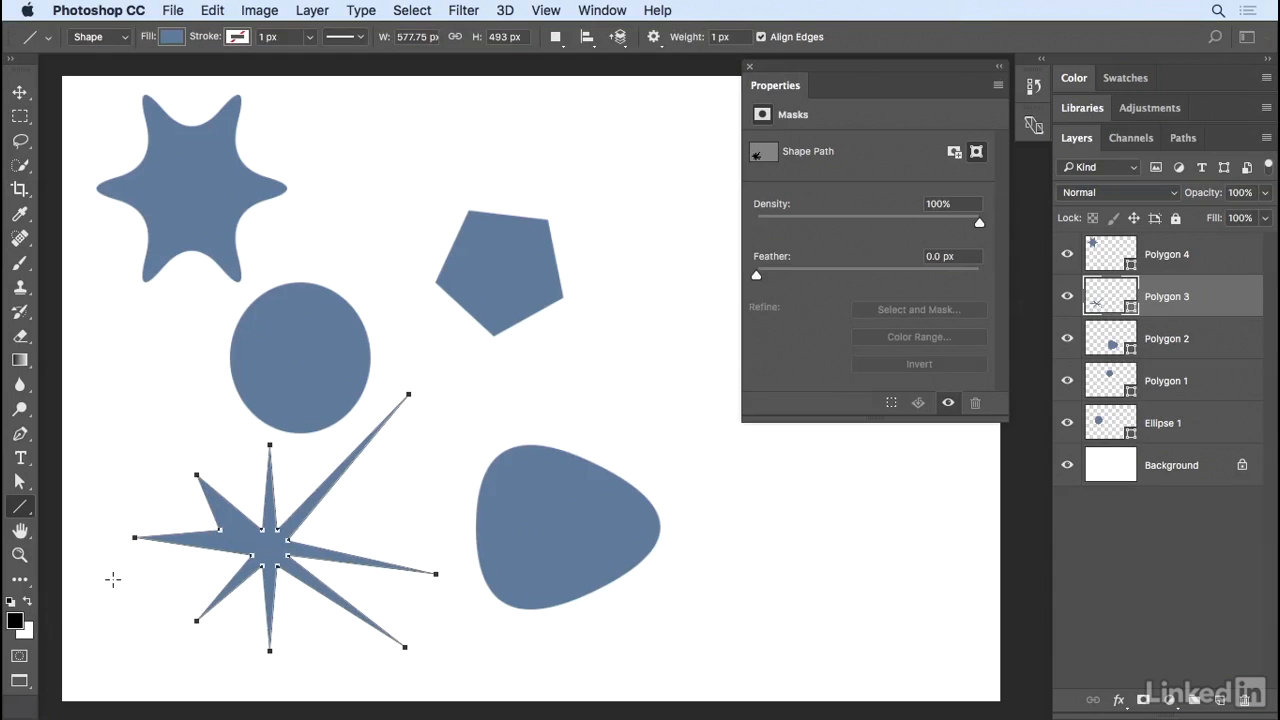
mouse_move(329, 120)
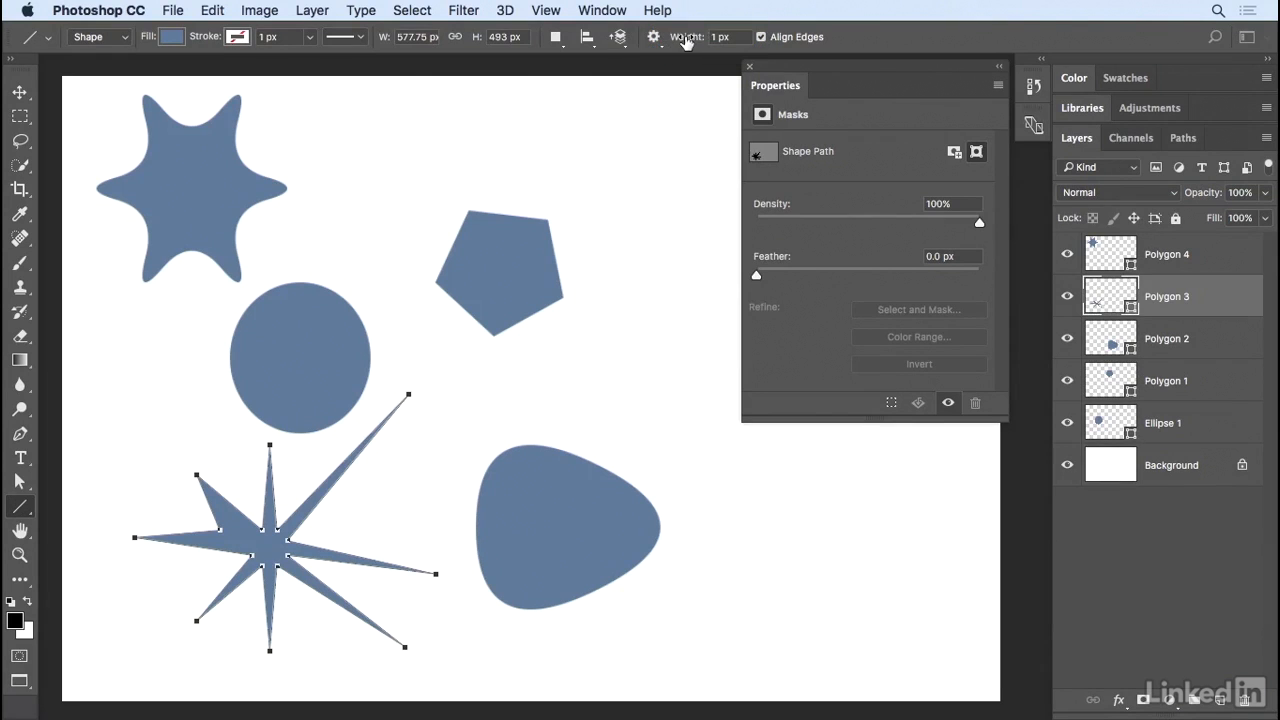
mouse_move(340, 117)
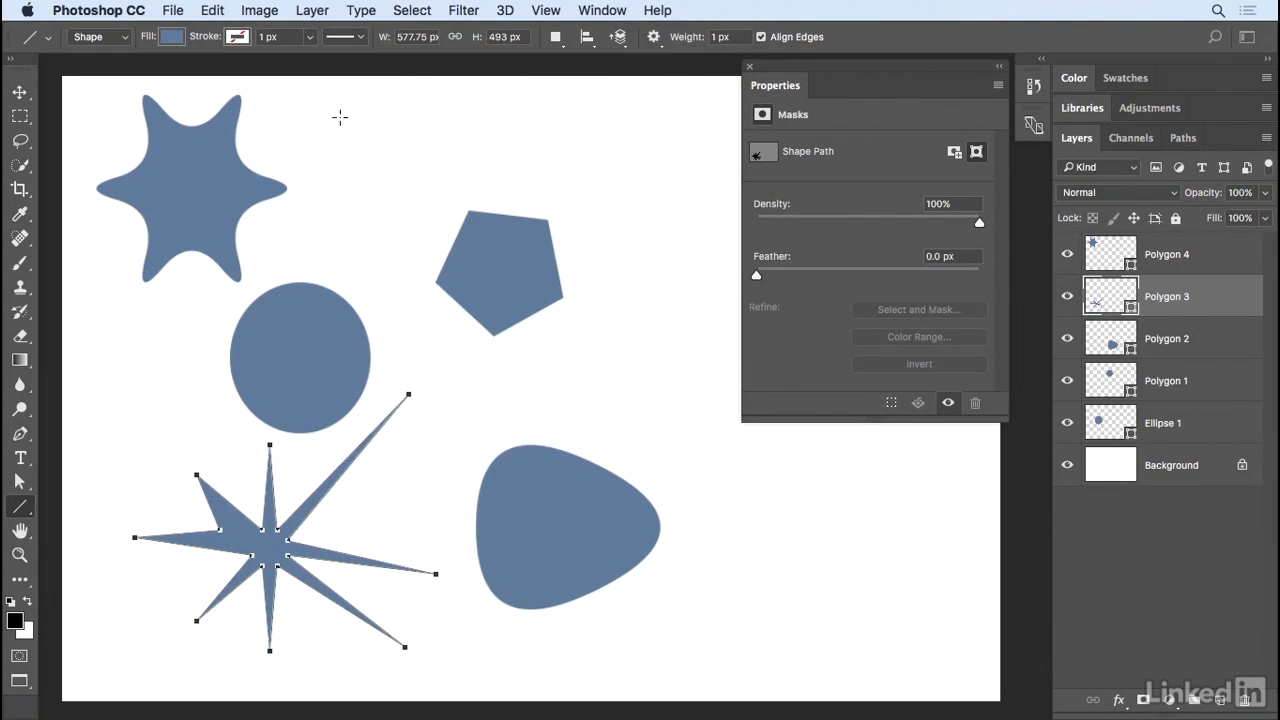
Draw a thin line near the top, then a 10 px line just below it.
drag(315, 106, 585, 106)
text(10)
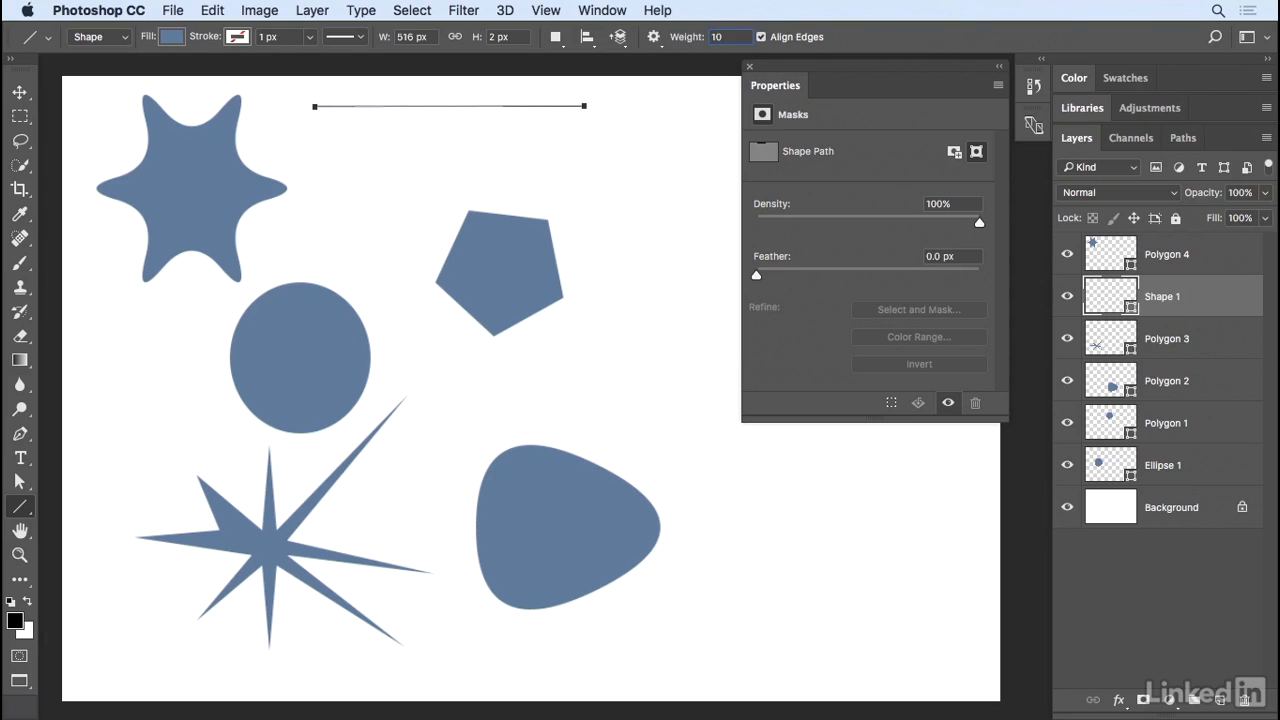
mouse_move(567, 108)
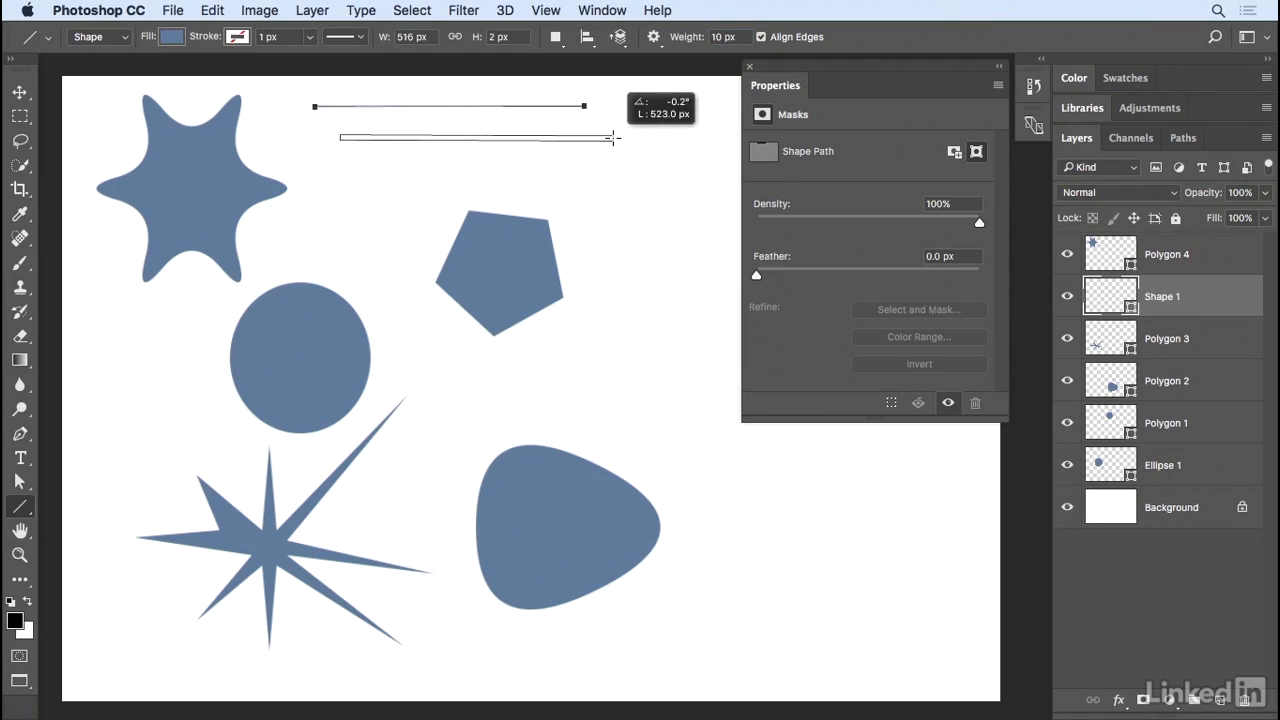
drag(613, 138, 613, 157)
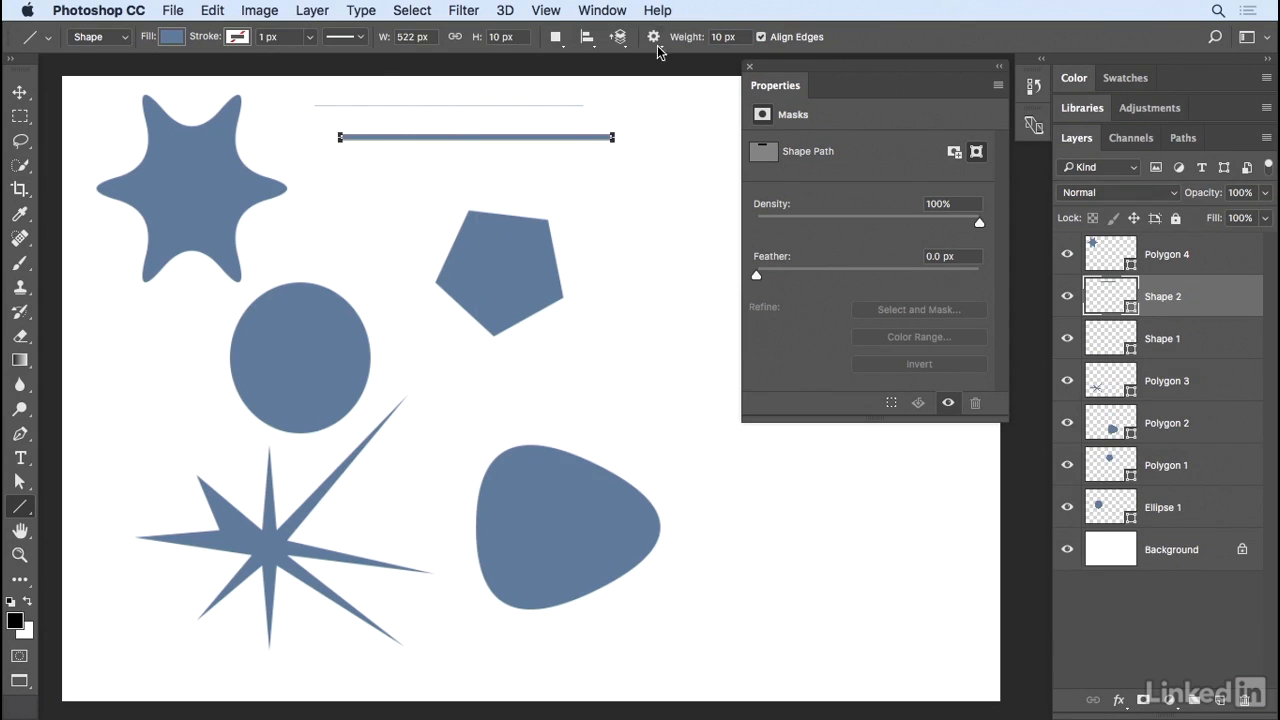
Show the Line tool's arrowhead options, with Start and End unchecked.
click(653, 37)
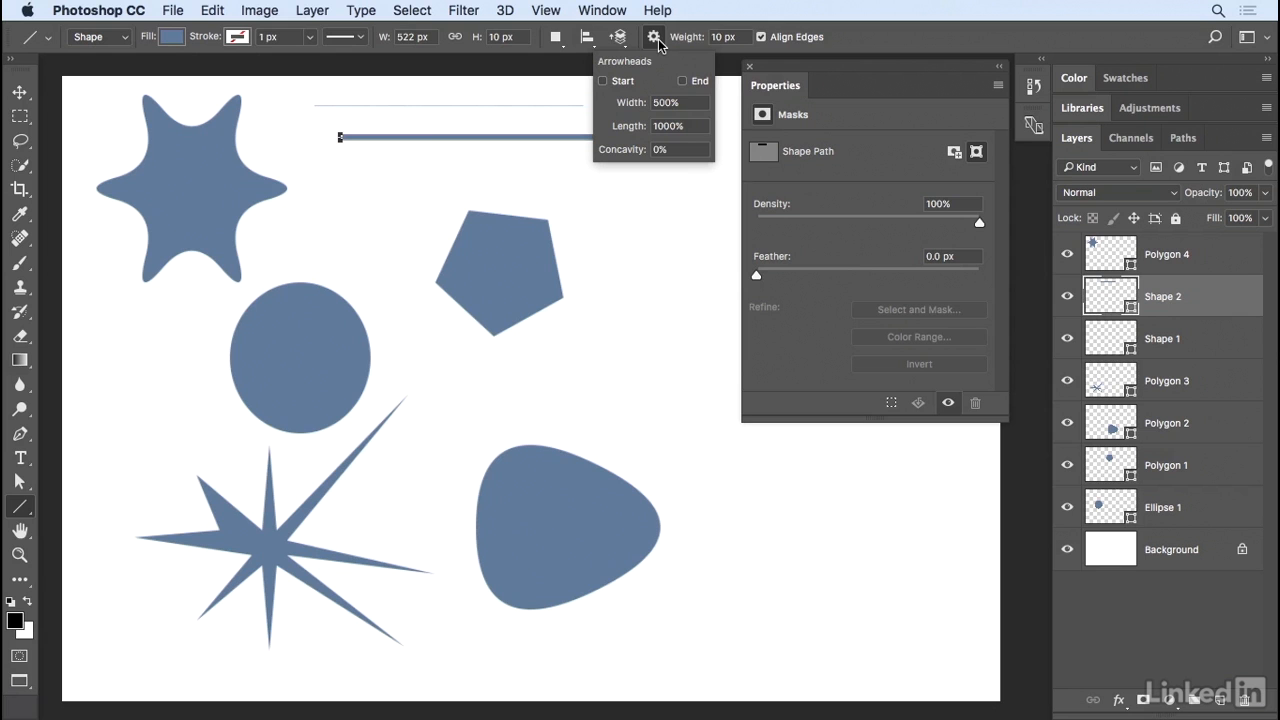
mouse_move(683, 88)
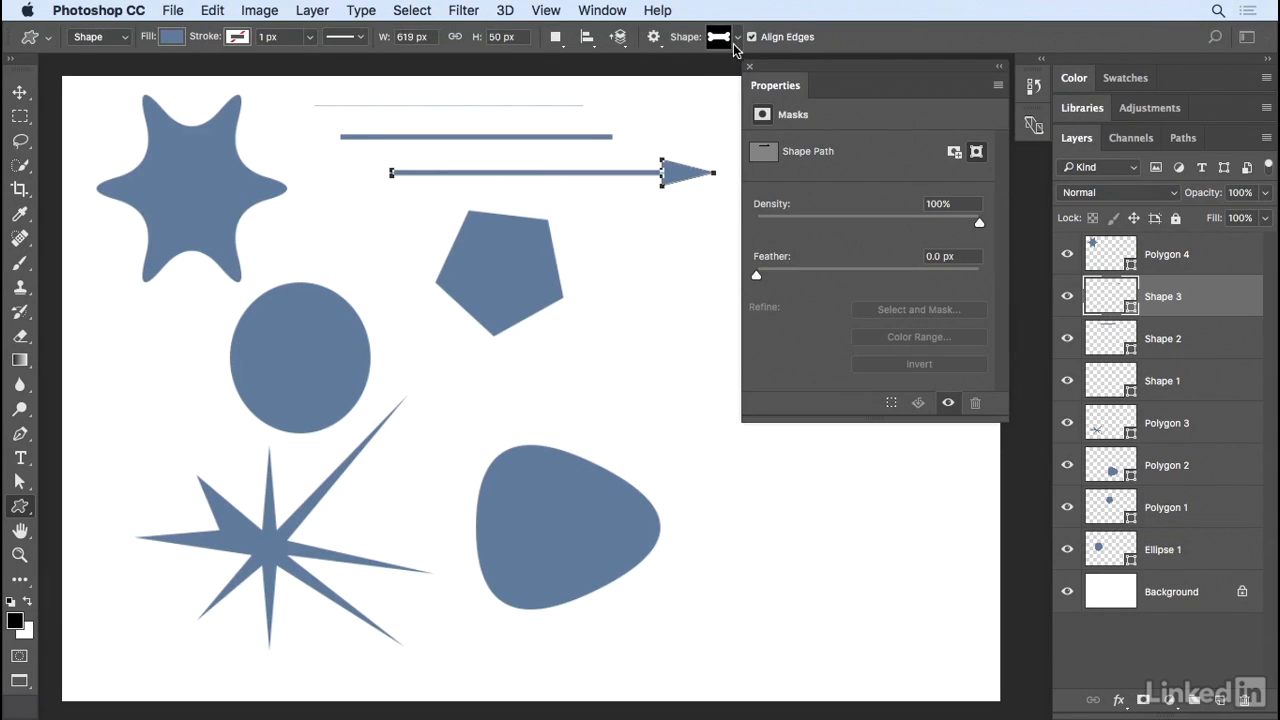
Swap the default custom shape set for the full 'All' collection, confirming the replacement.
click(719, 37)
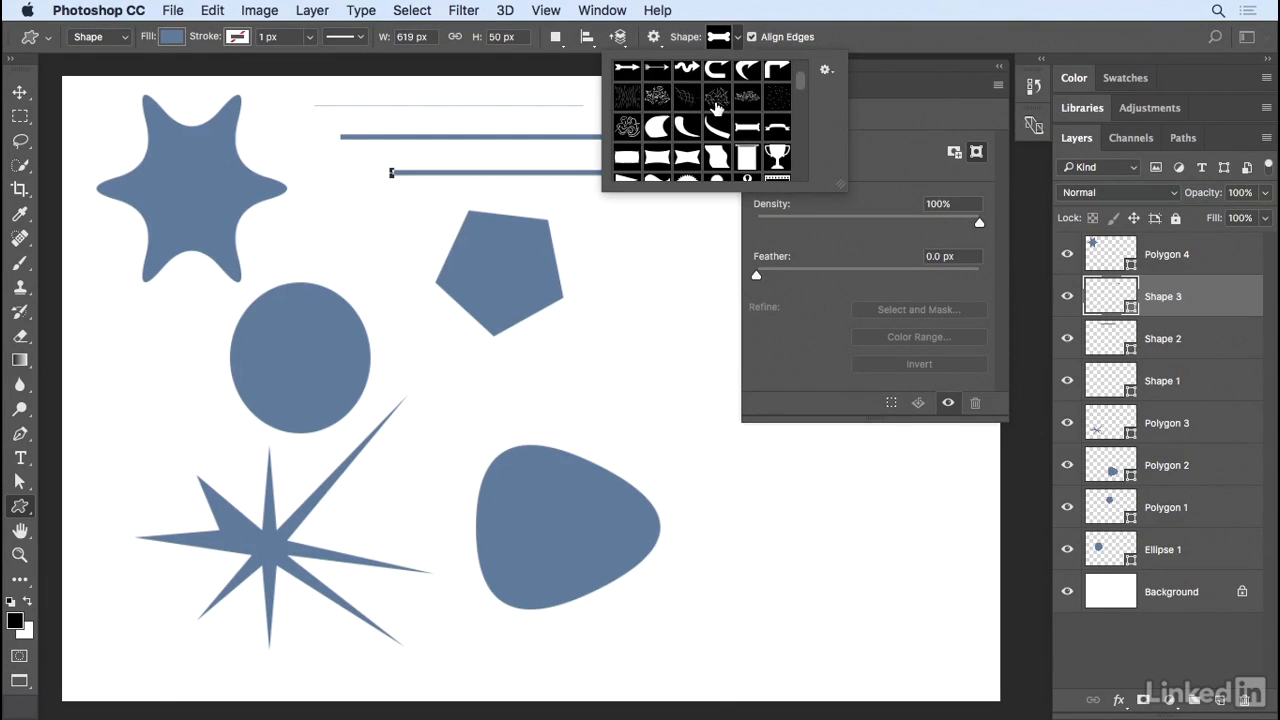
scroll(down, 3)
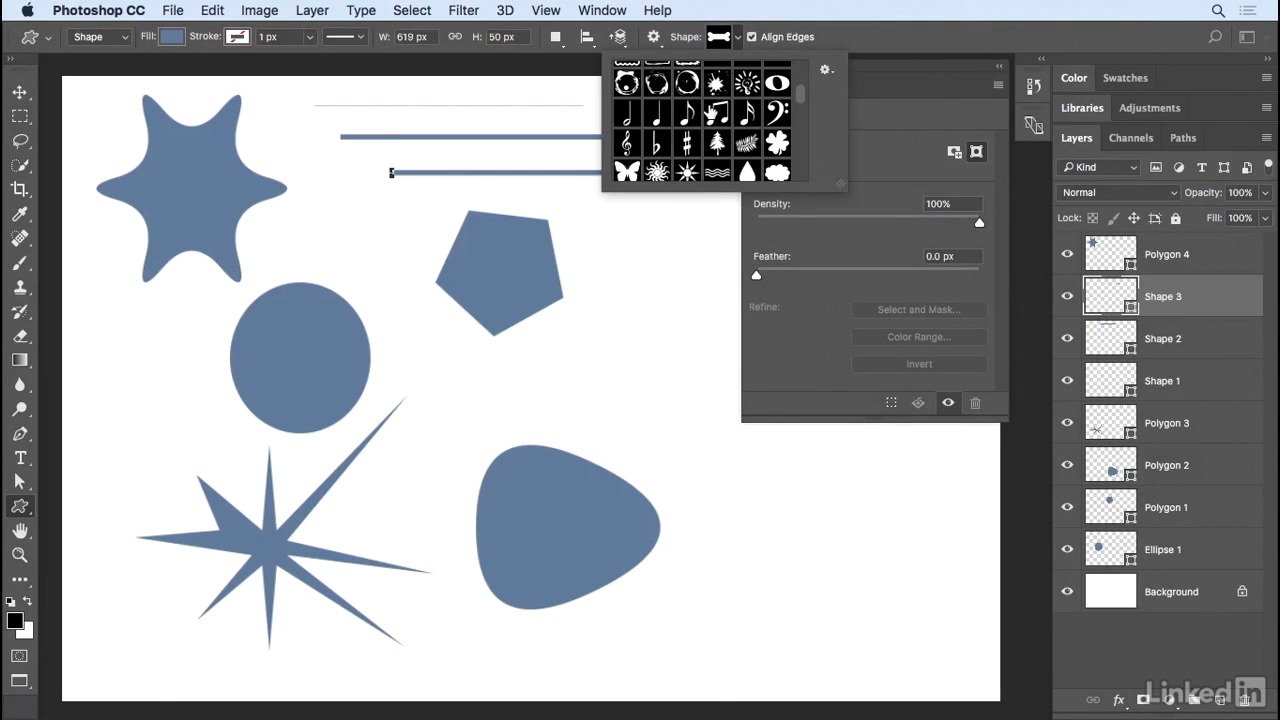
click(826, 70)
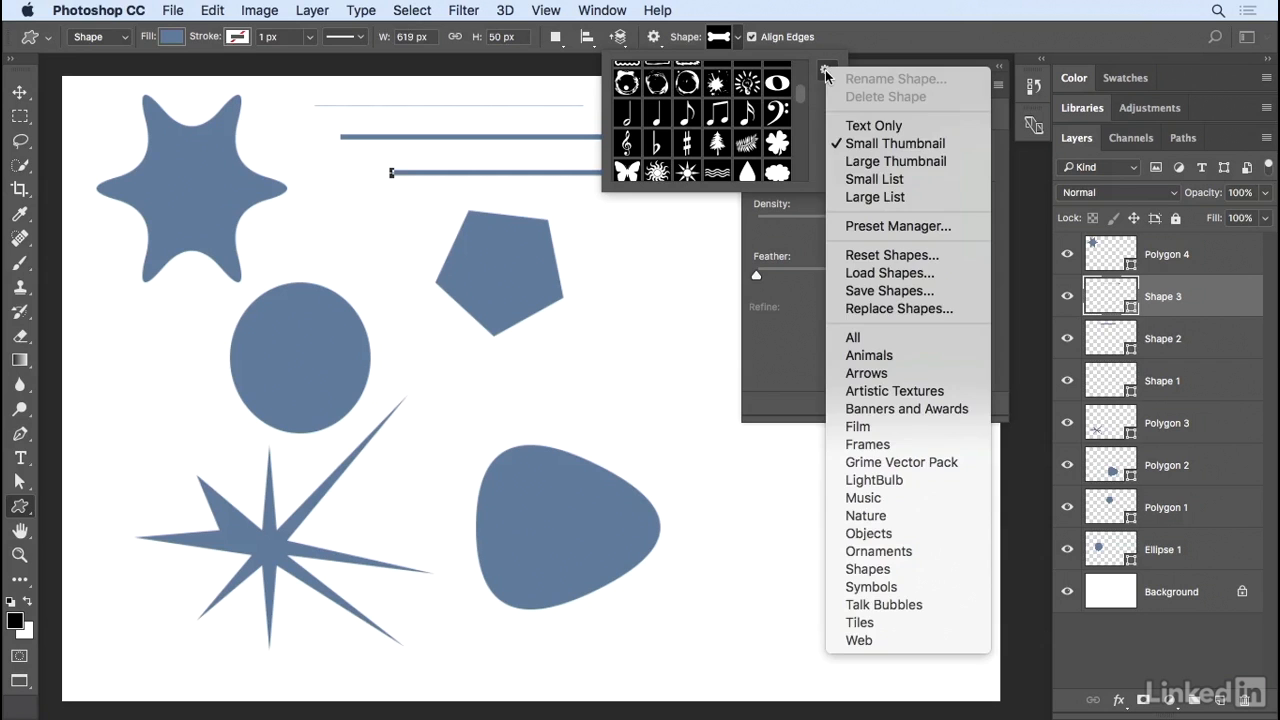
mouse_move(853, 337)
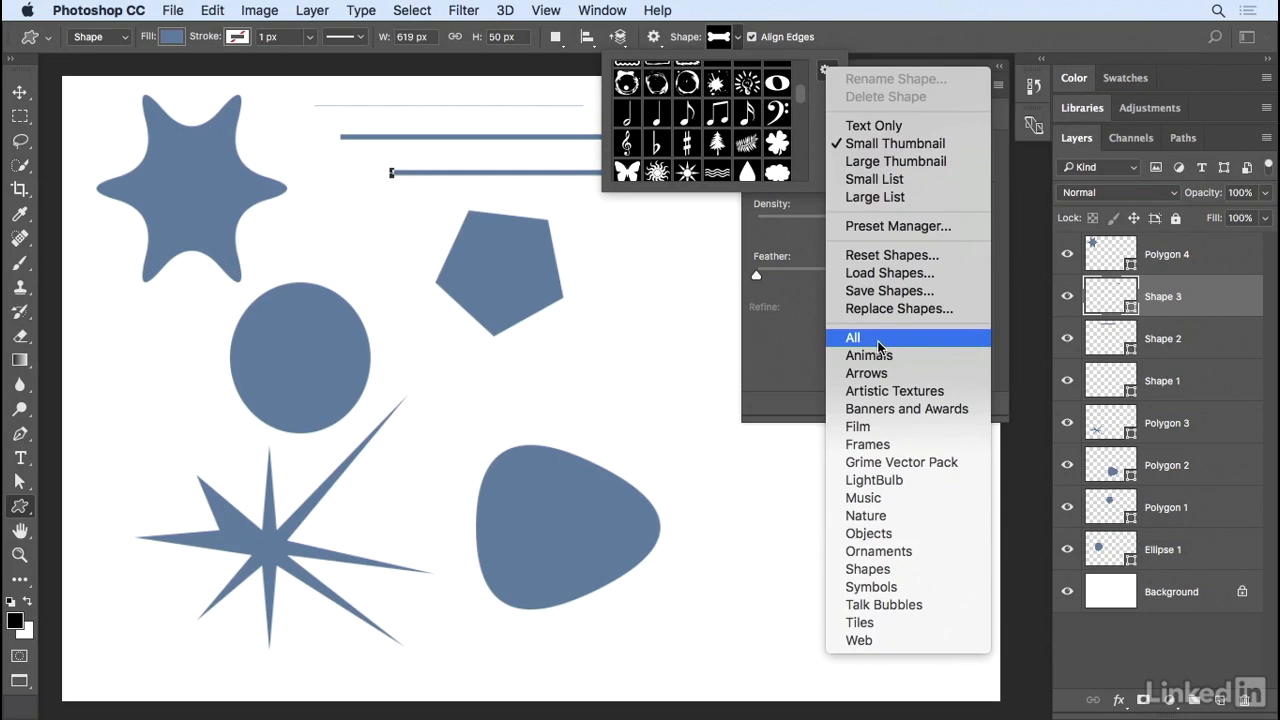
click(852, 337)
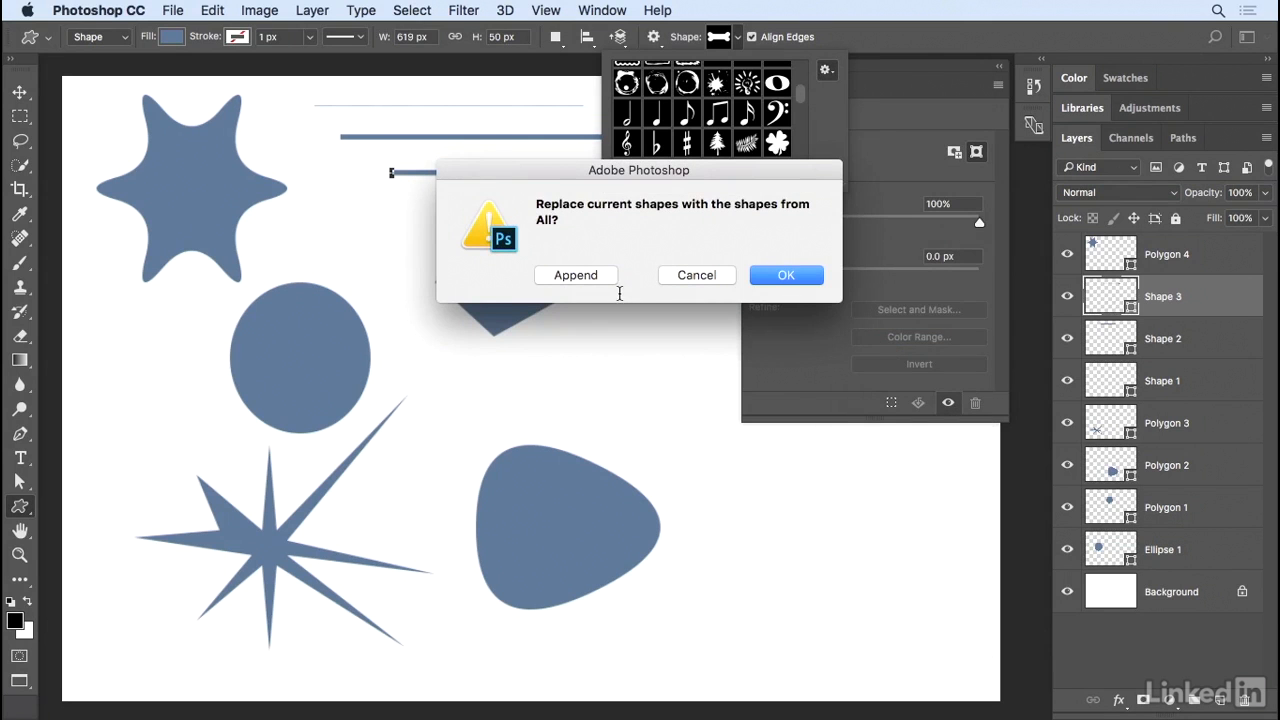
mouse_move(626, 294)
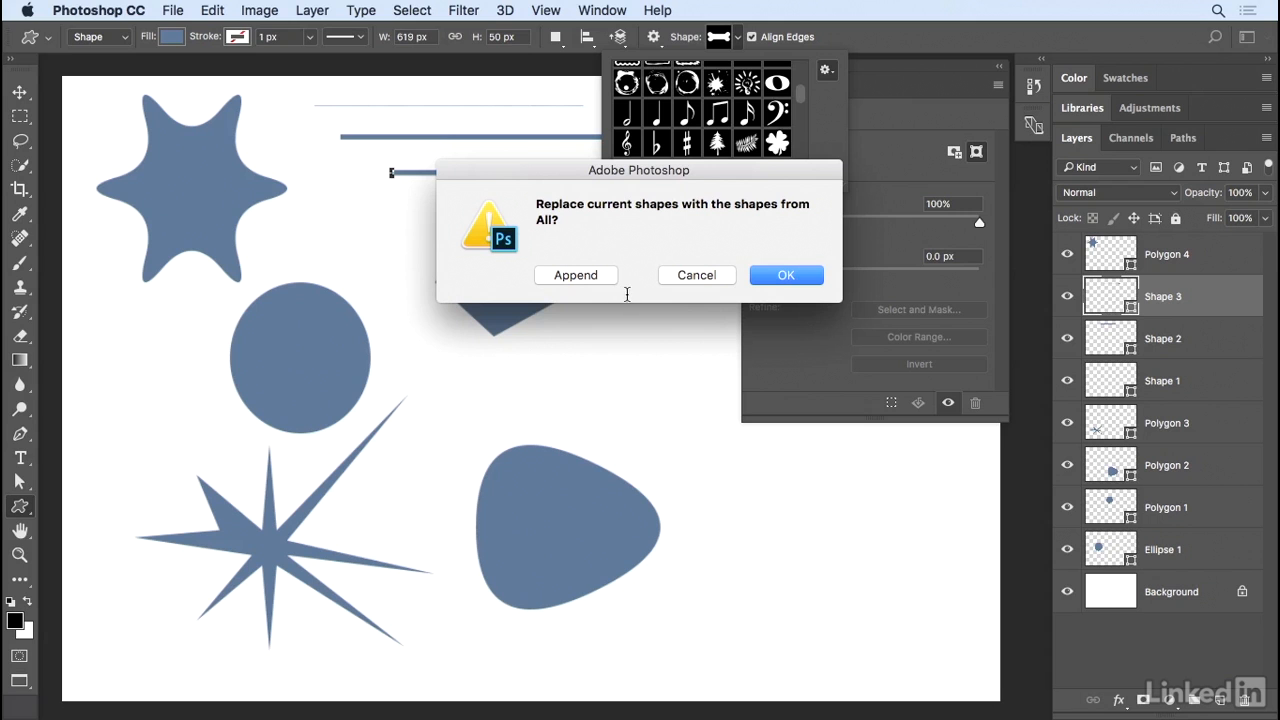
mouse_move(786, 275)
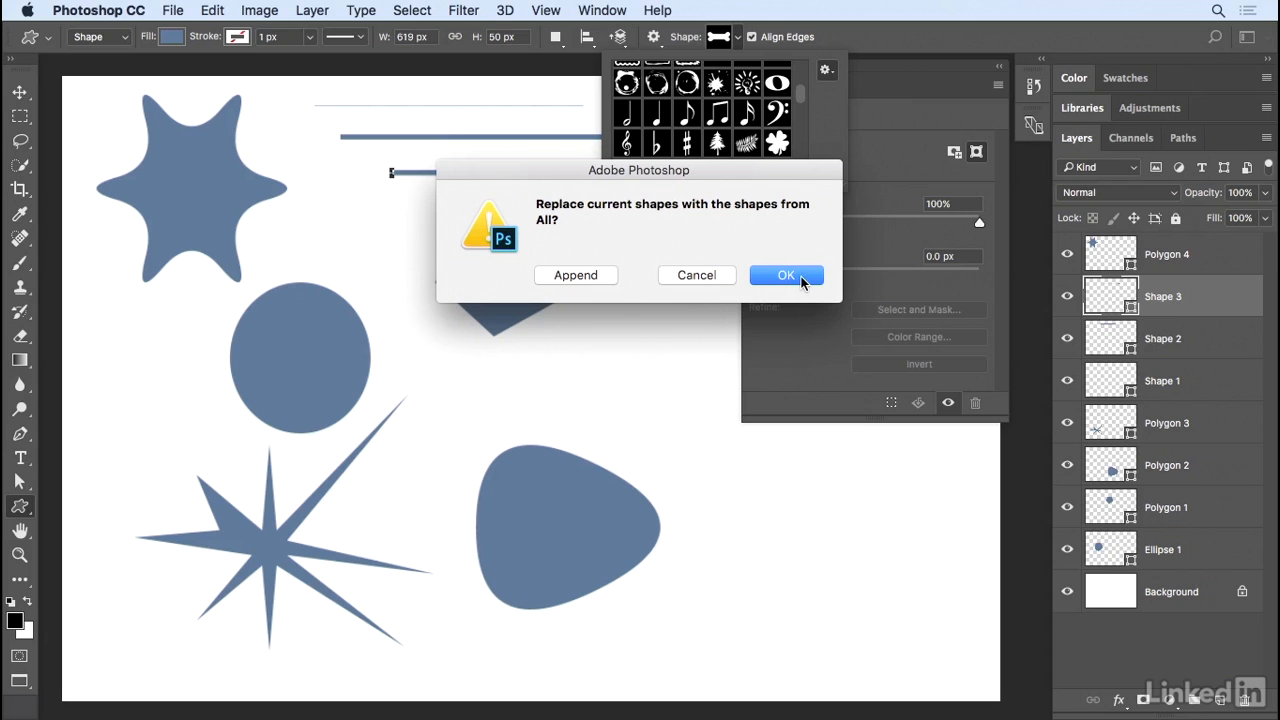
click(786, 275)
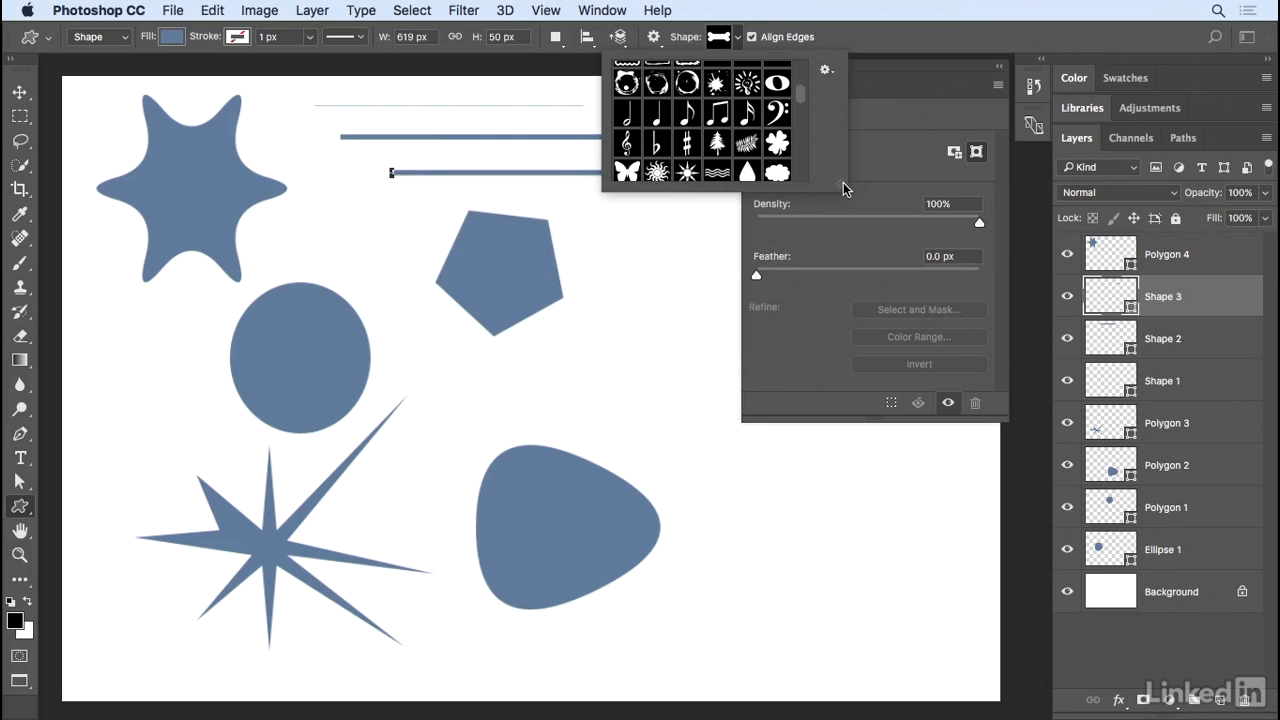
mouse_move(843, 195)
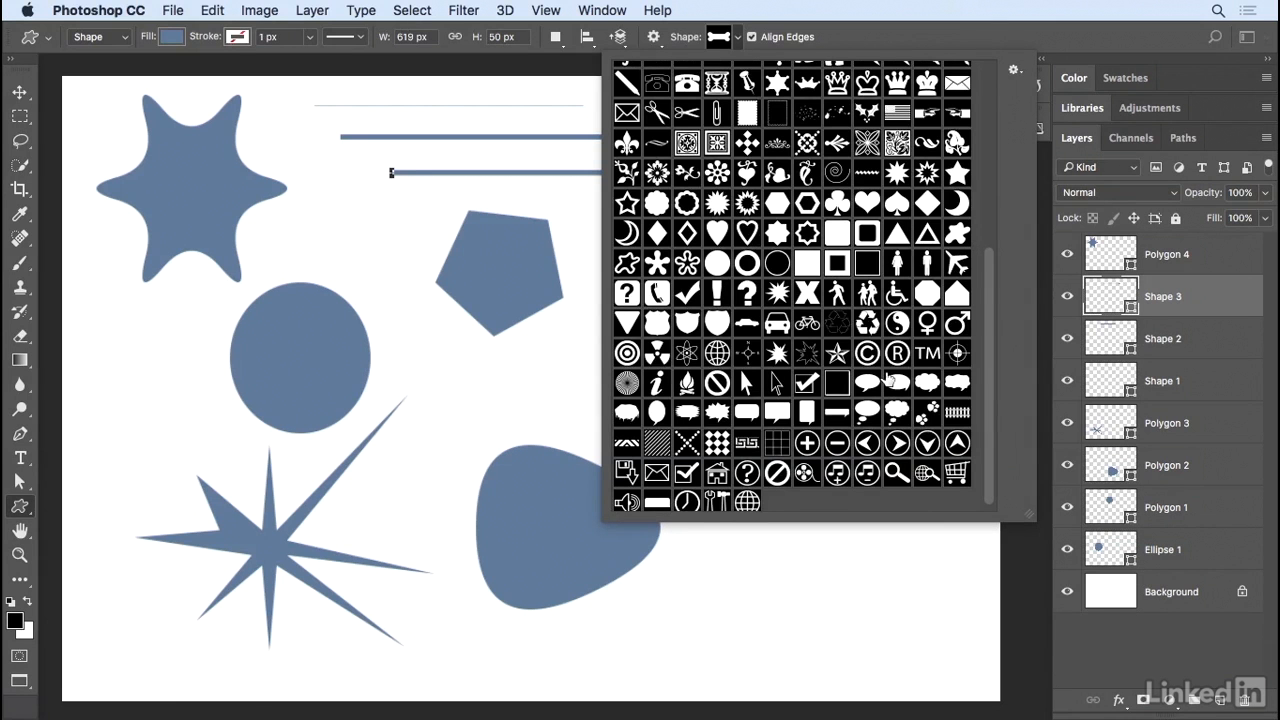
Draw a ring custom shape at lower right and give it a darker blue-gray fill.
click(747, 263)
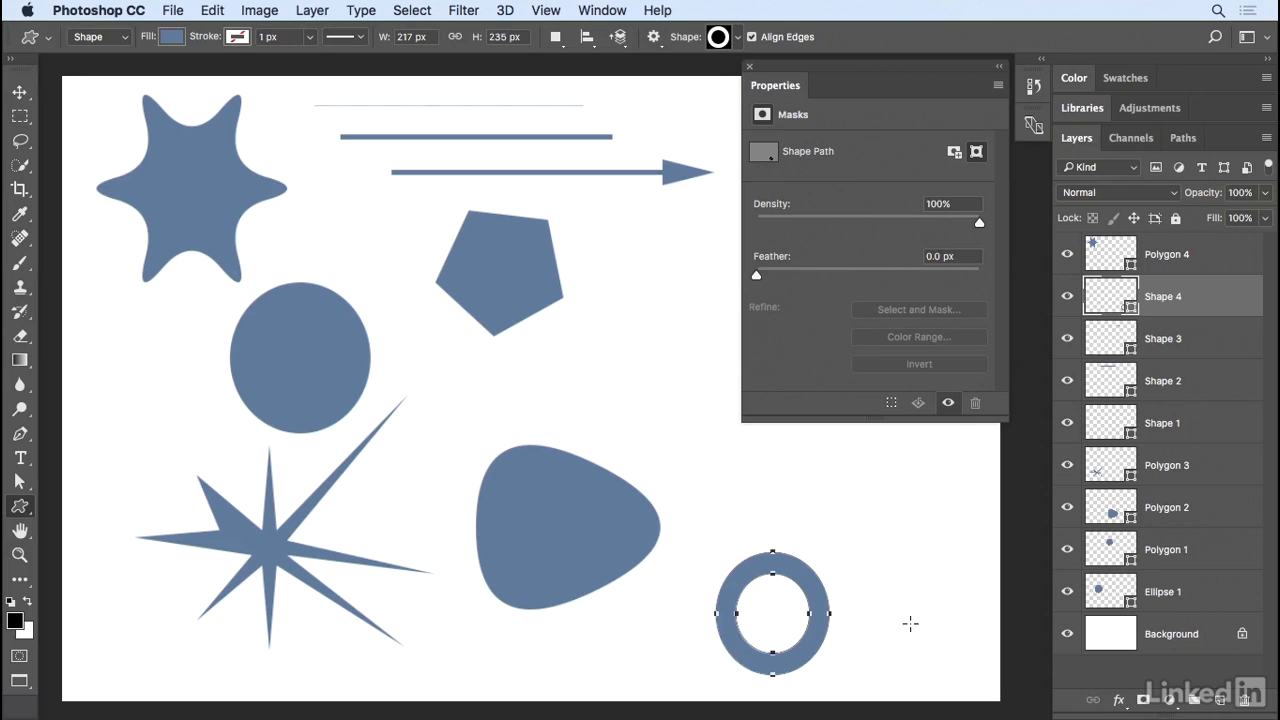
mouse_move(1095, 298)
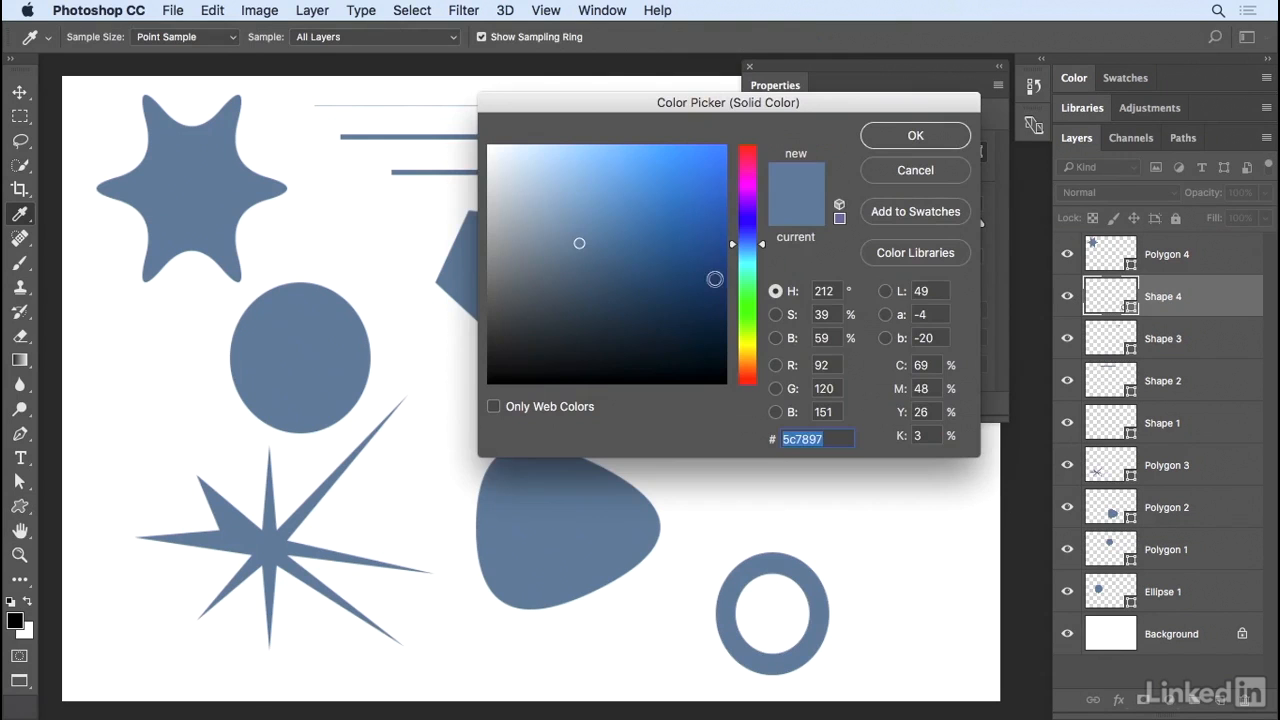
click(914, 135)
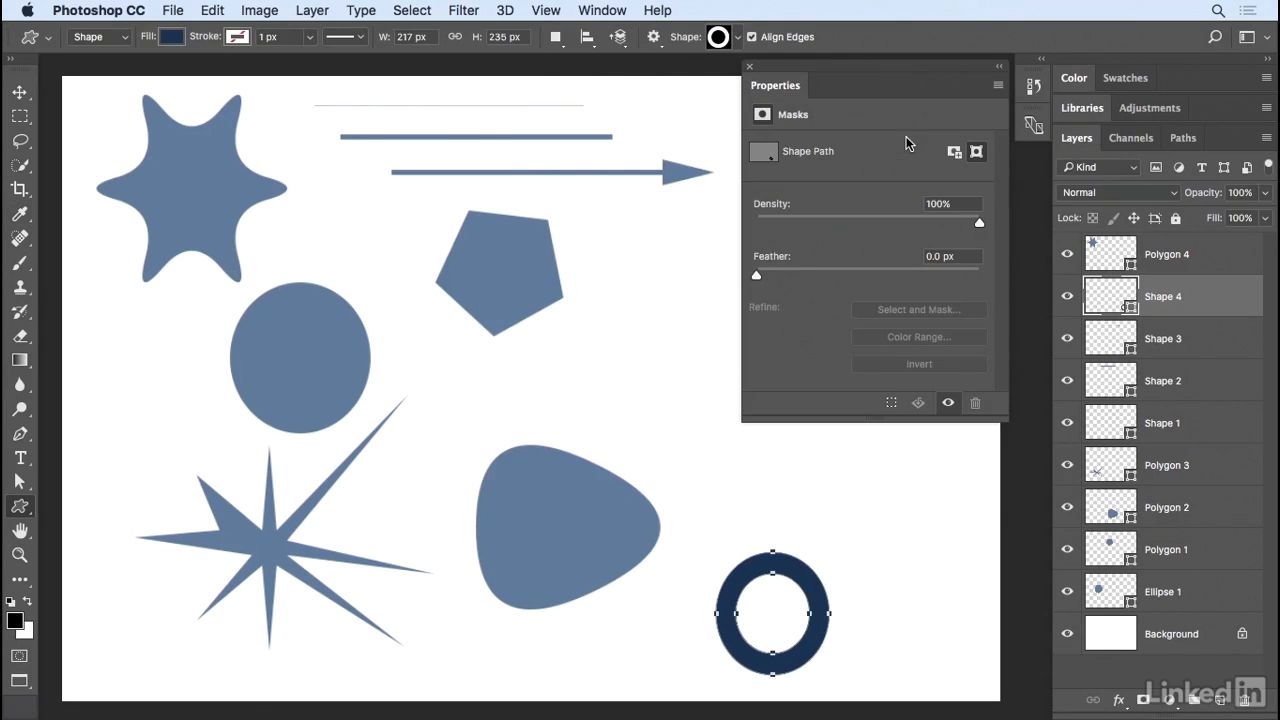
mouse_move(502, 197)
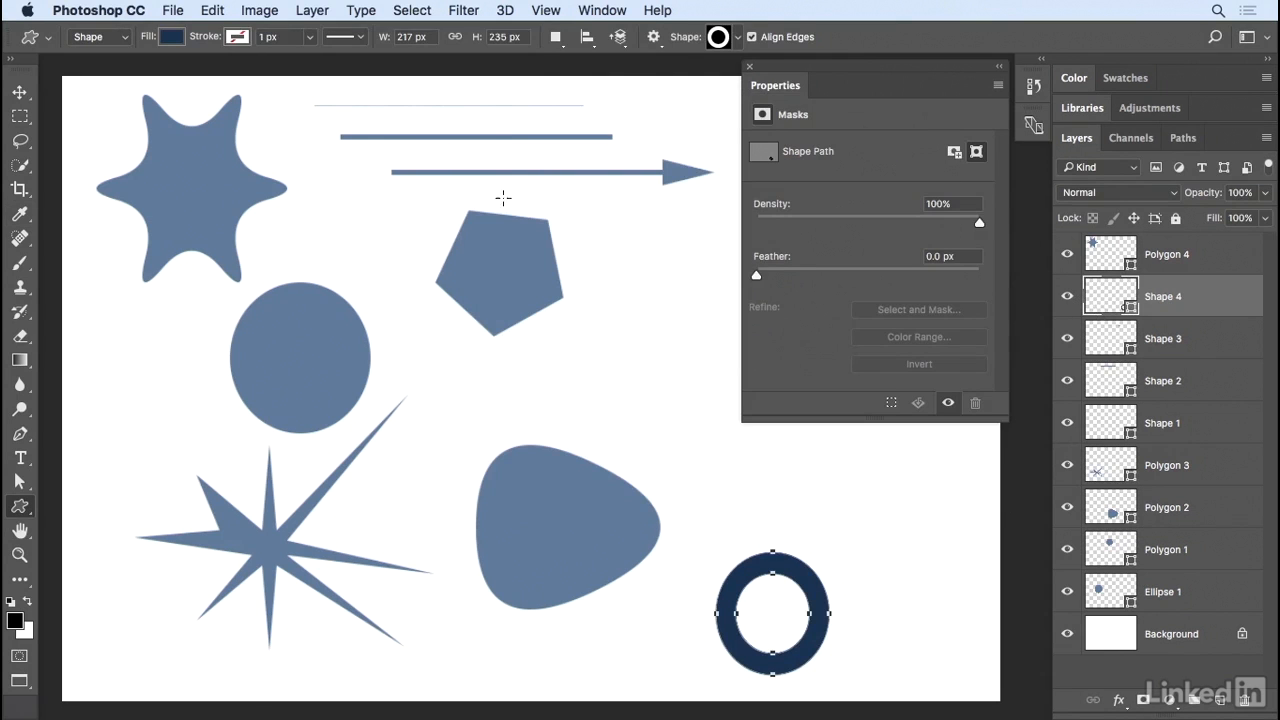
click(171, 37)
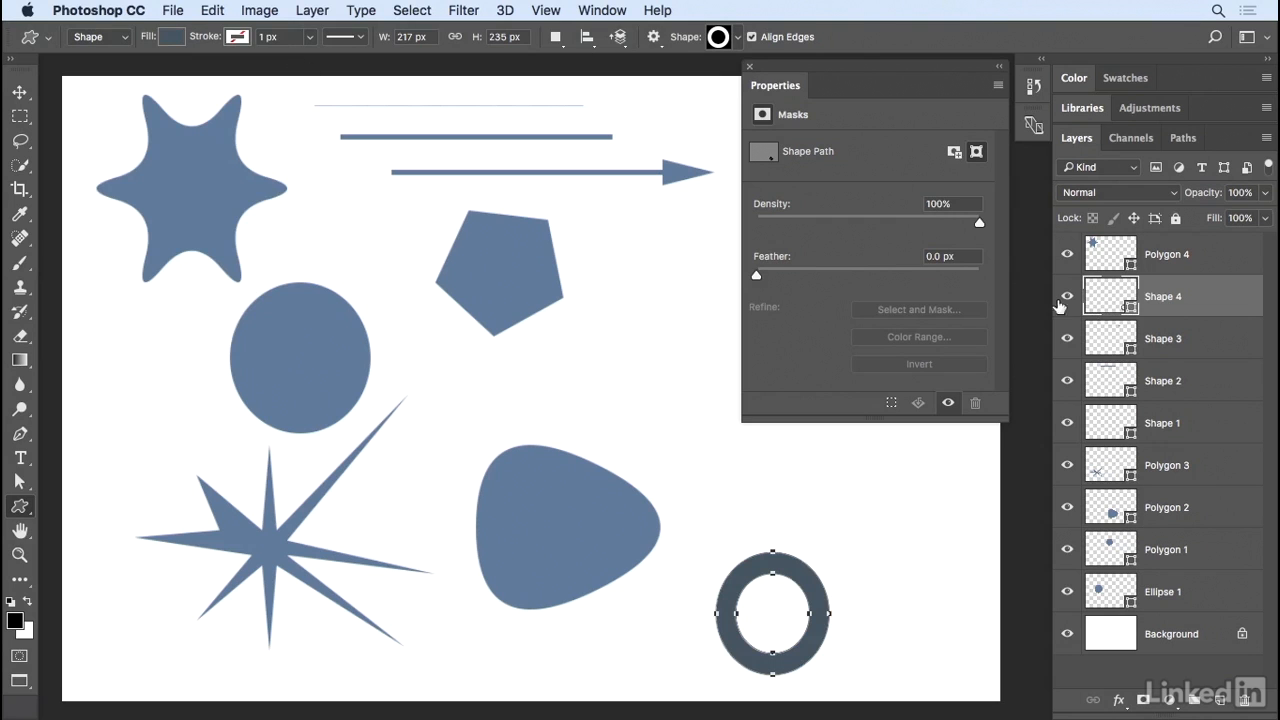
click(1163, 338)
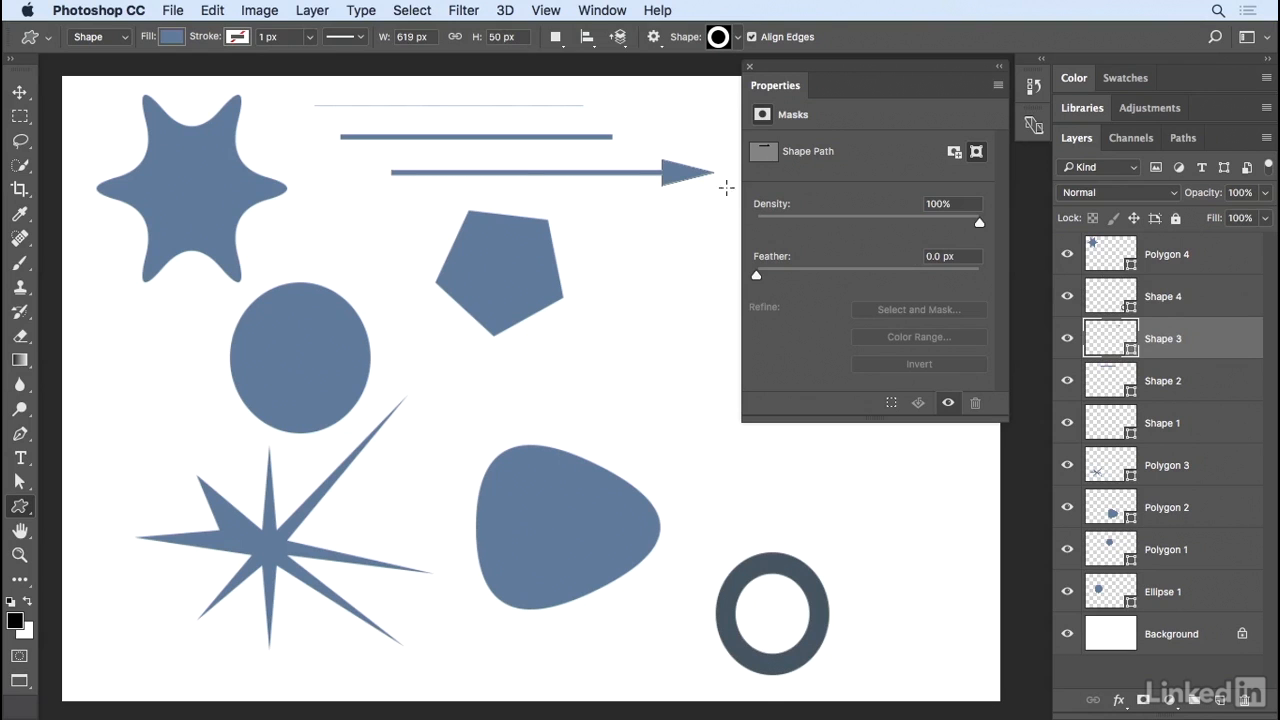
mouse_move(700, 189)
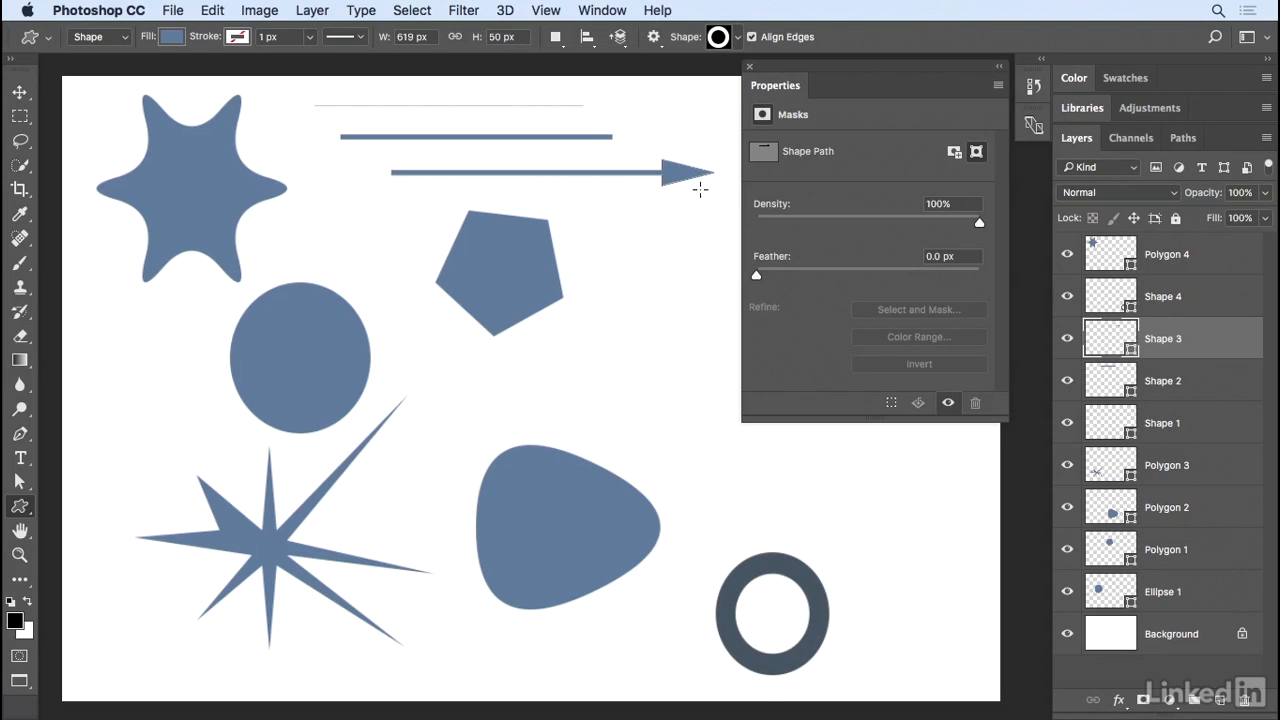
mouse_move(1166, 467)
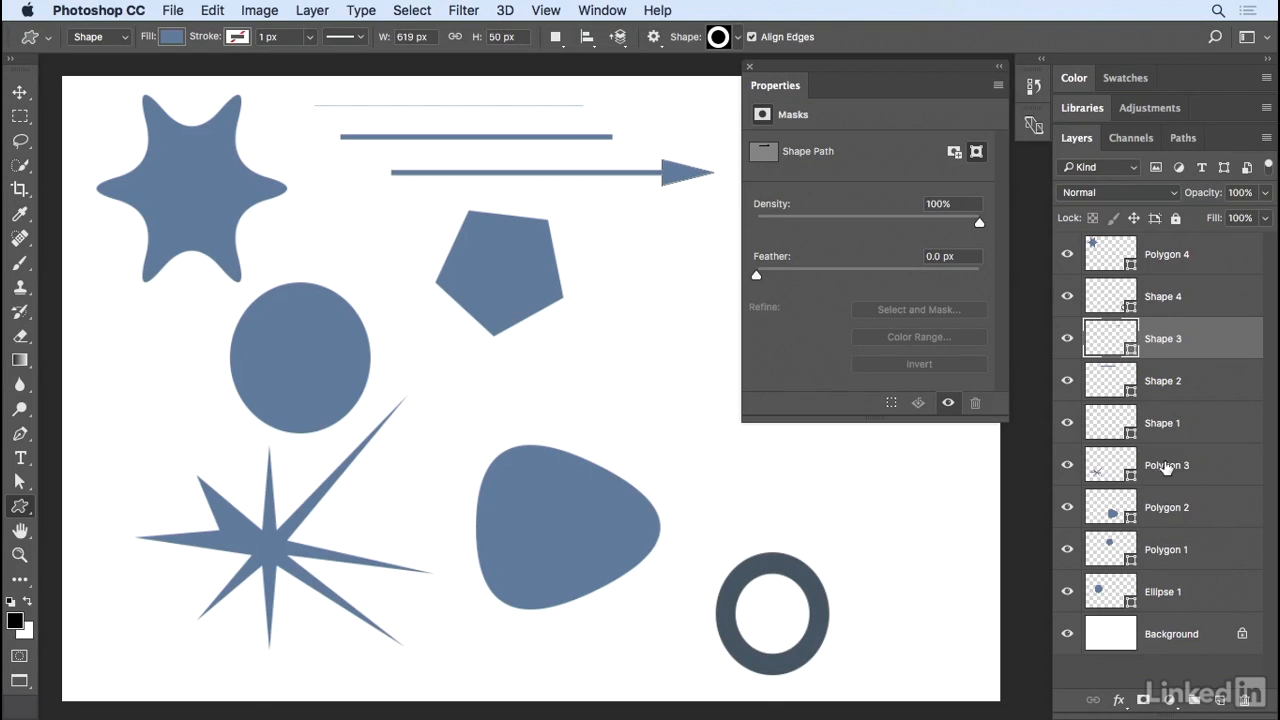
click(1166, 464)
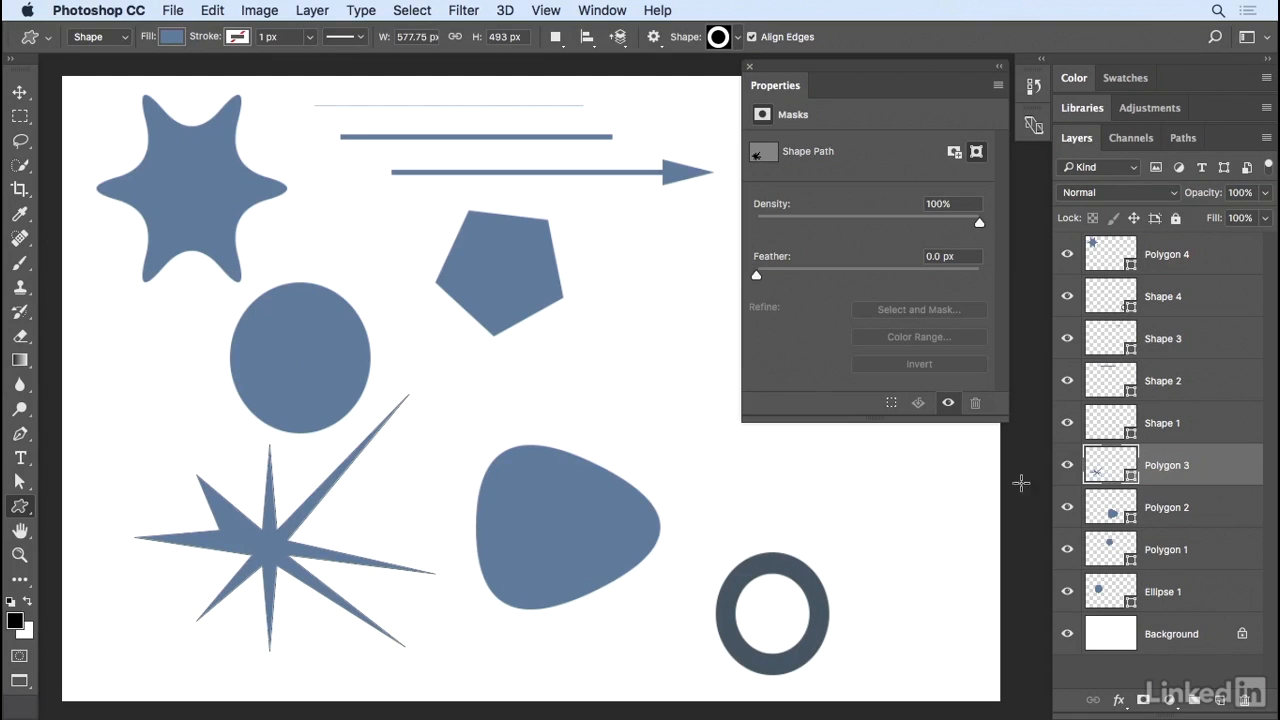
mouse_move(293, 503)
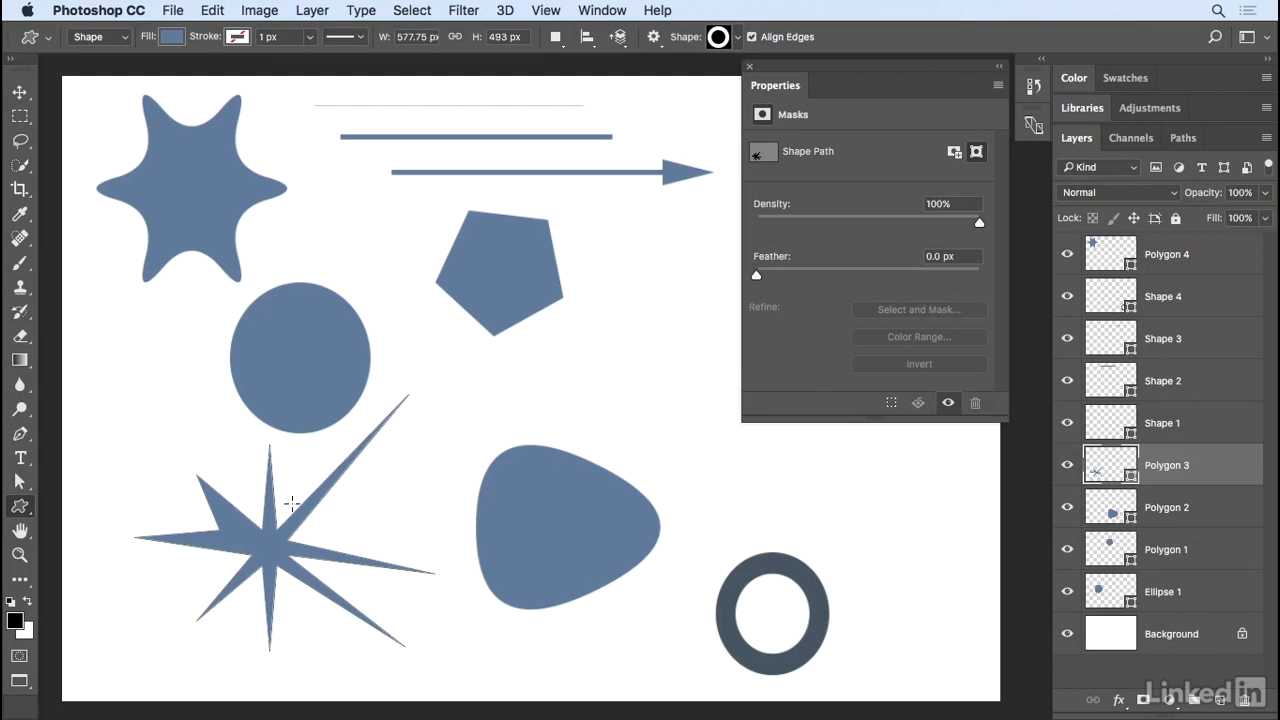
mouse_move(396, 459)
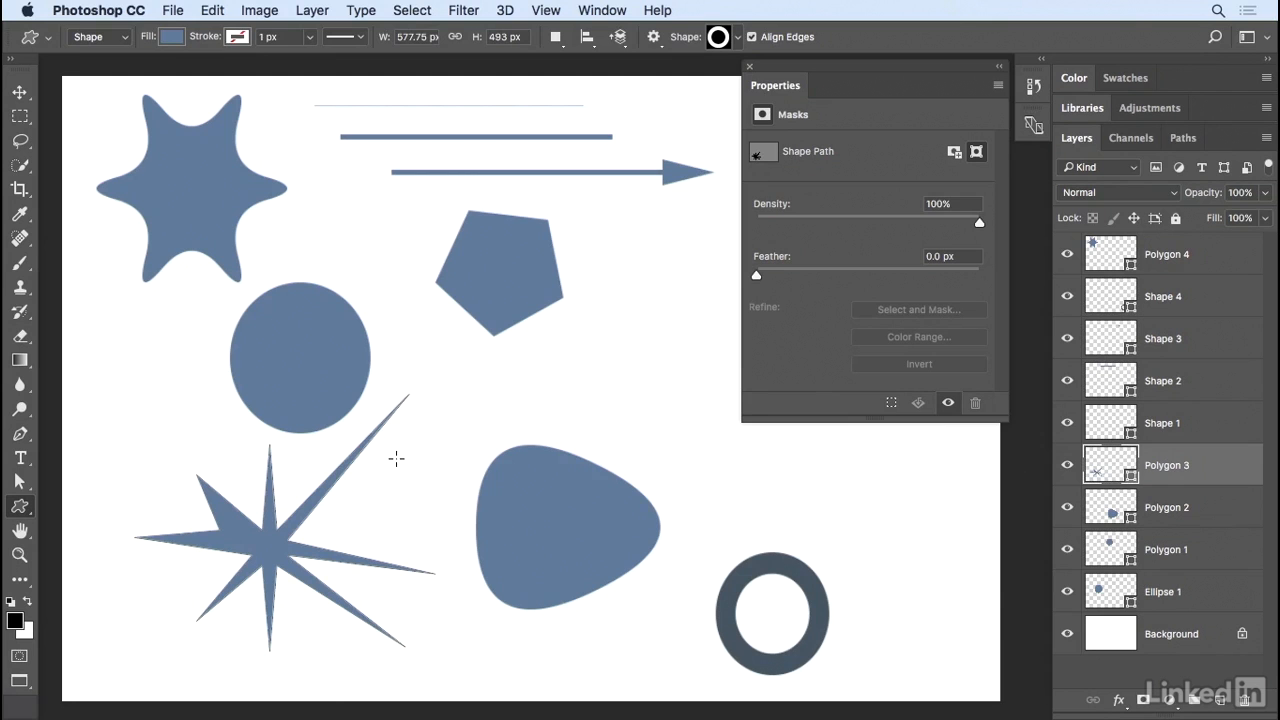
key(cmd+h)
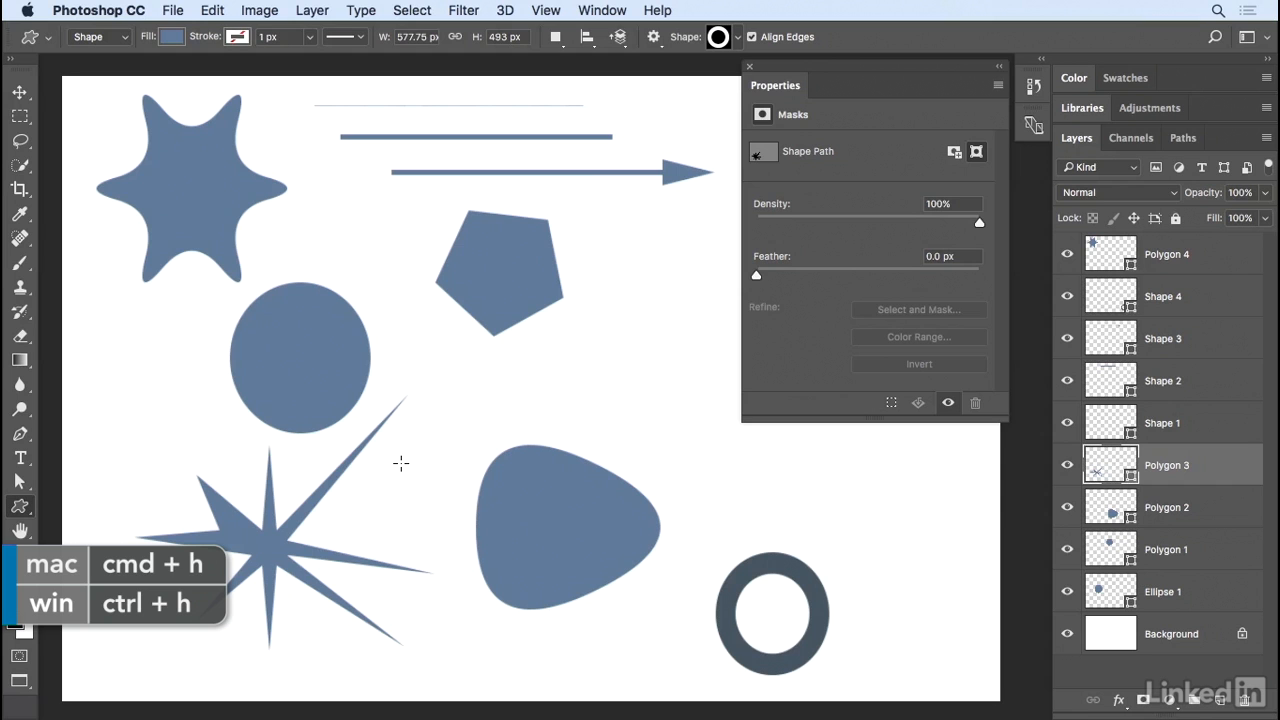
key(cmd+h)
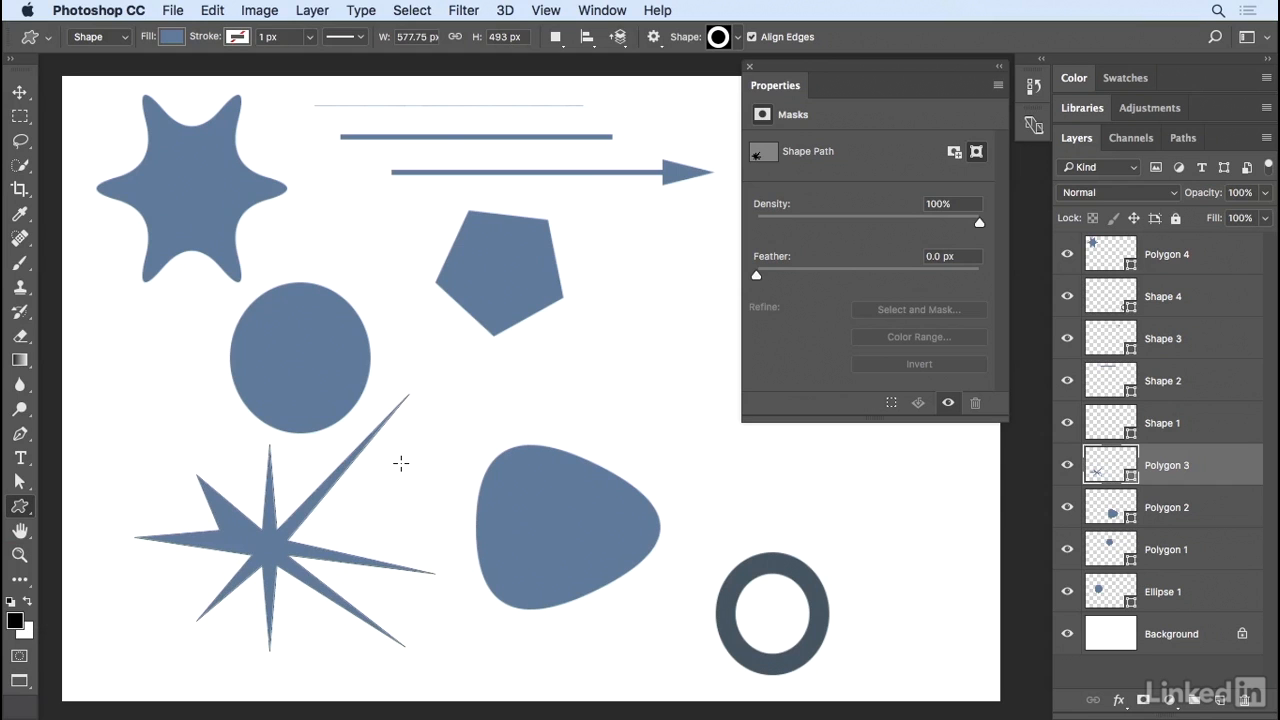